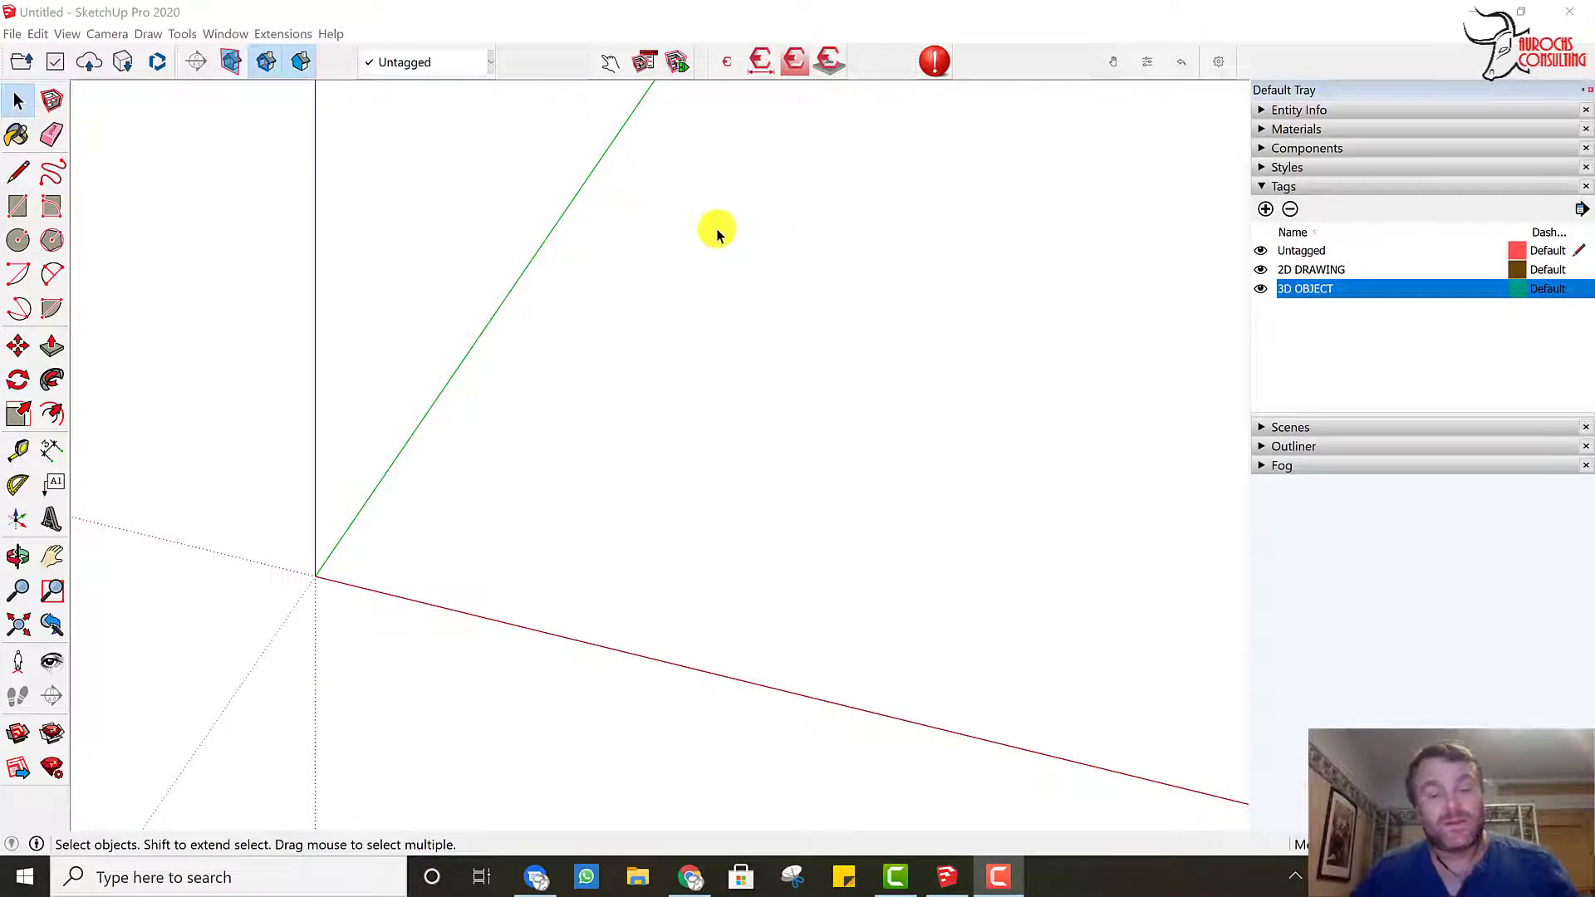
mouse_move(940, 470)
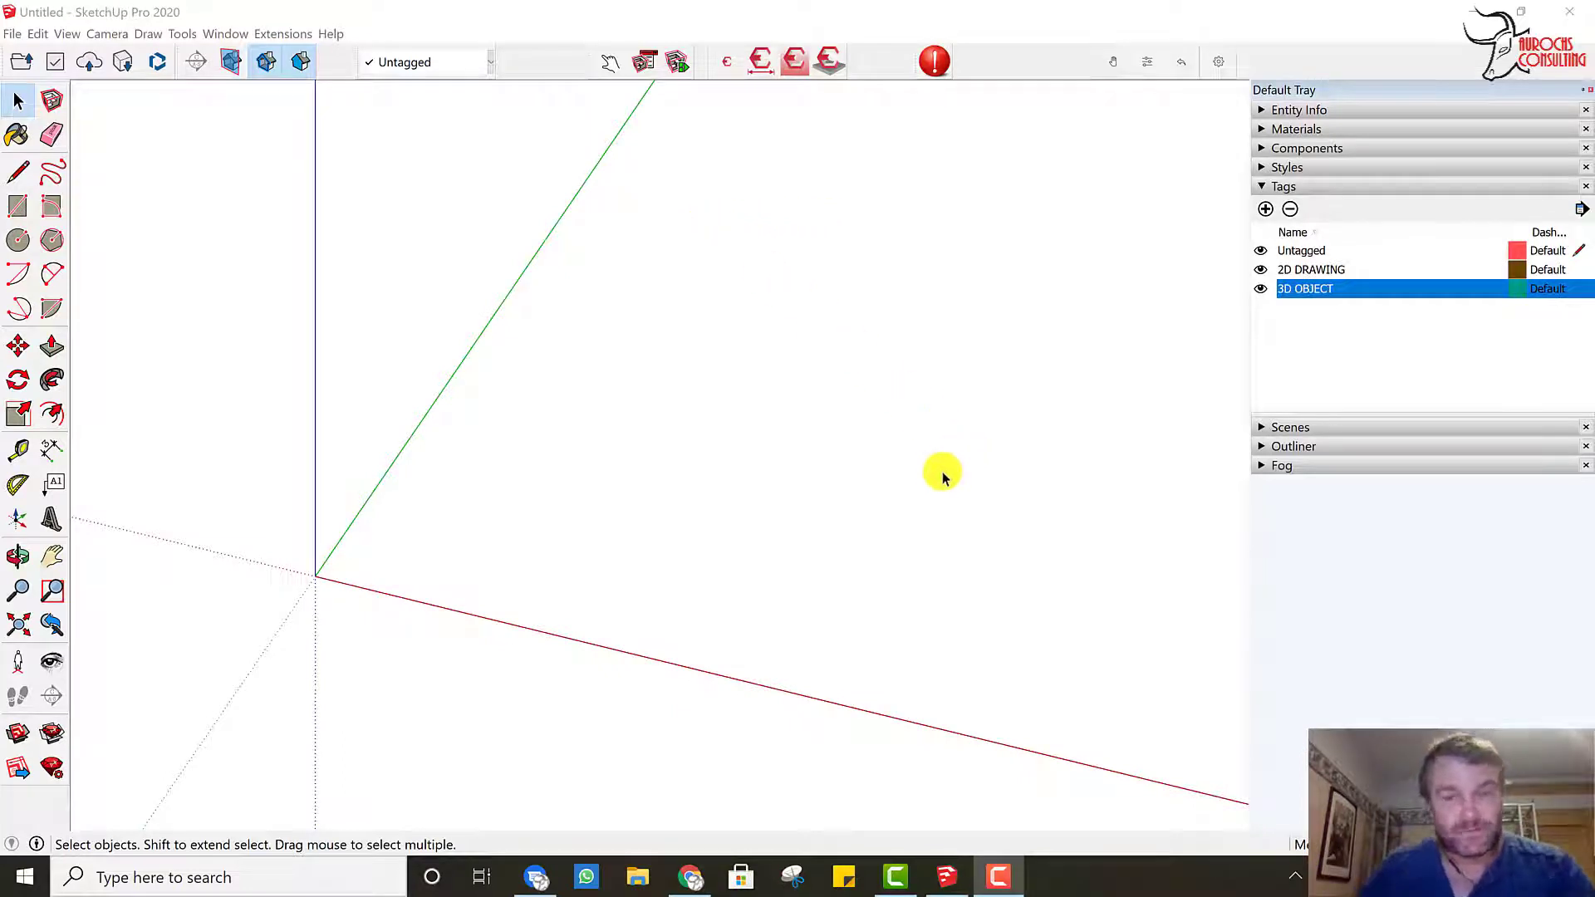
mouse_move(864, 488)
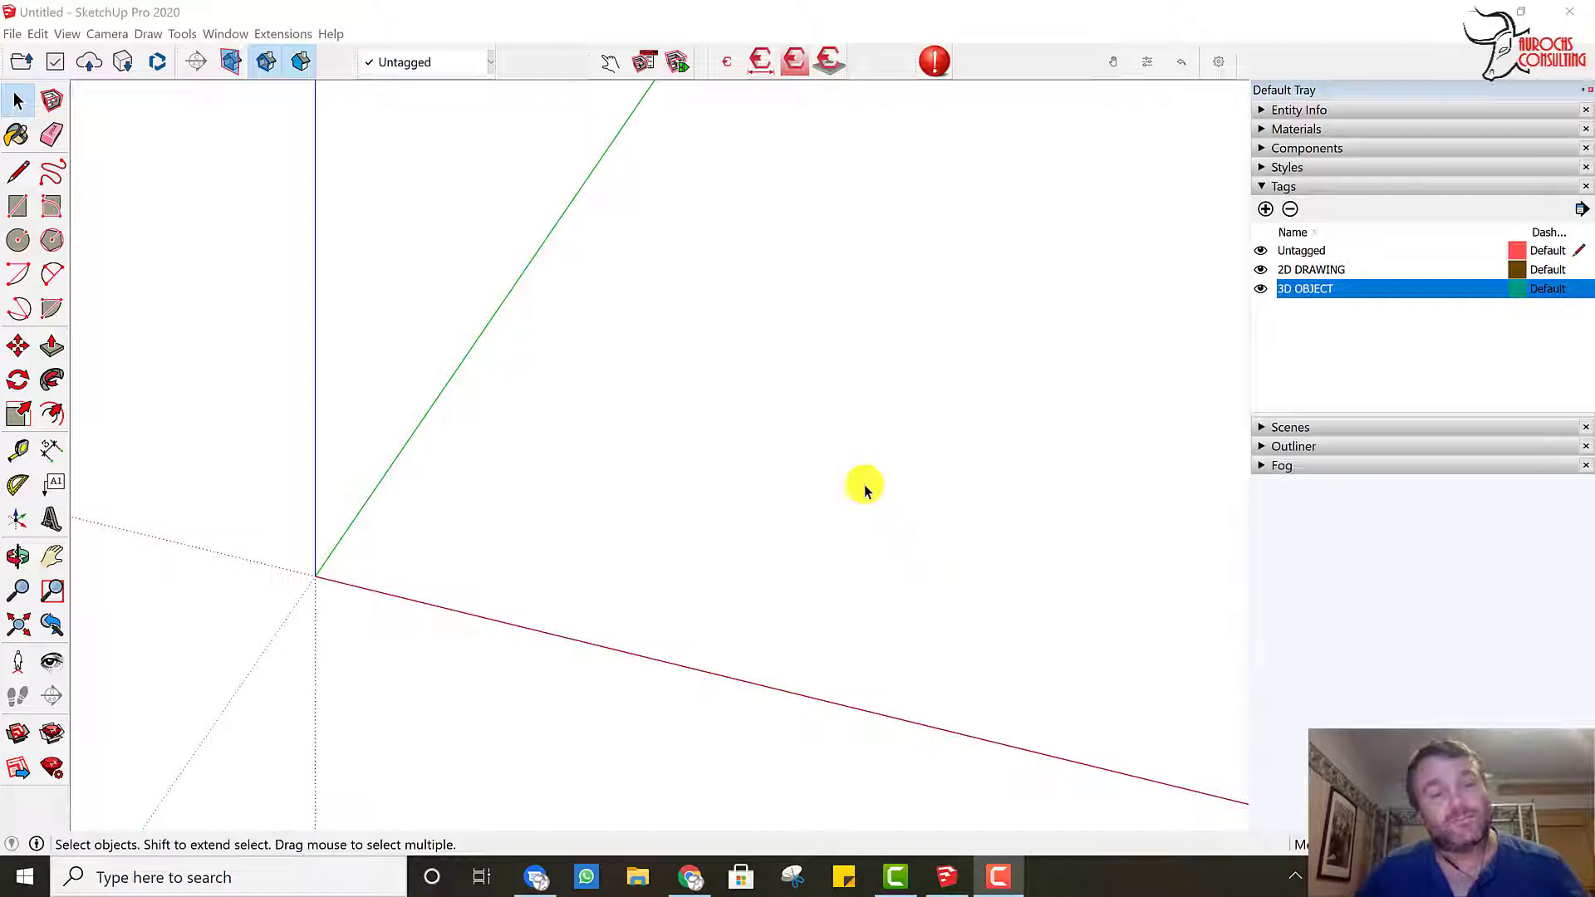
mouse_move(670, 590)
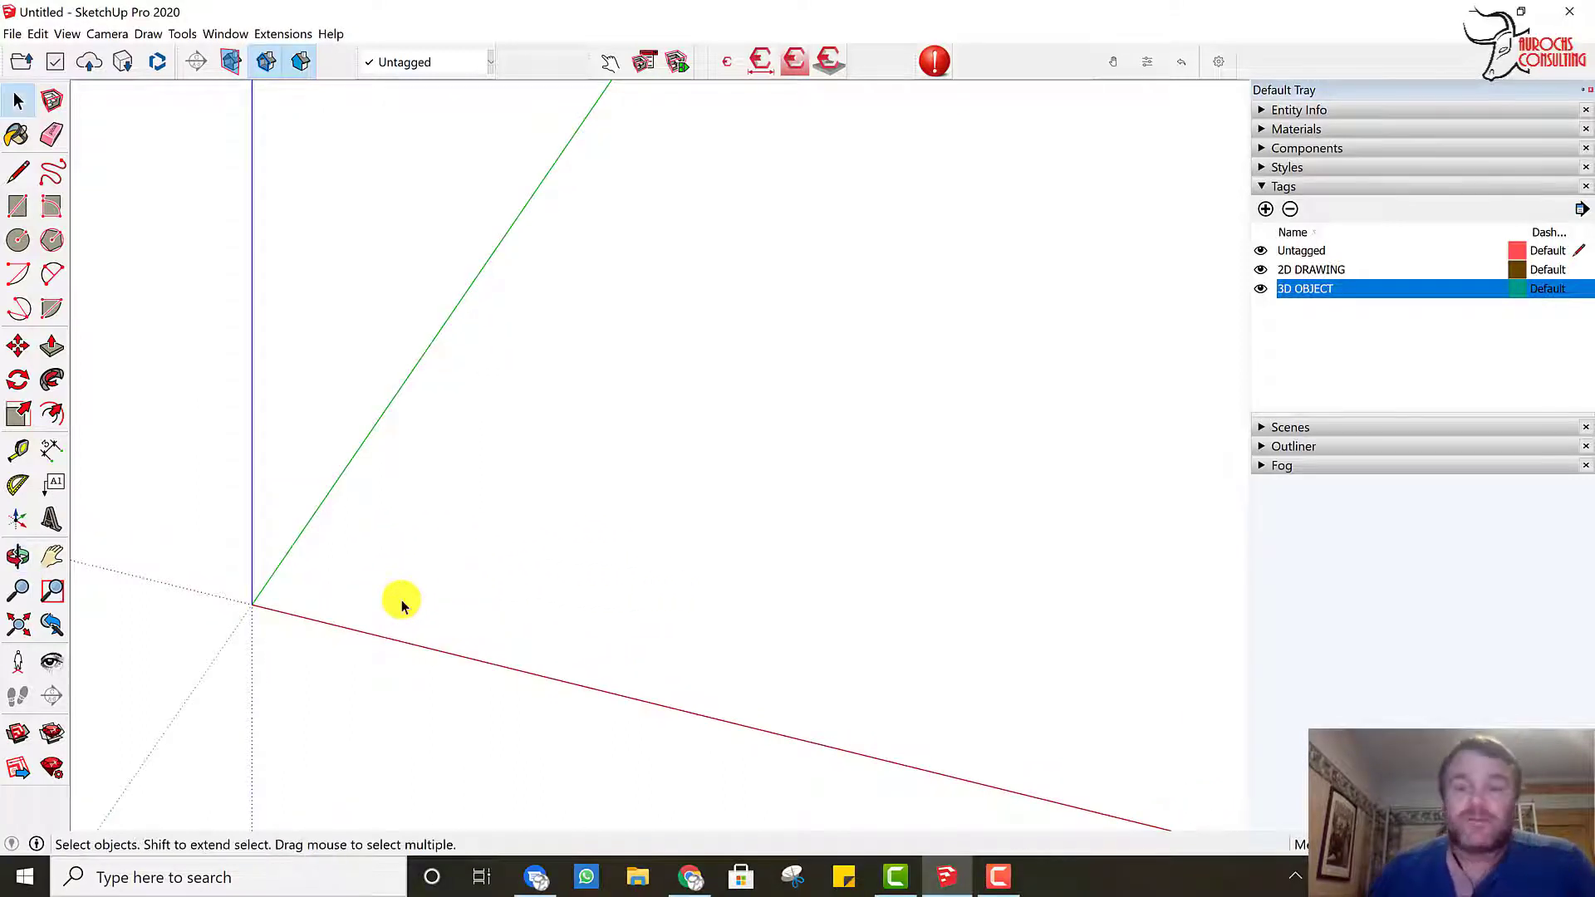
mouse_move(437, 615)
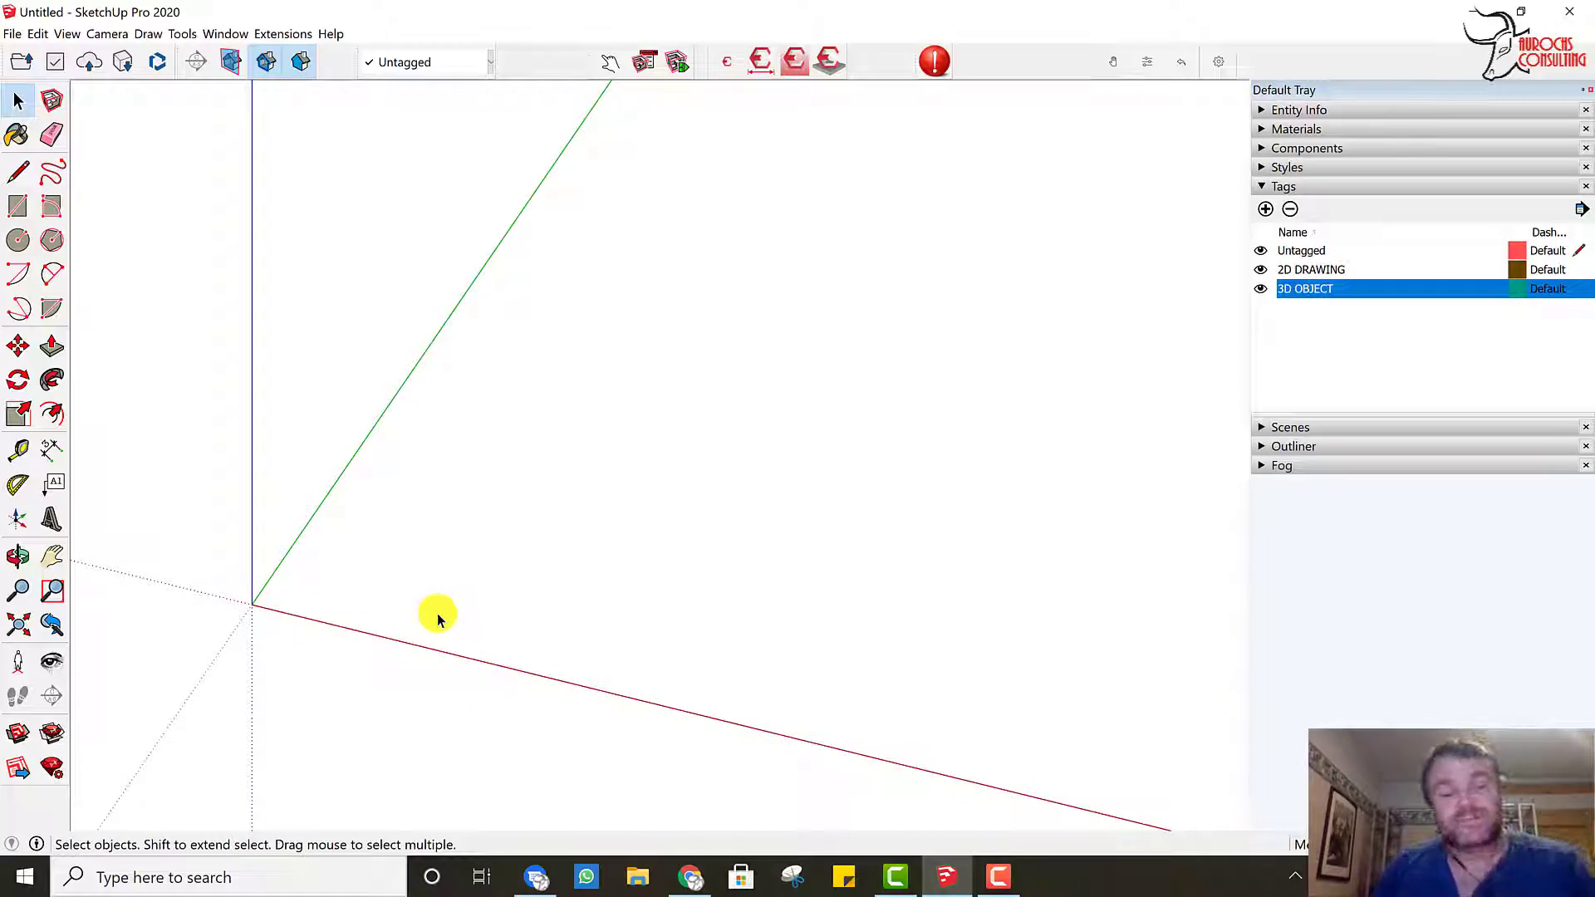
mouse_move(408, 610)
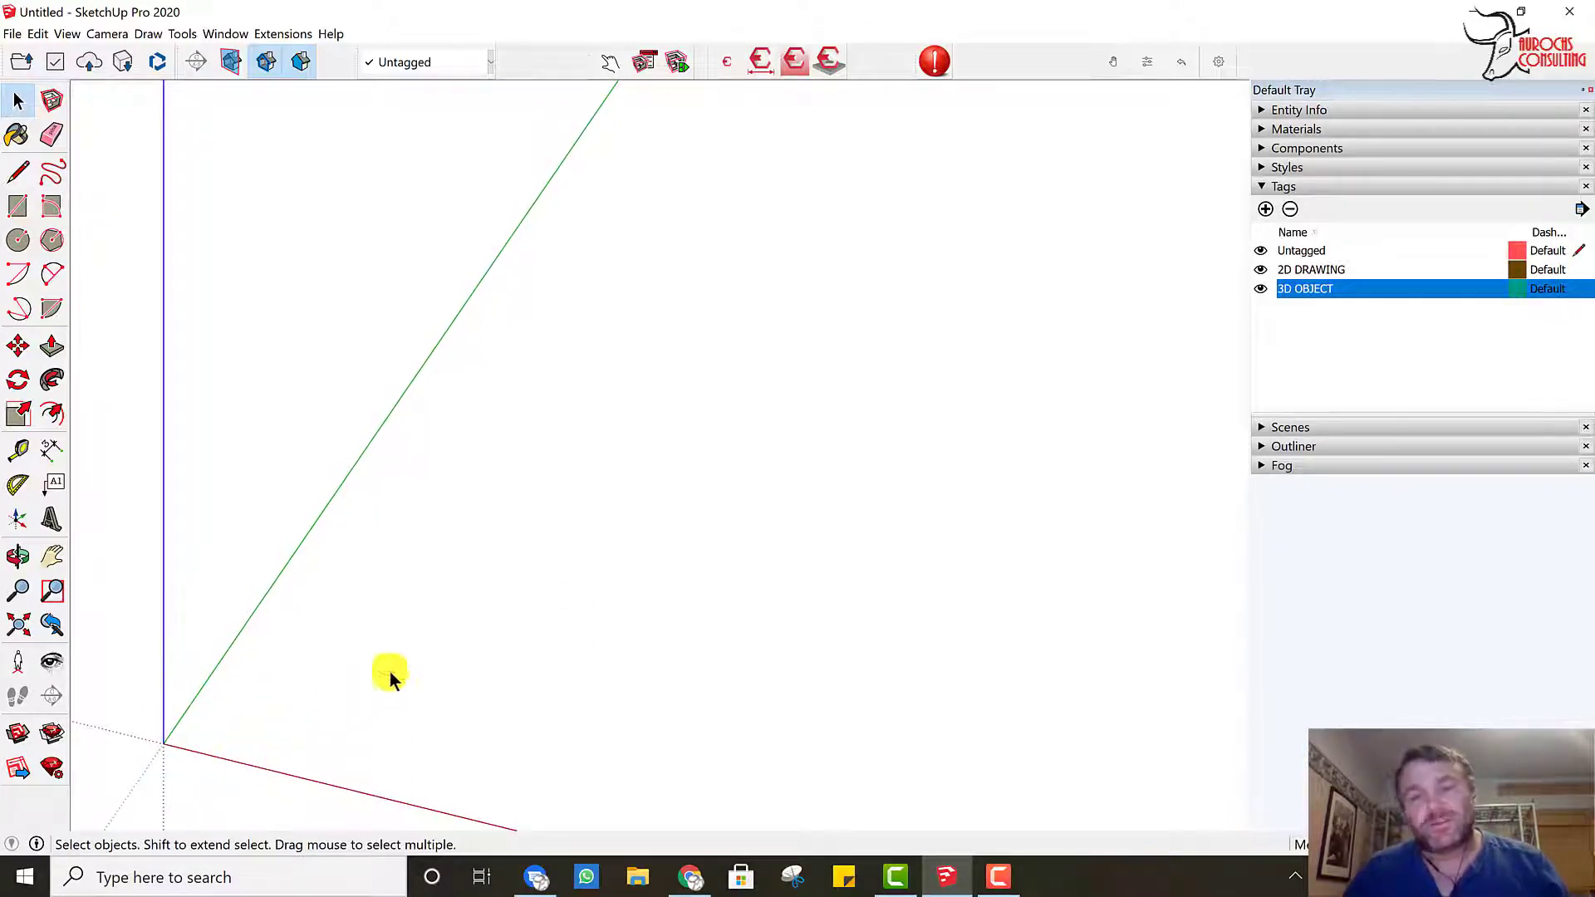
Step: Place the Gate-4' x 6 bar-14' component from the Components tray into the model
left_click(1307, 147)
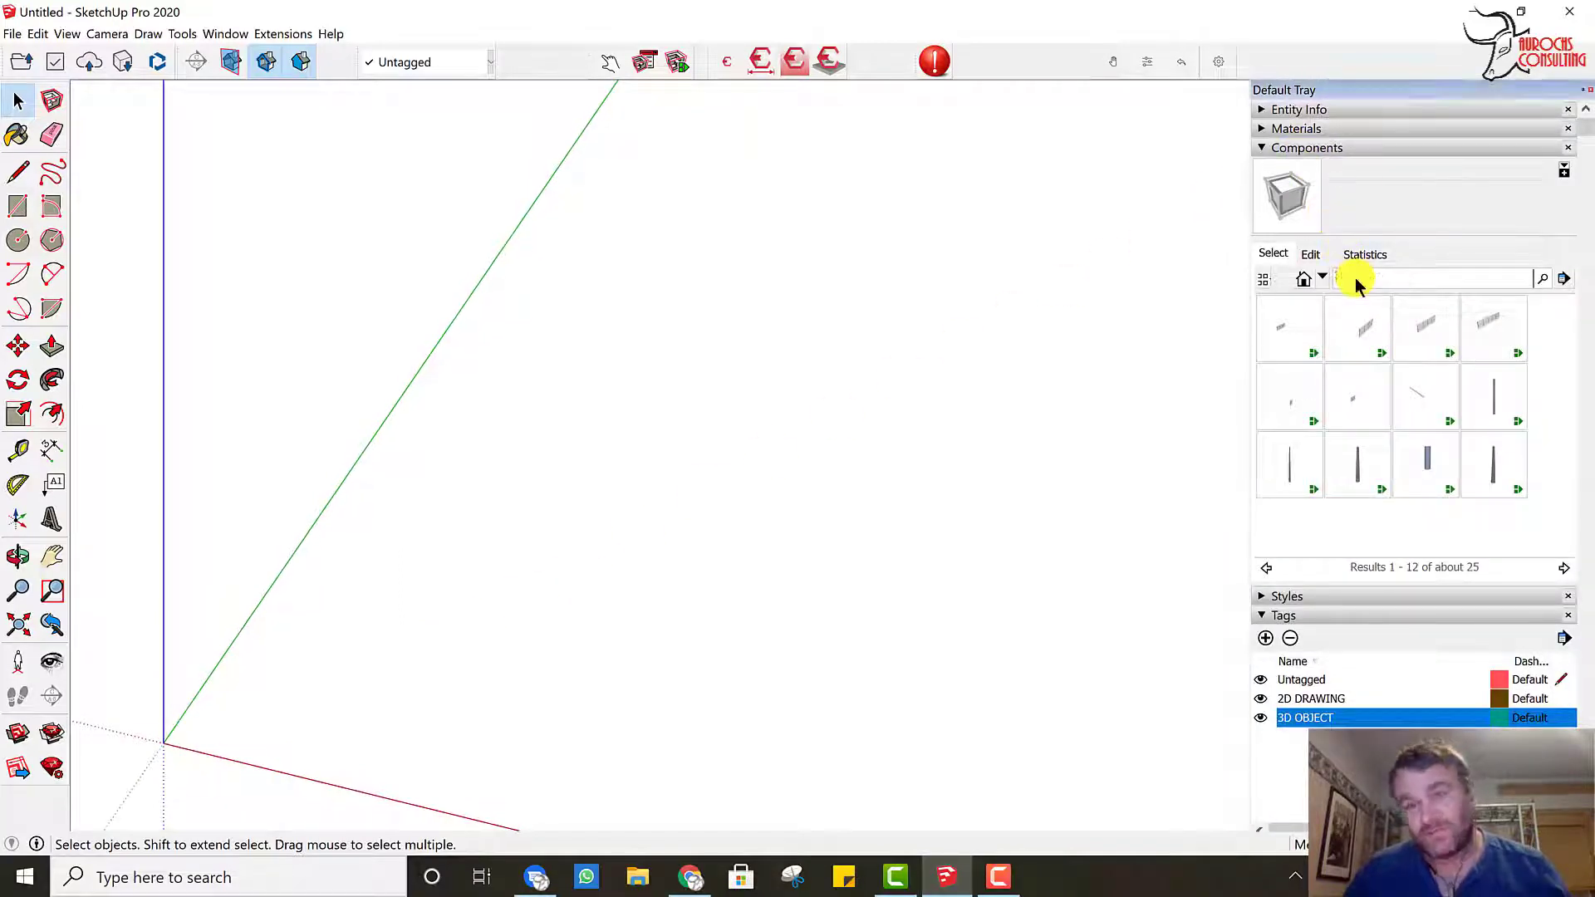
mouse_move(1362, 317)
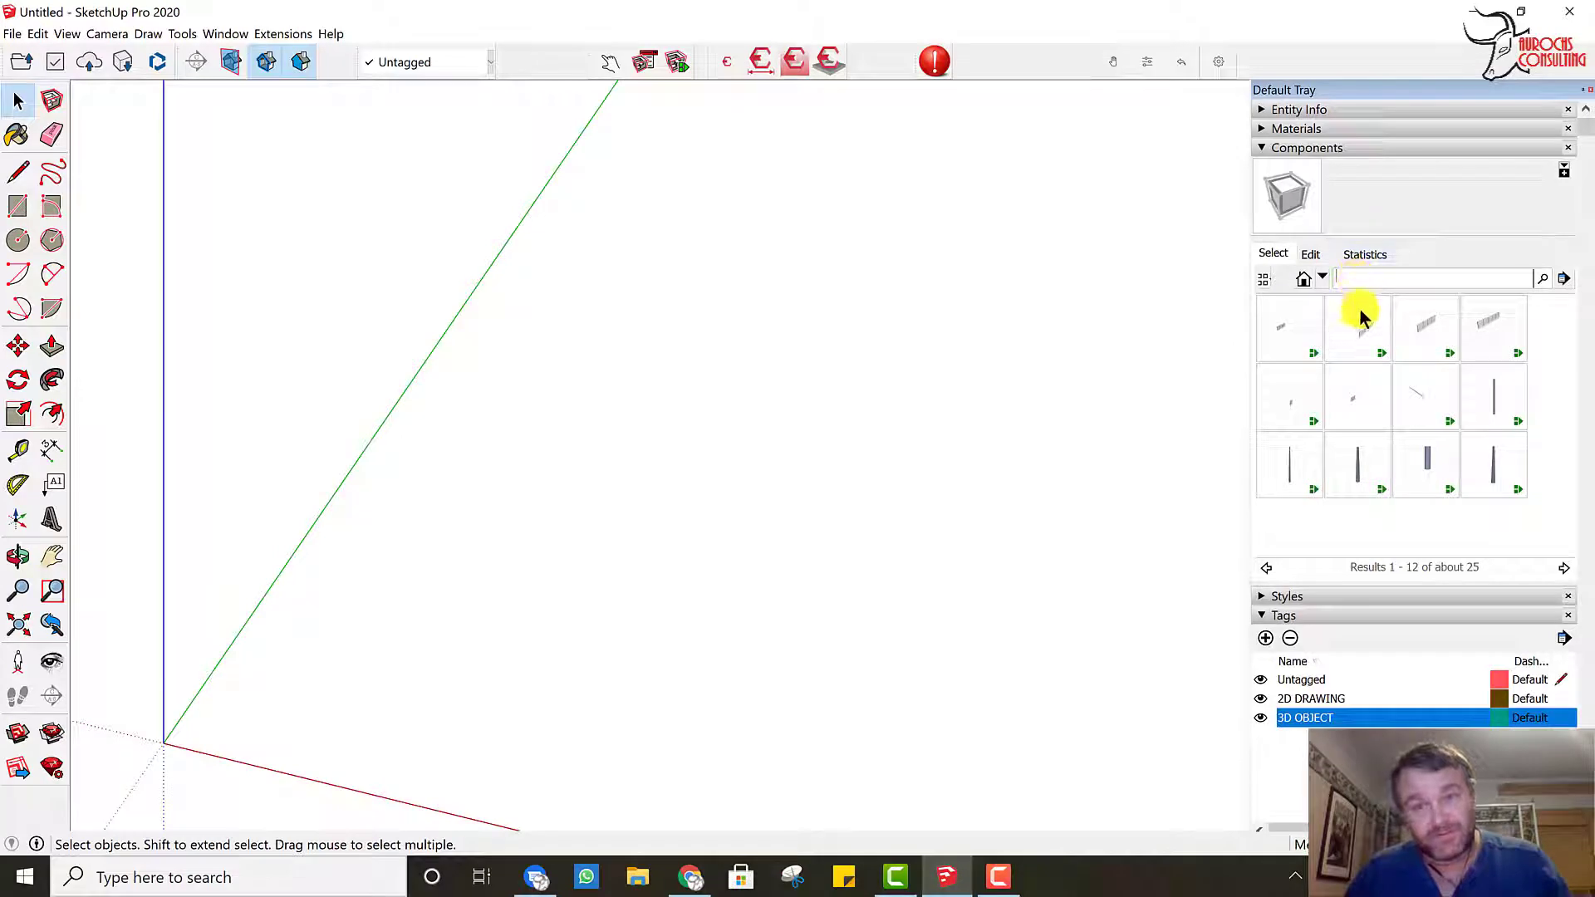
mouse_move(1362, 331)
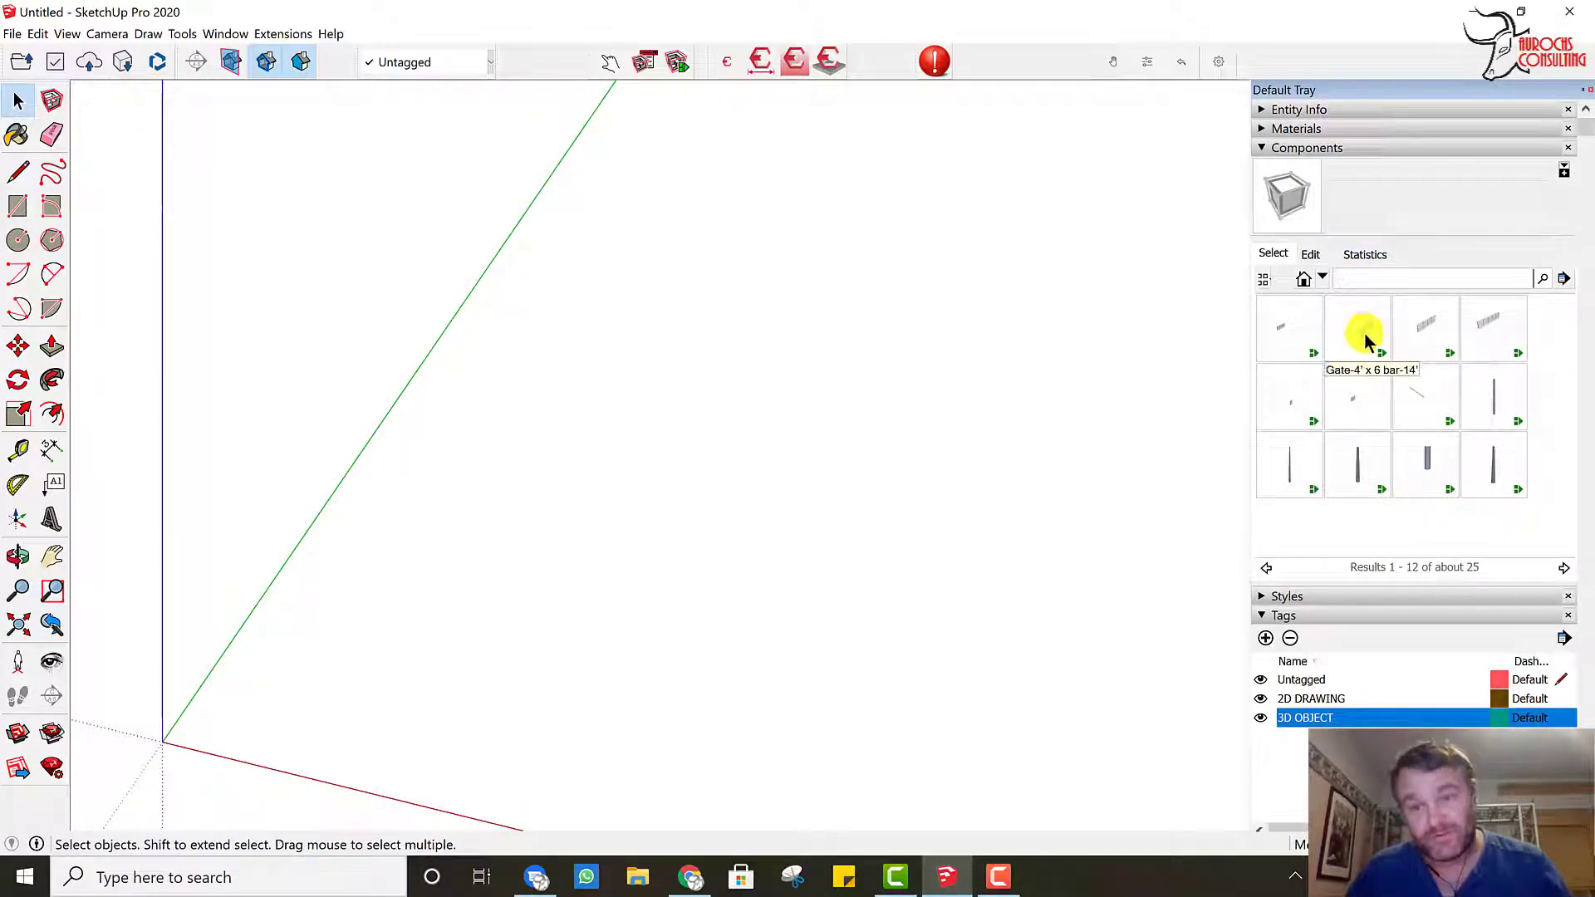
left_click(1357, 328)
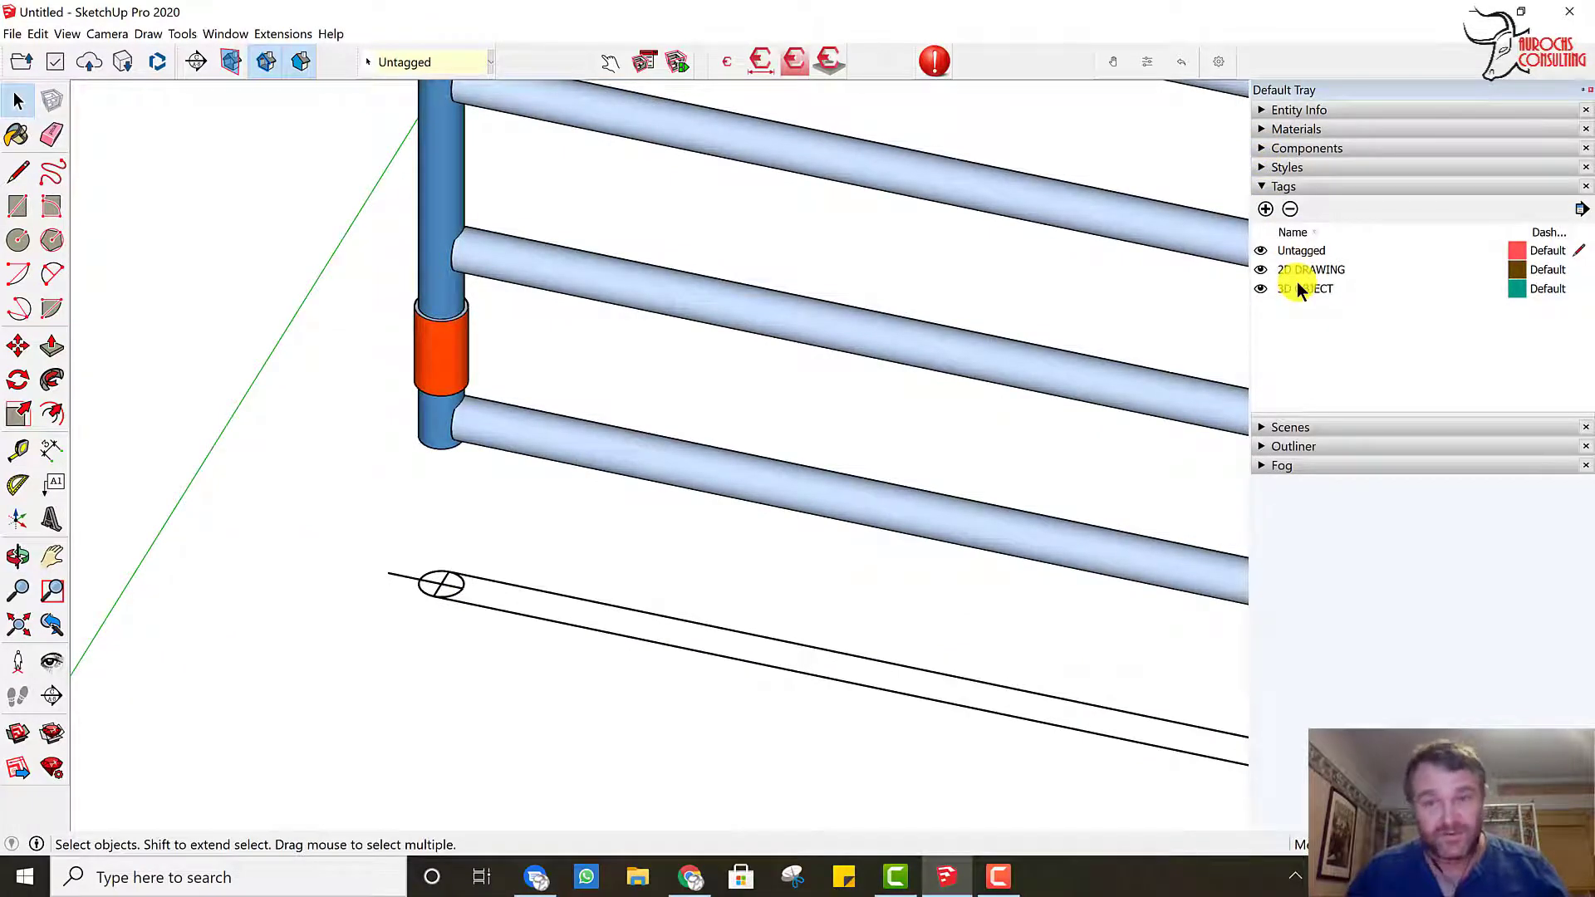
left_click(1260, 289)
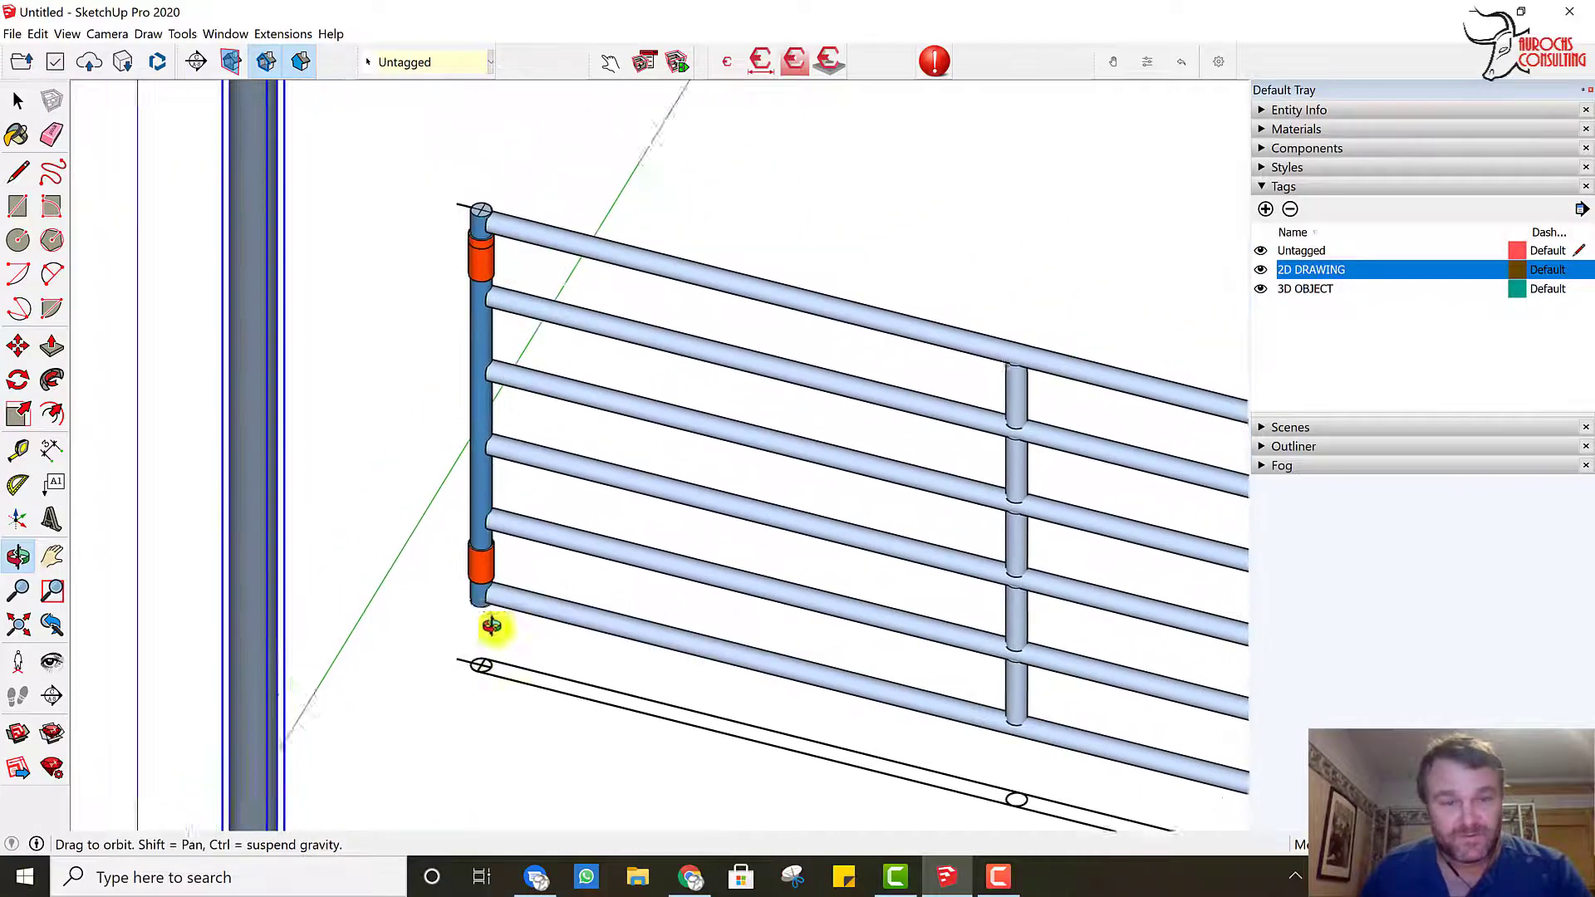
left_click_drag(492, 627, 537, 676)
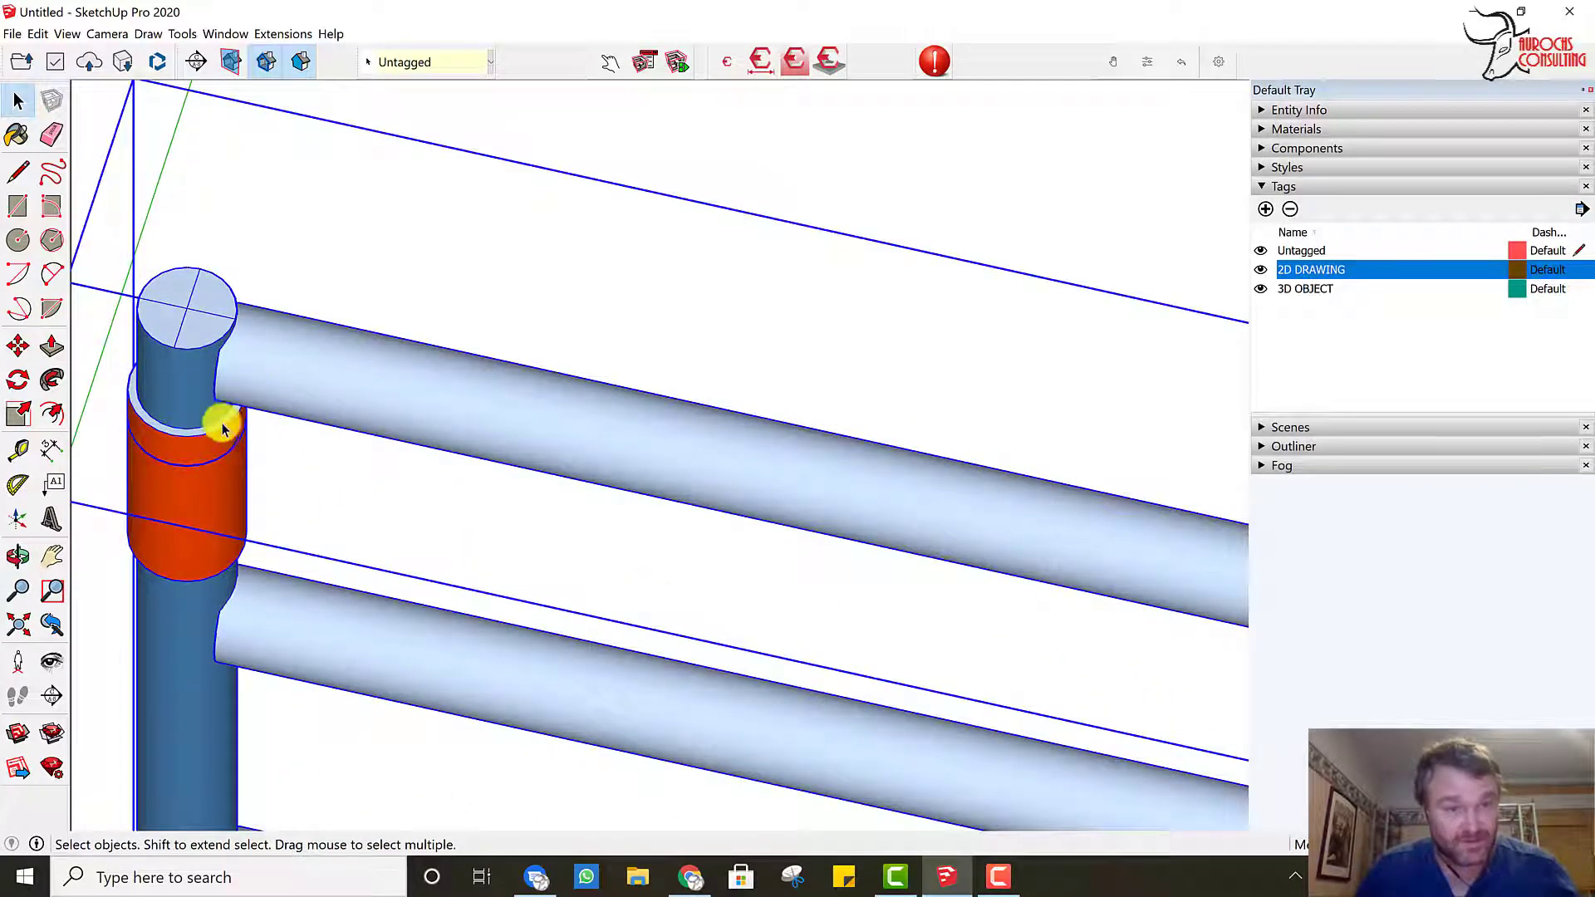
mouse_move(279, 389)
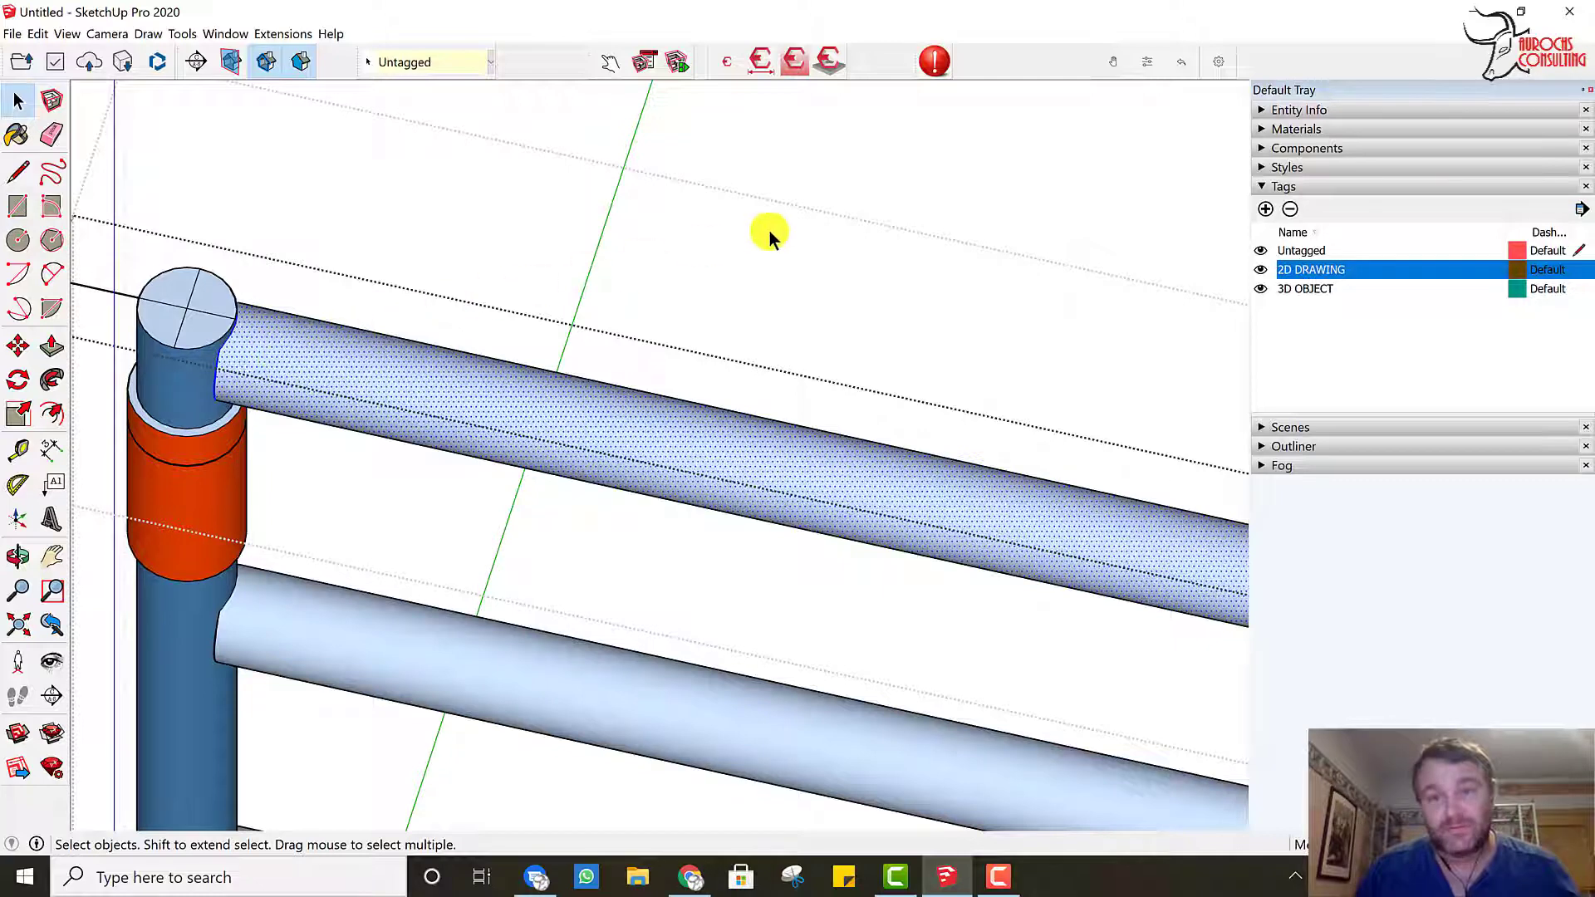
Step: Inspect the rail and orange band faces in Entity Info, then switch to the default-colour style
left_click(1300, 110)
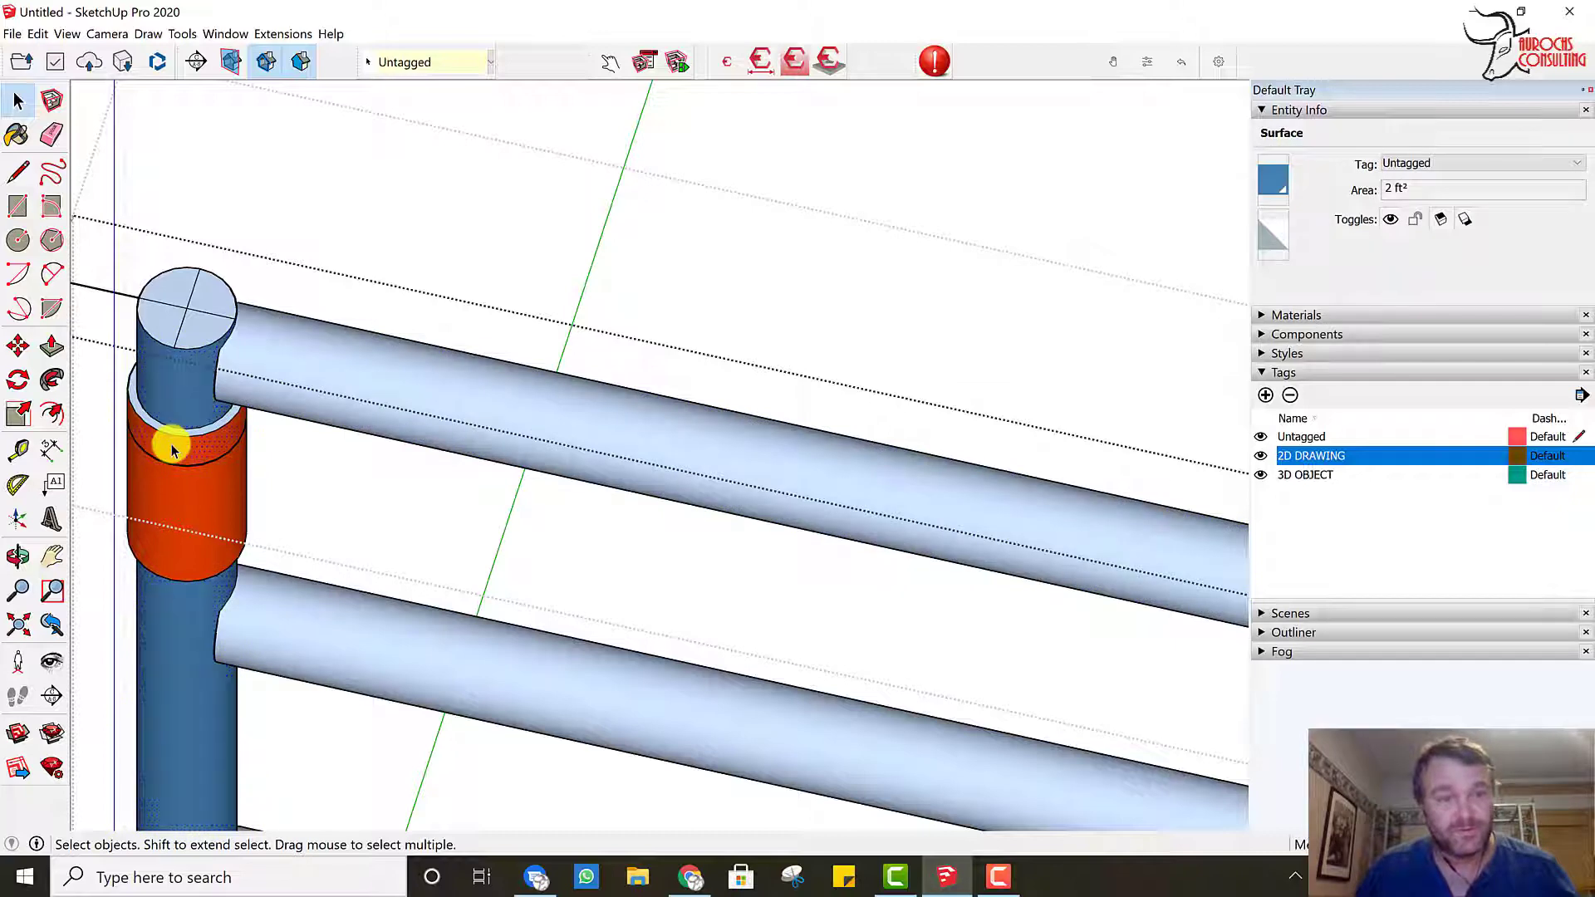
left_click(162, 449)
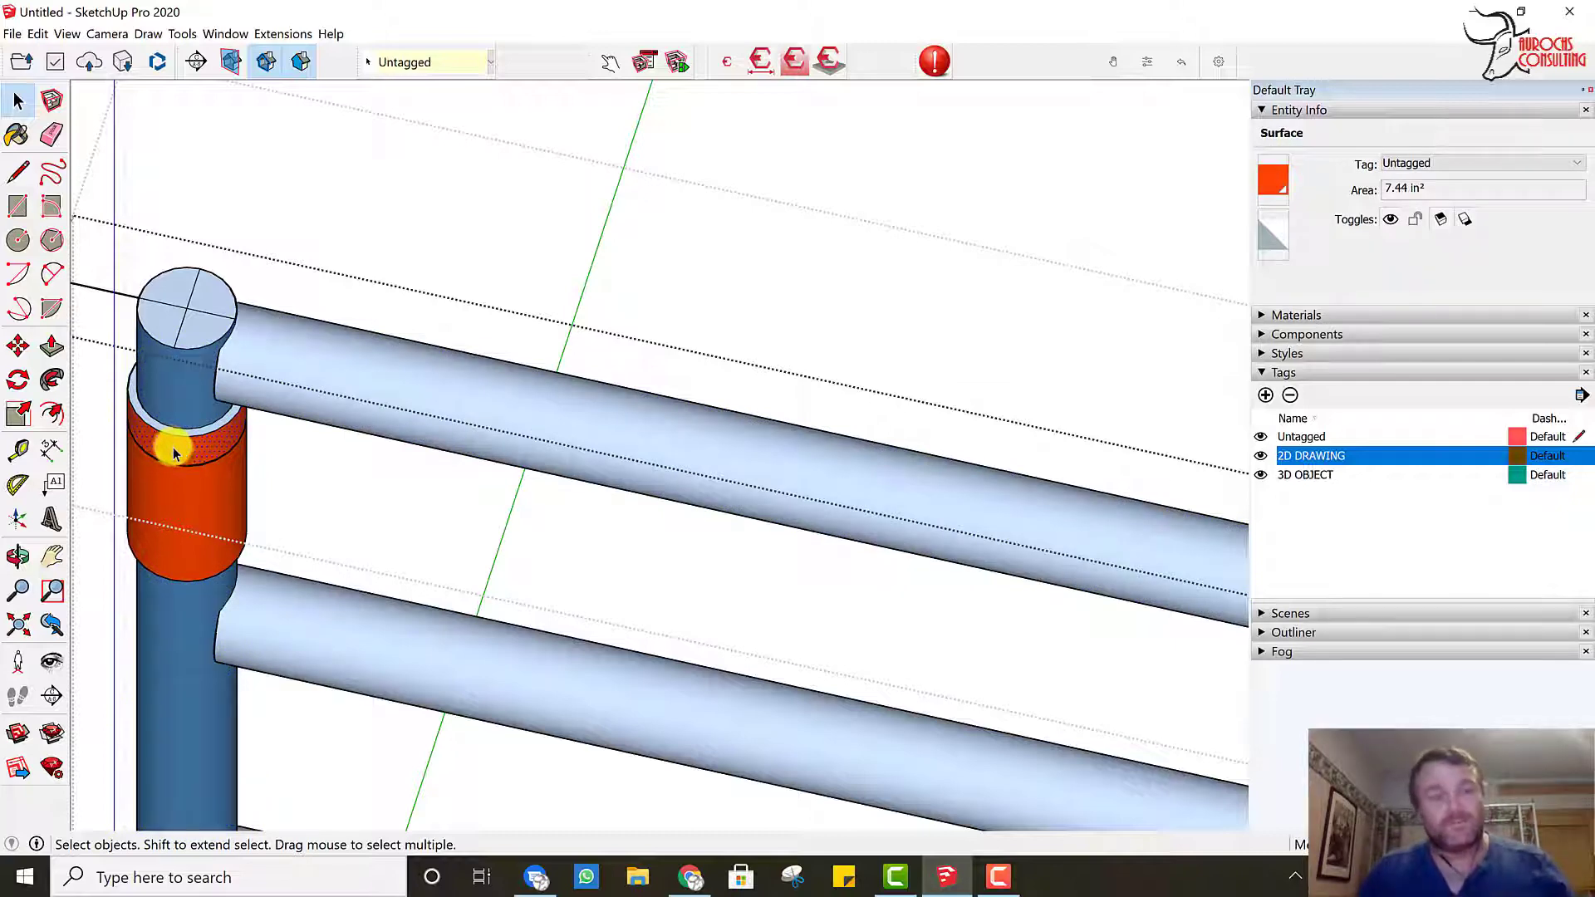
mouse_move(182, 472)
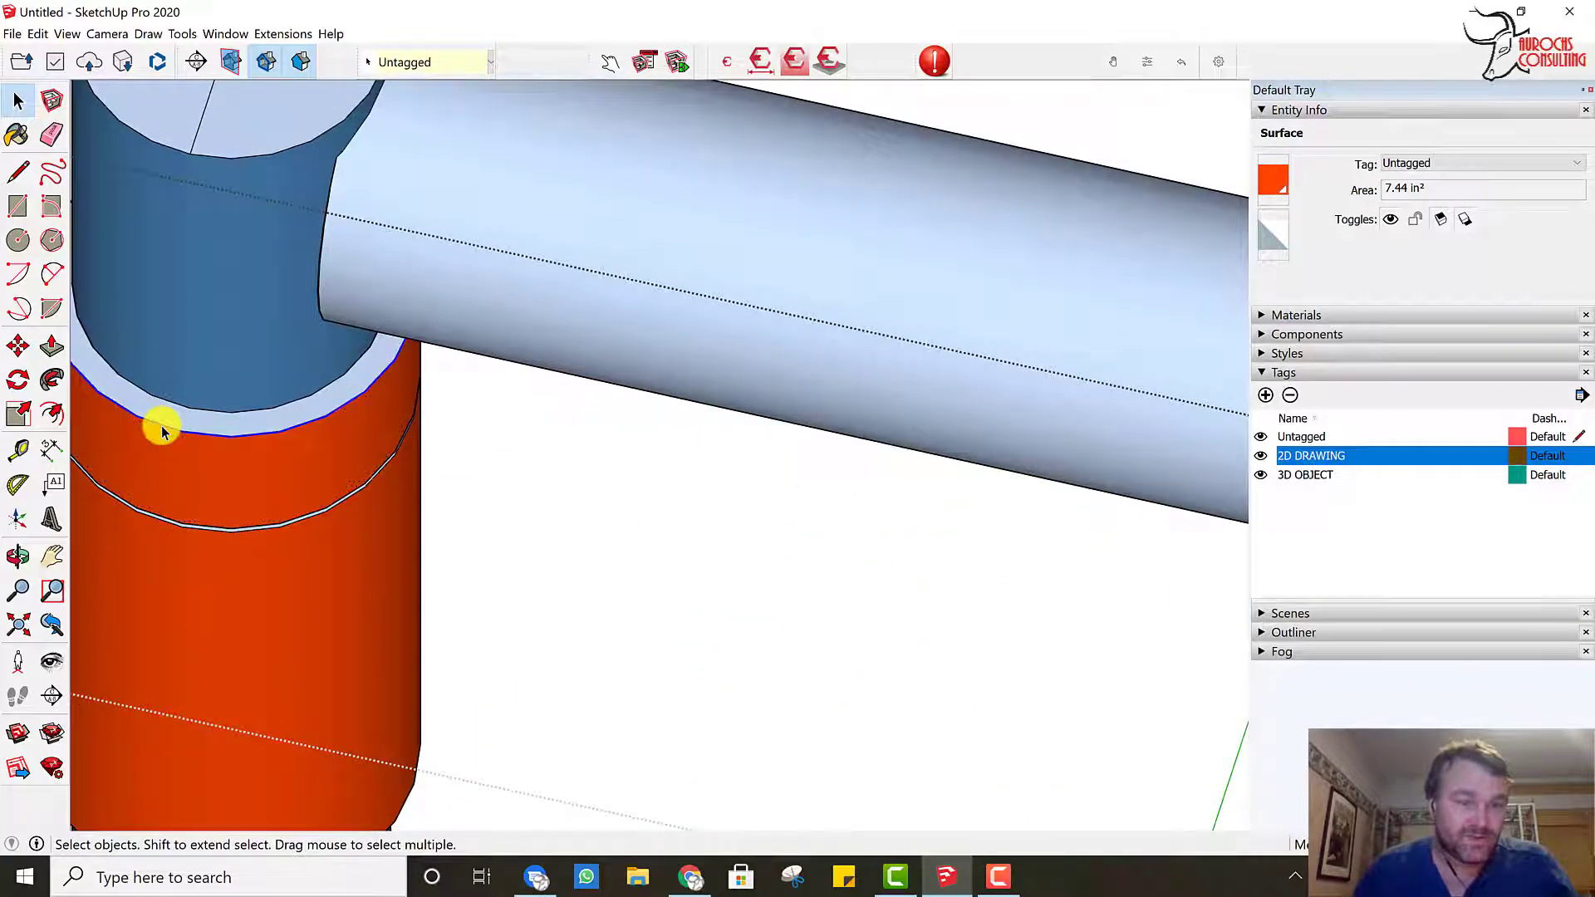
left_click(163, 432)
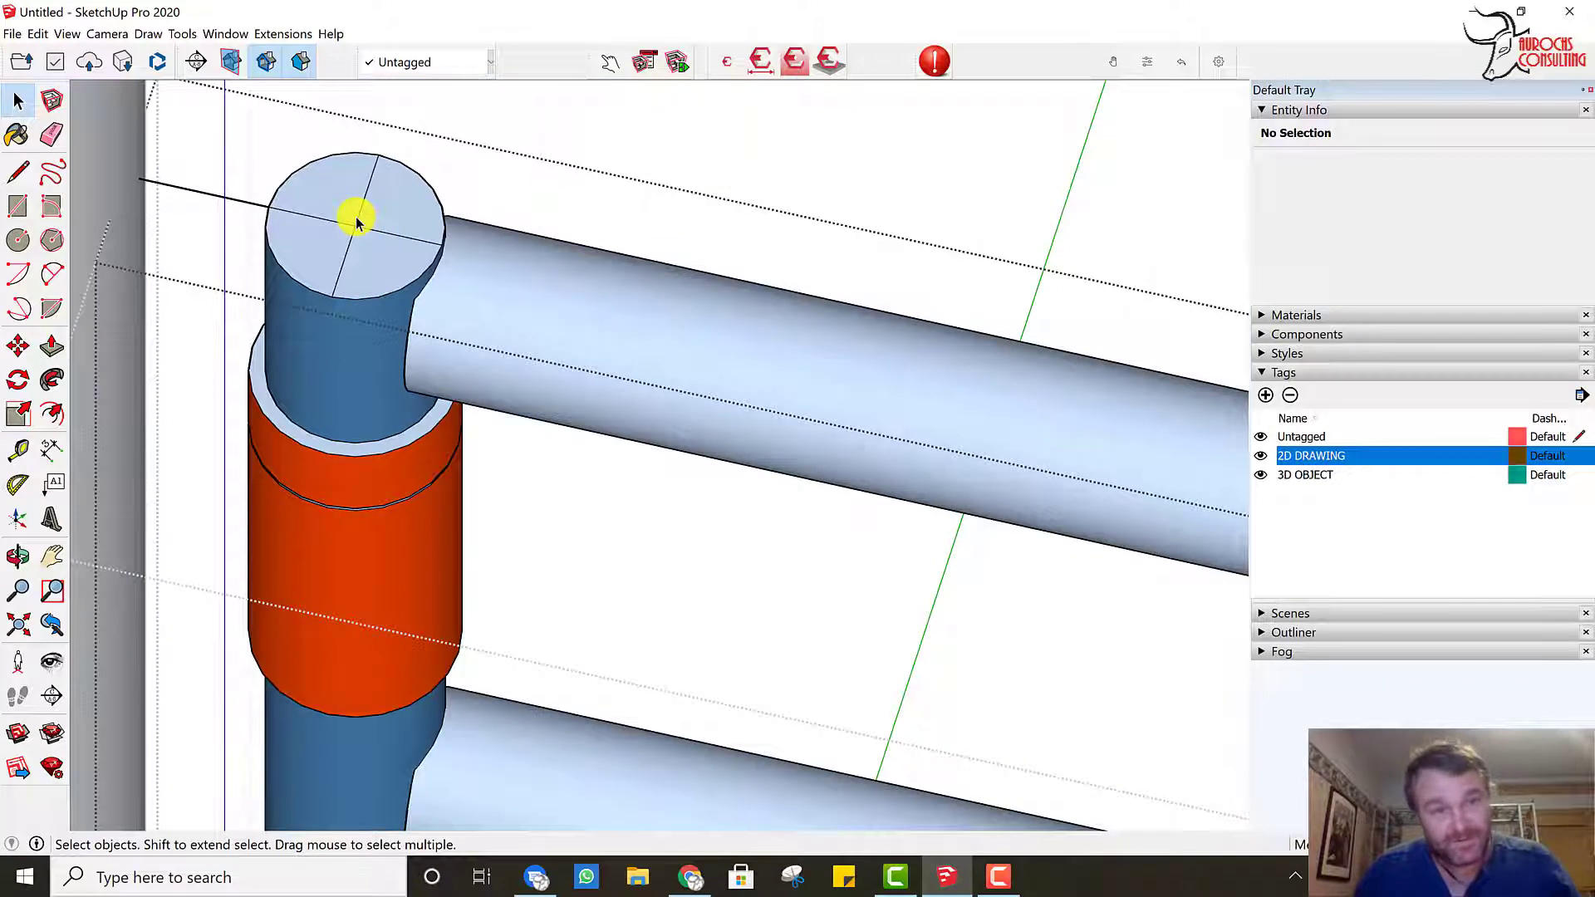
left_click(374, 243)
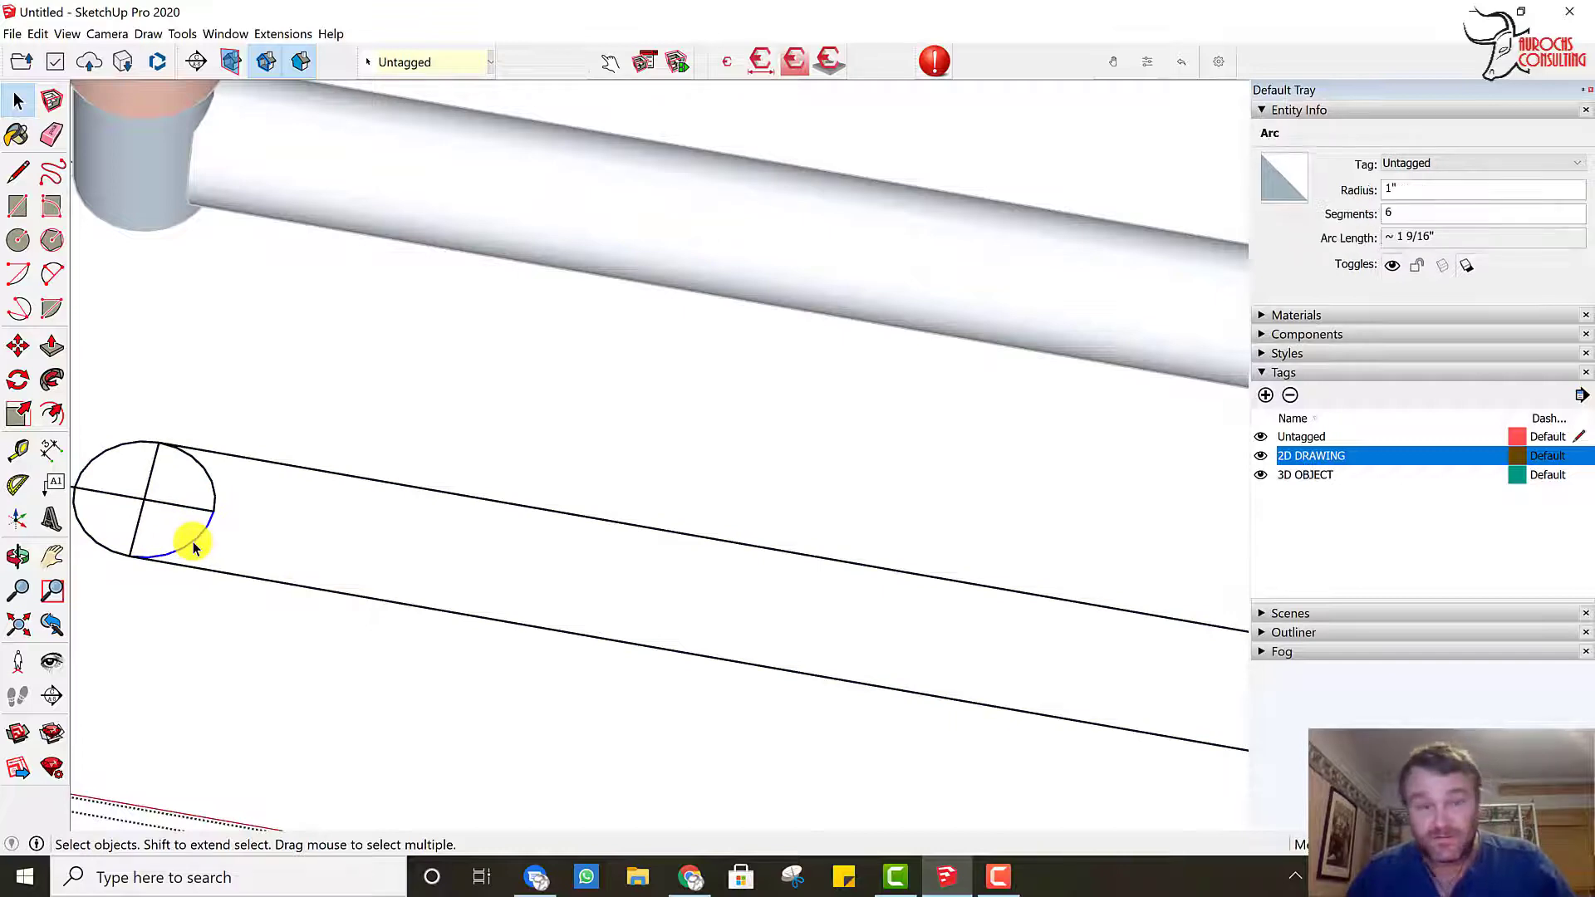
mouse_move(397, 407)
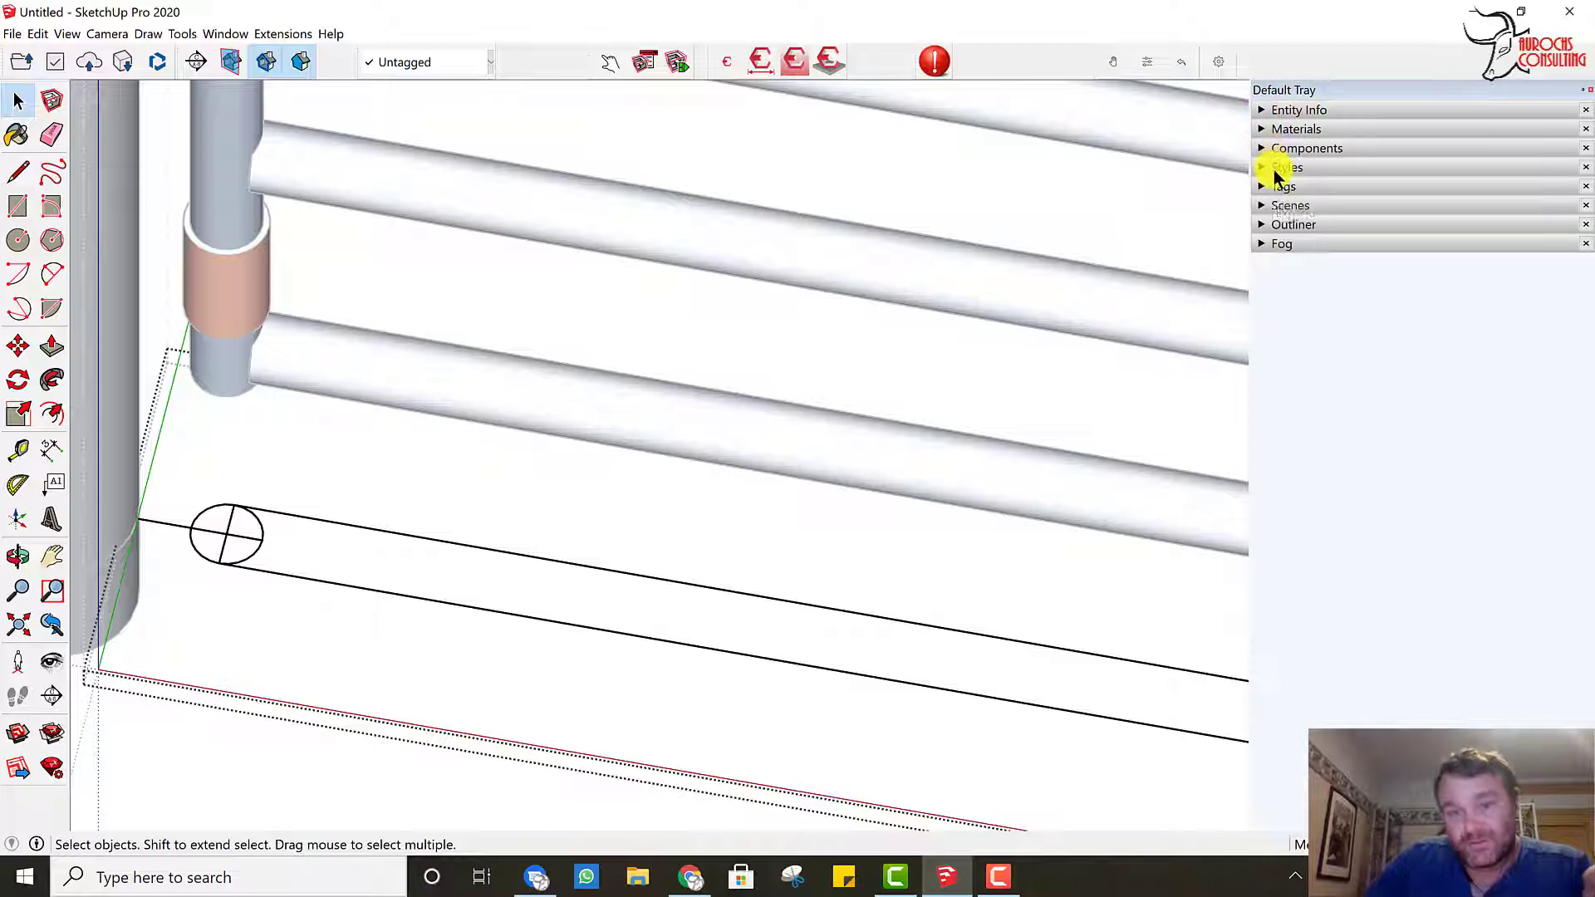
Step: Create a new style named 'CD colored lines' in the Styles tray and show its edge settings
left_click(1288, 167)
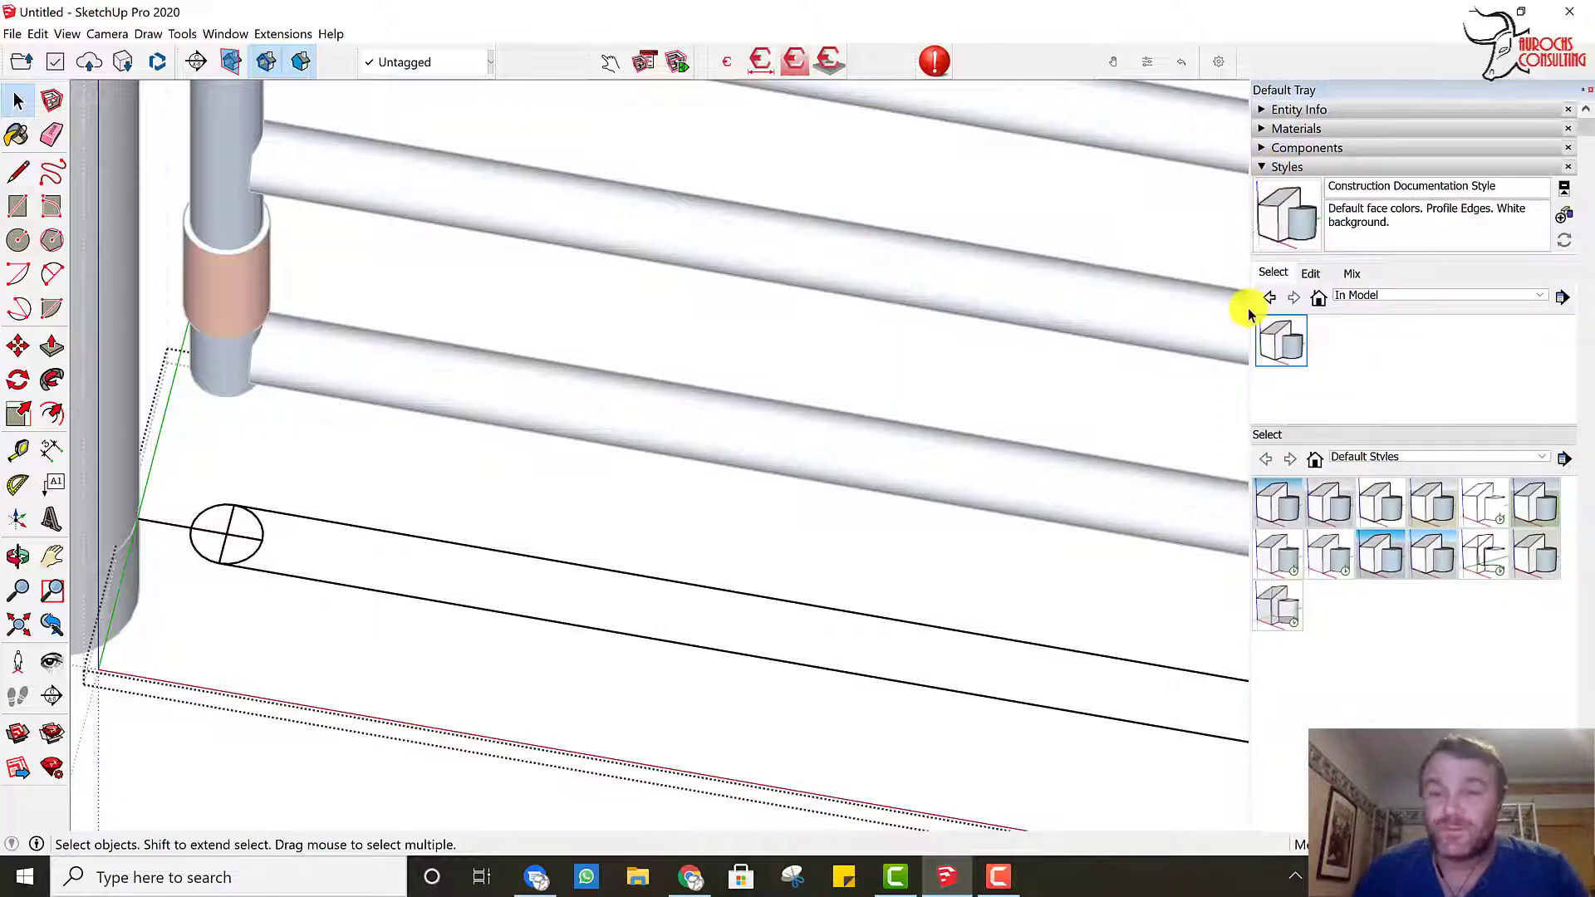
mouse_move(1292, 362)
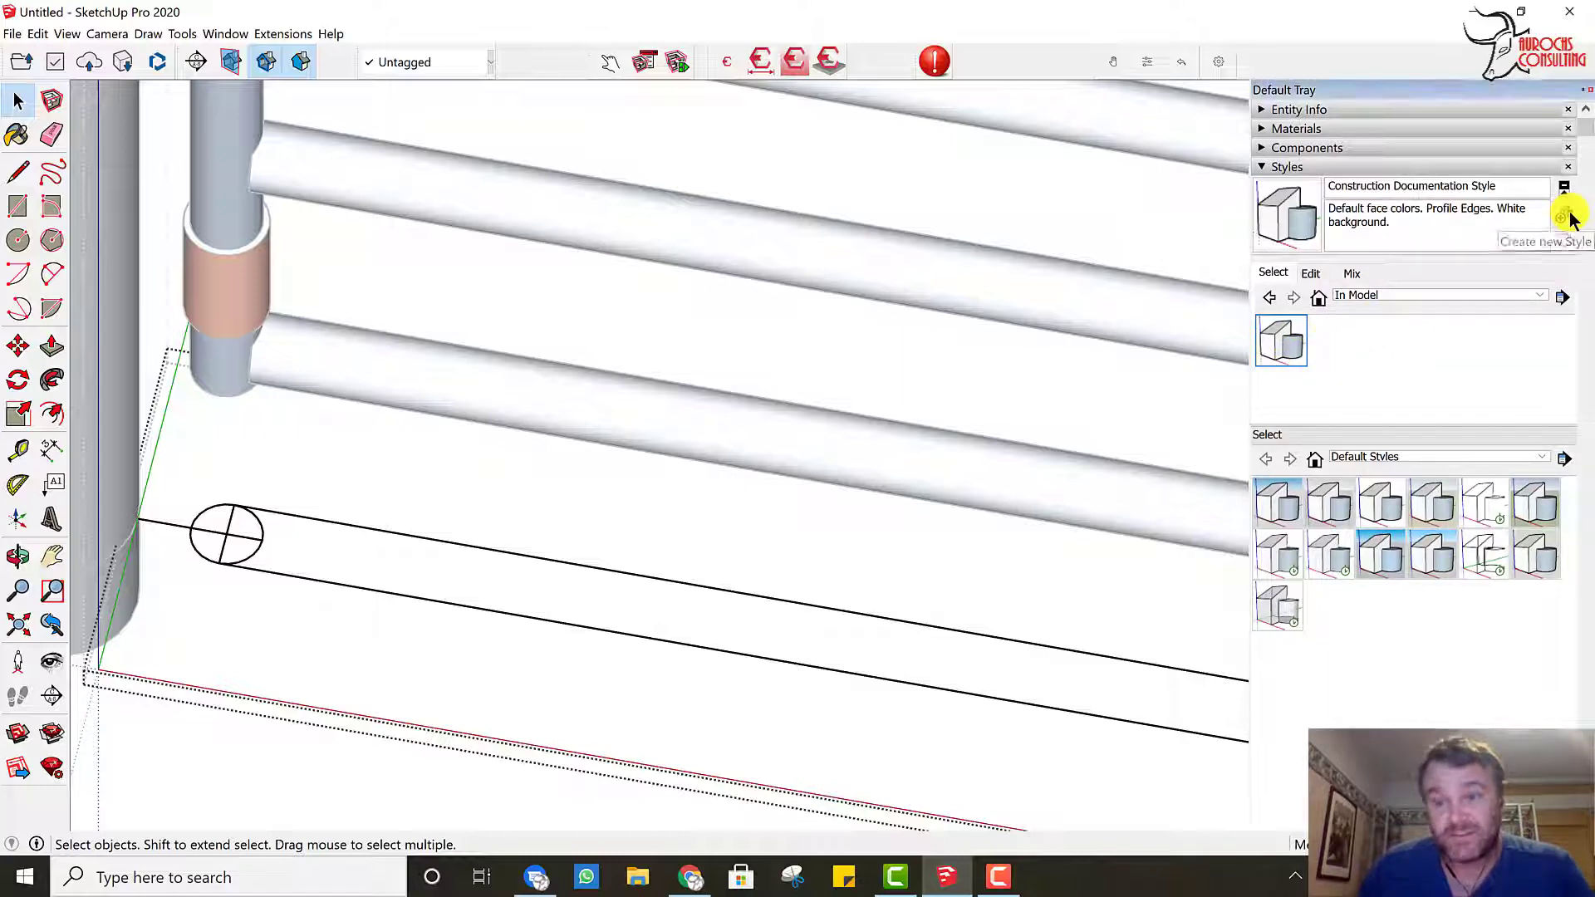
left_click(1562, 216)
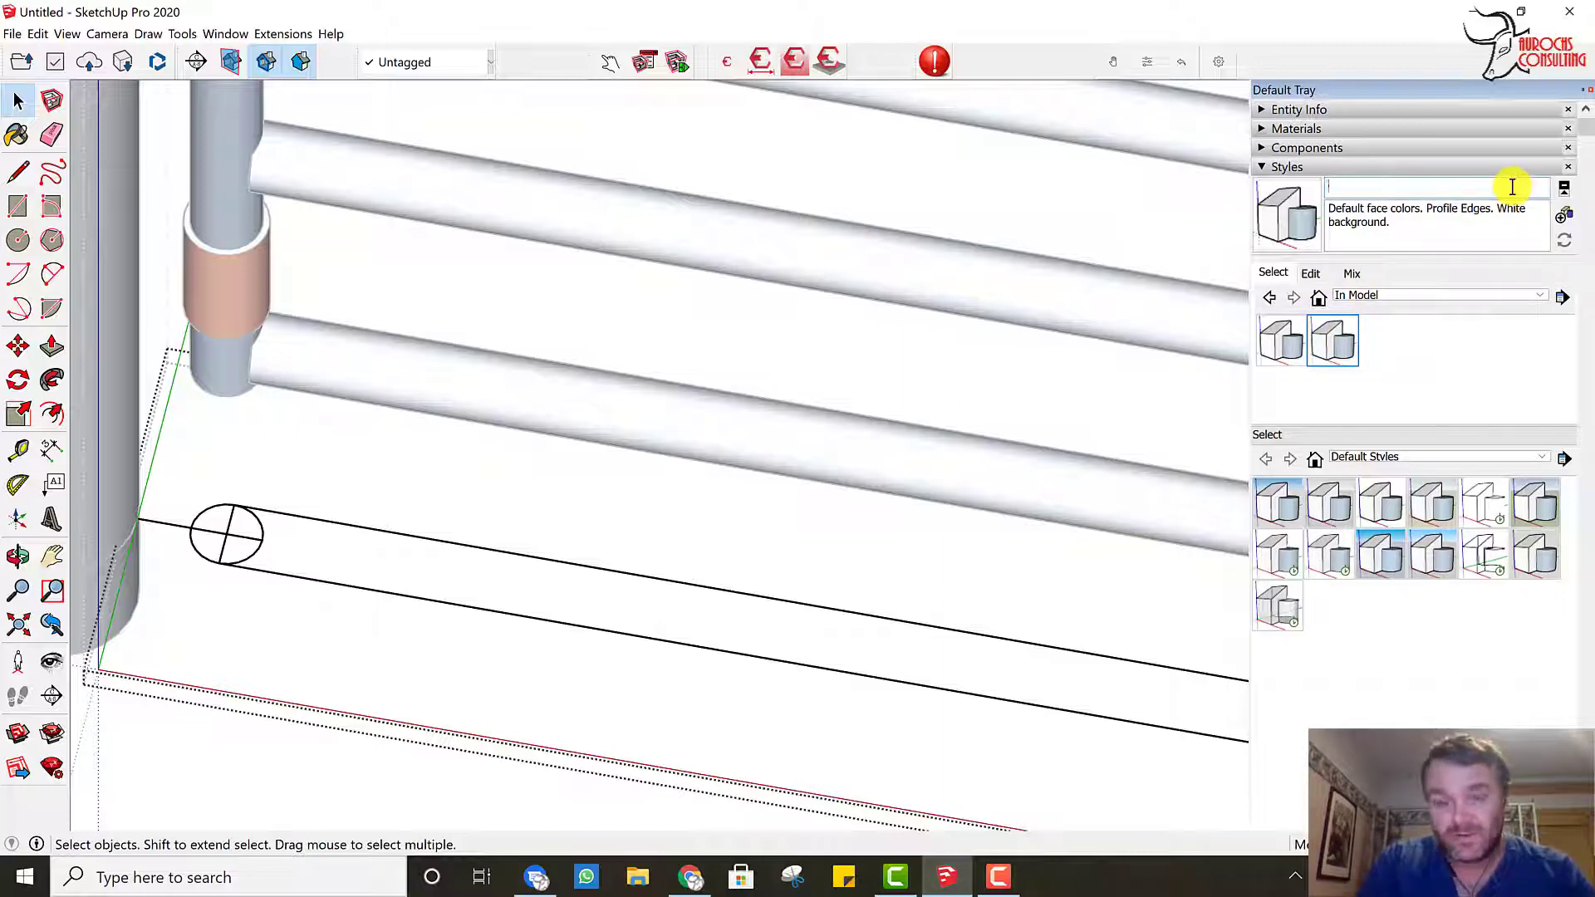
type("CD colored lines")
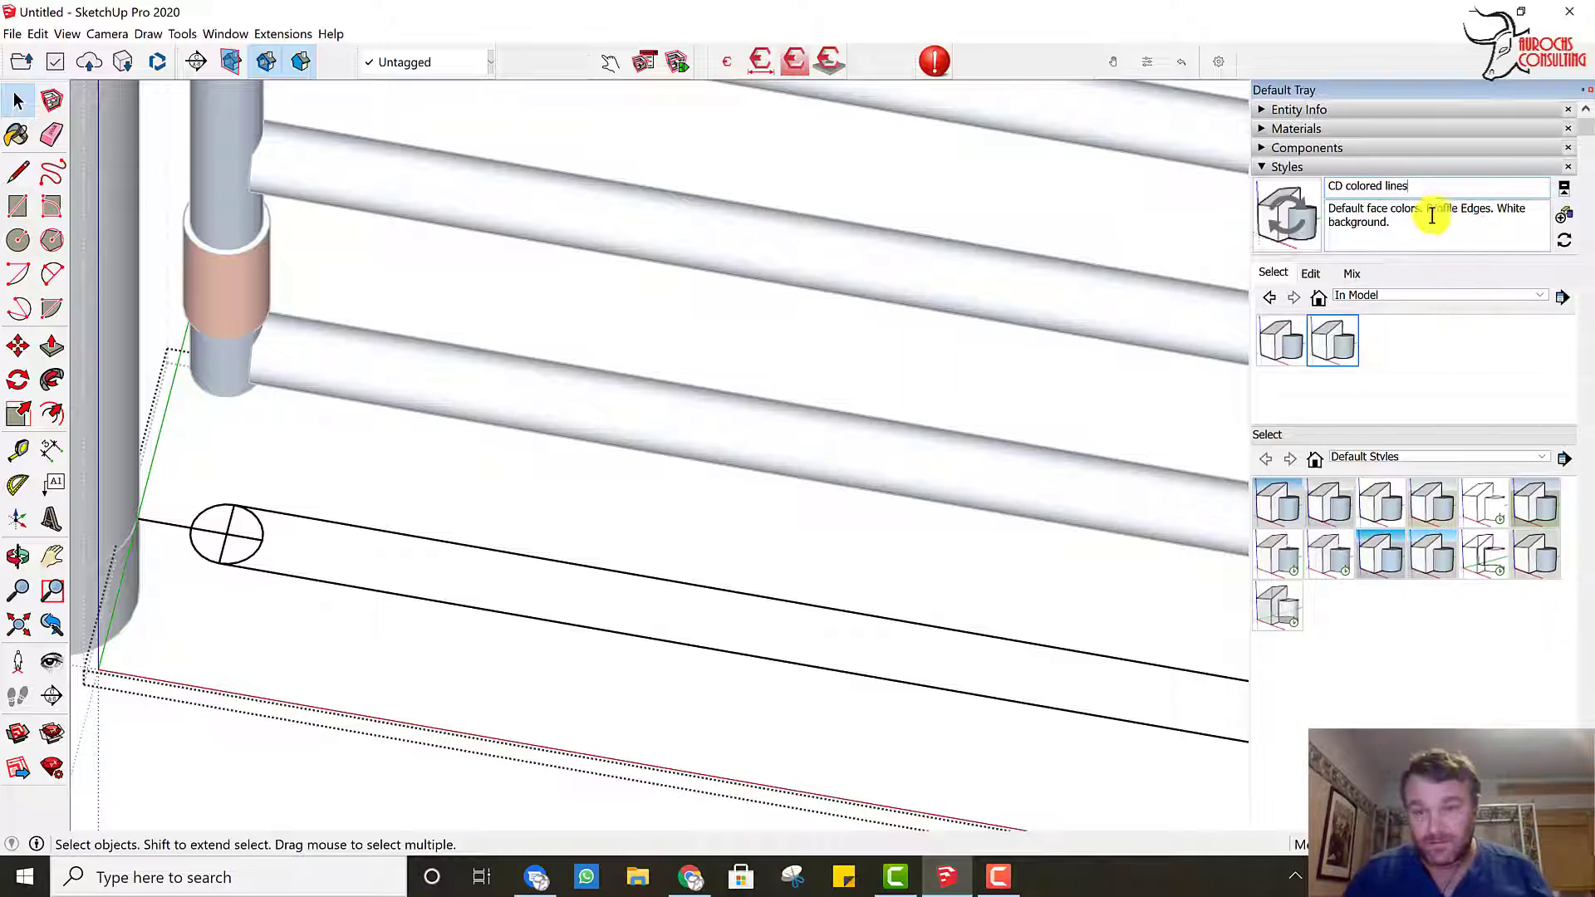
left_click(1310, 273)
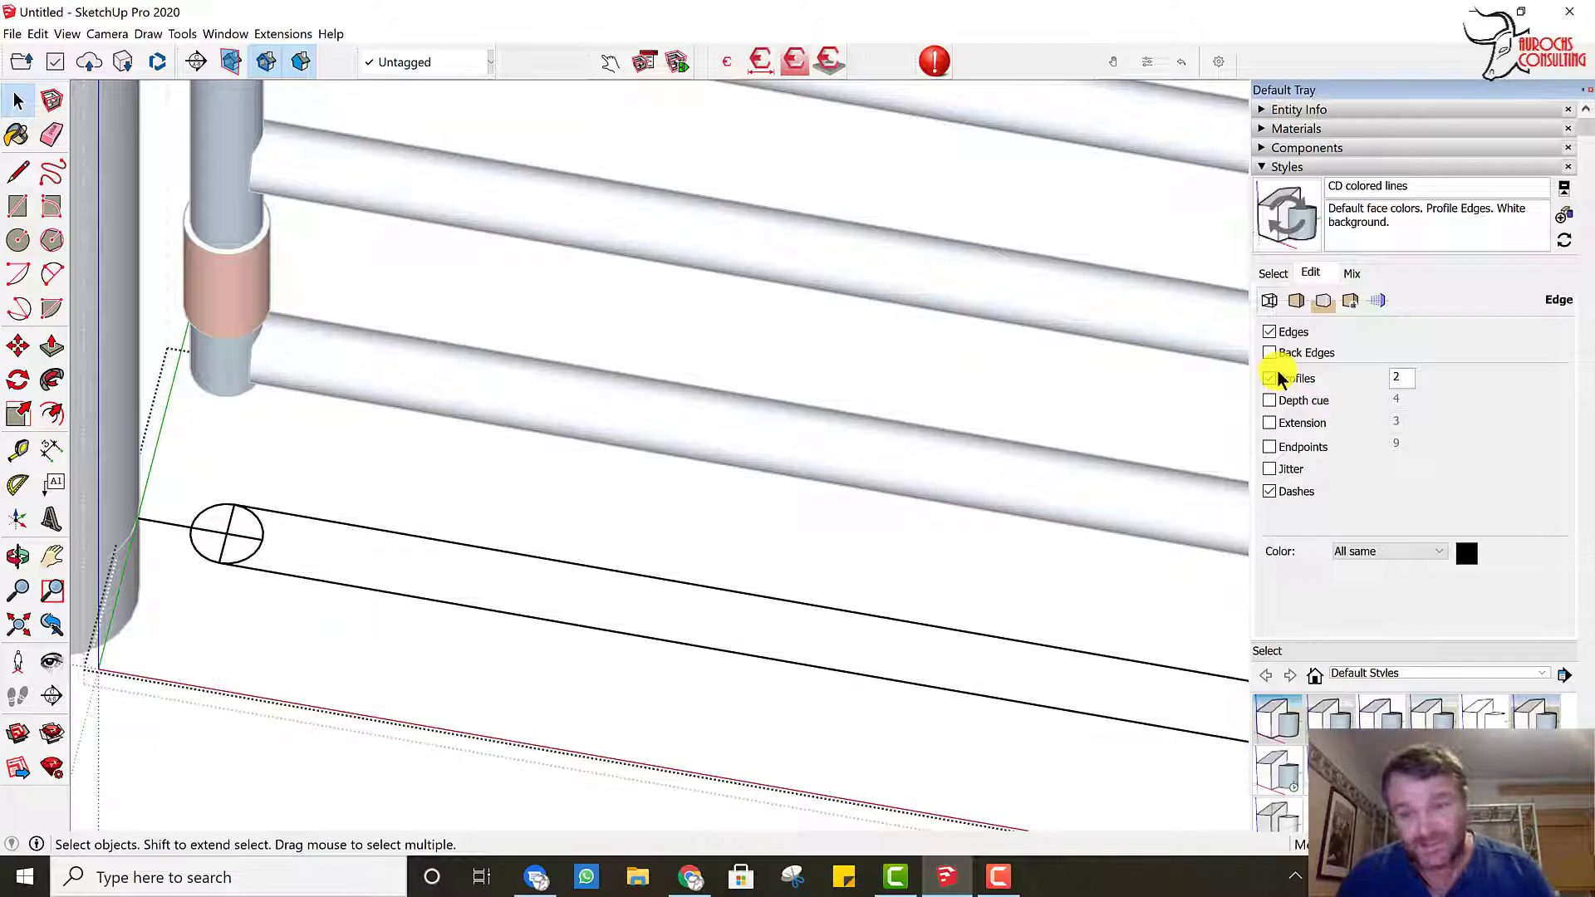
Step: Turn on profile edges and try colouring the style's edges by axis
left_click(1270, 379)
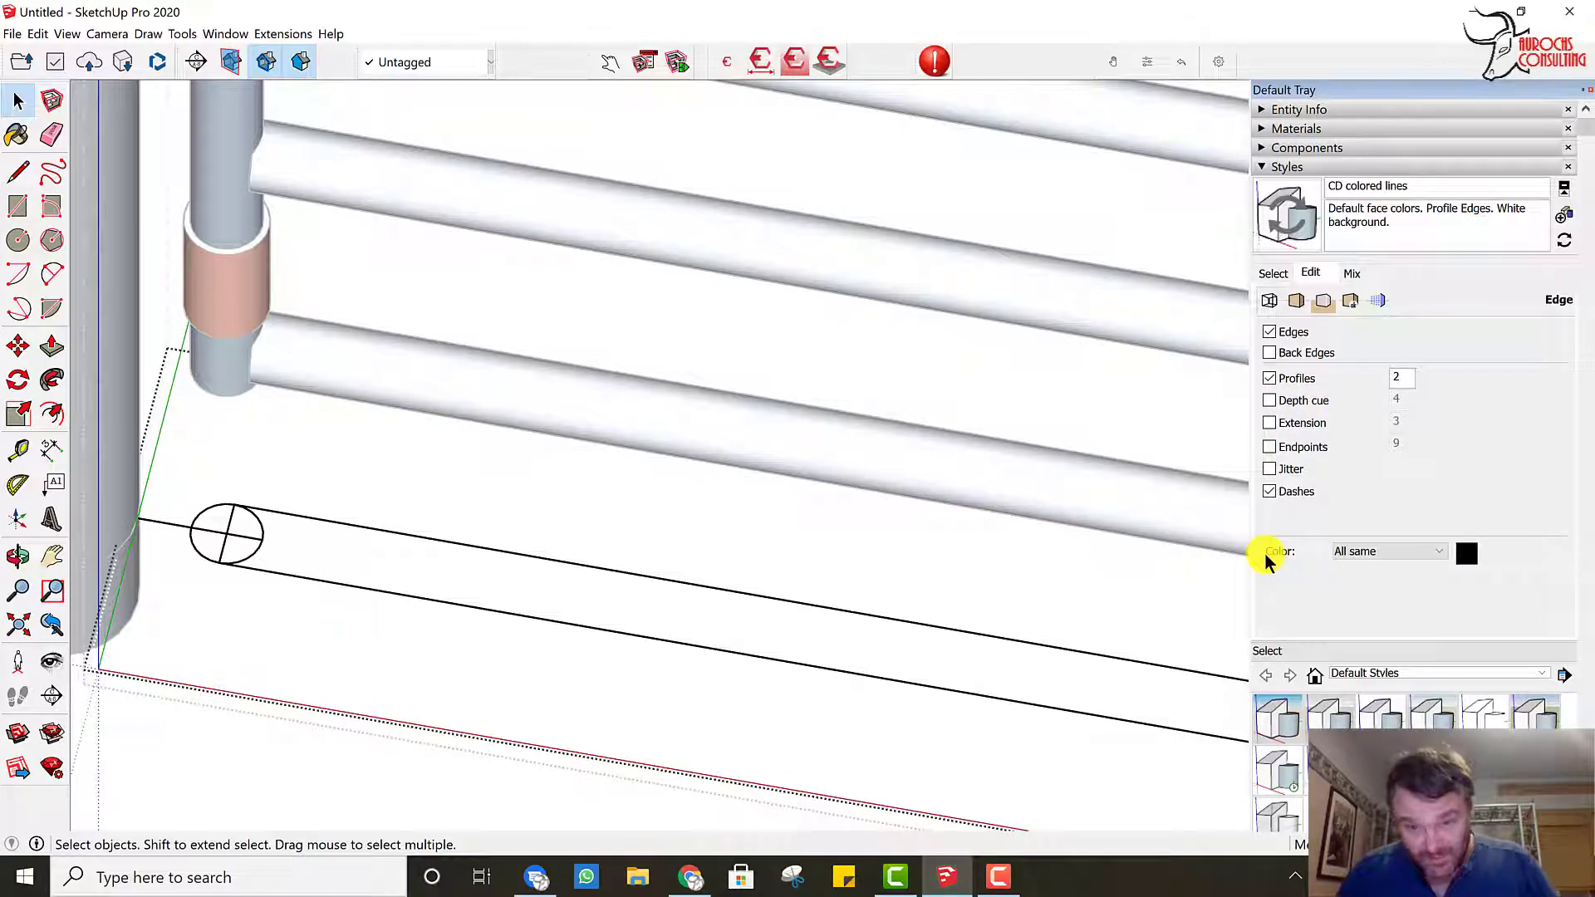
left_click(1434, 550)
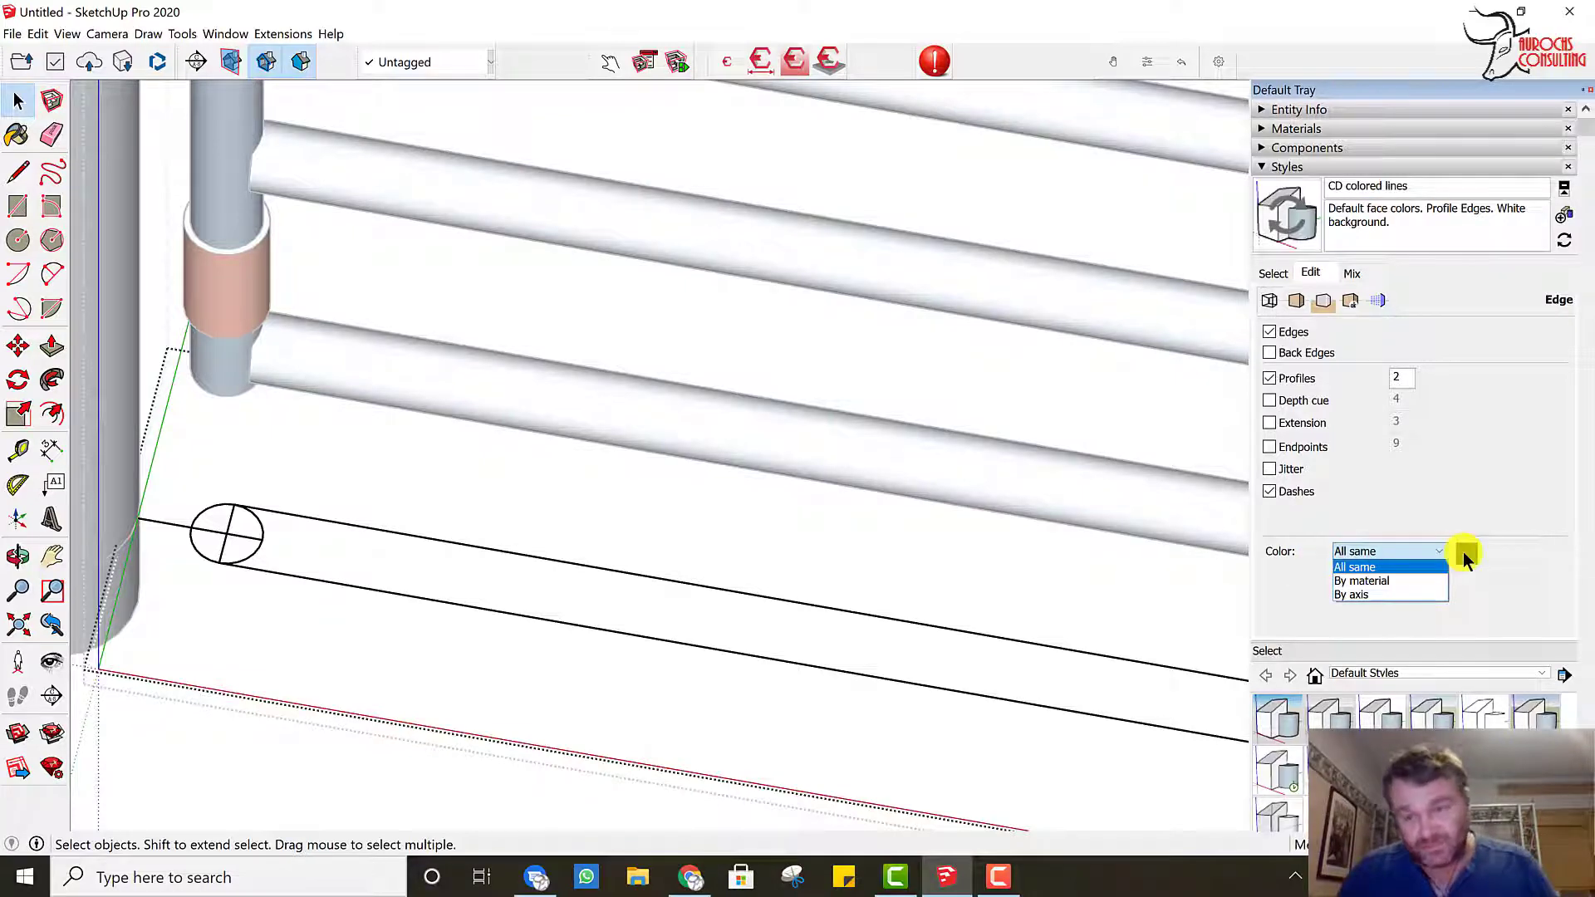
left_click(1353, 567)
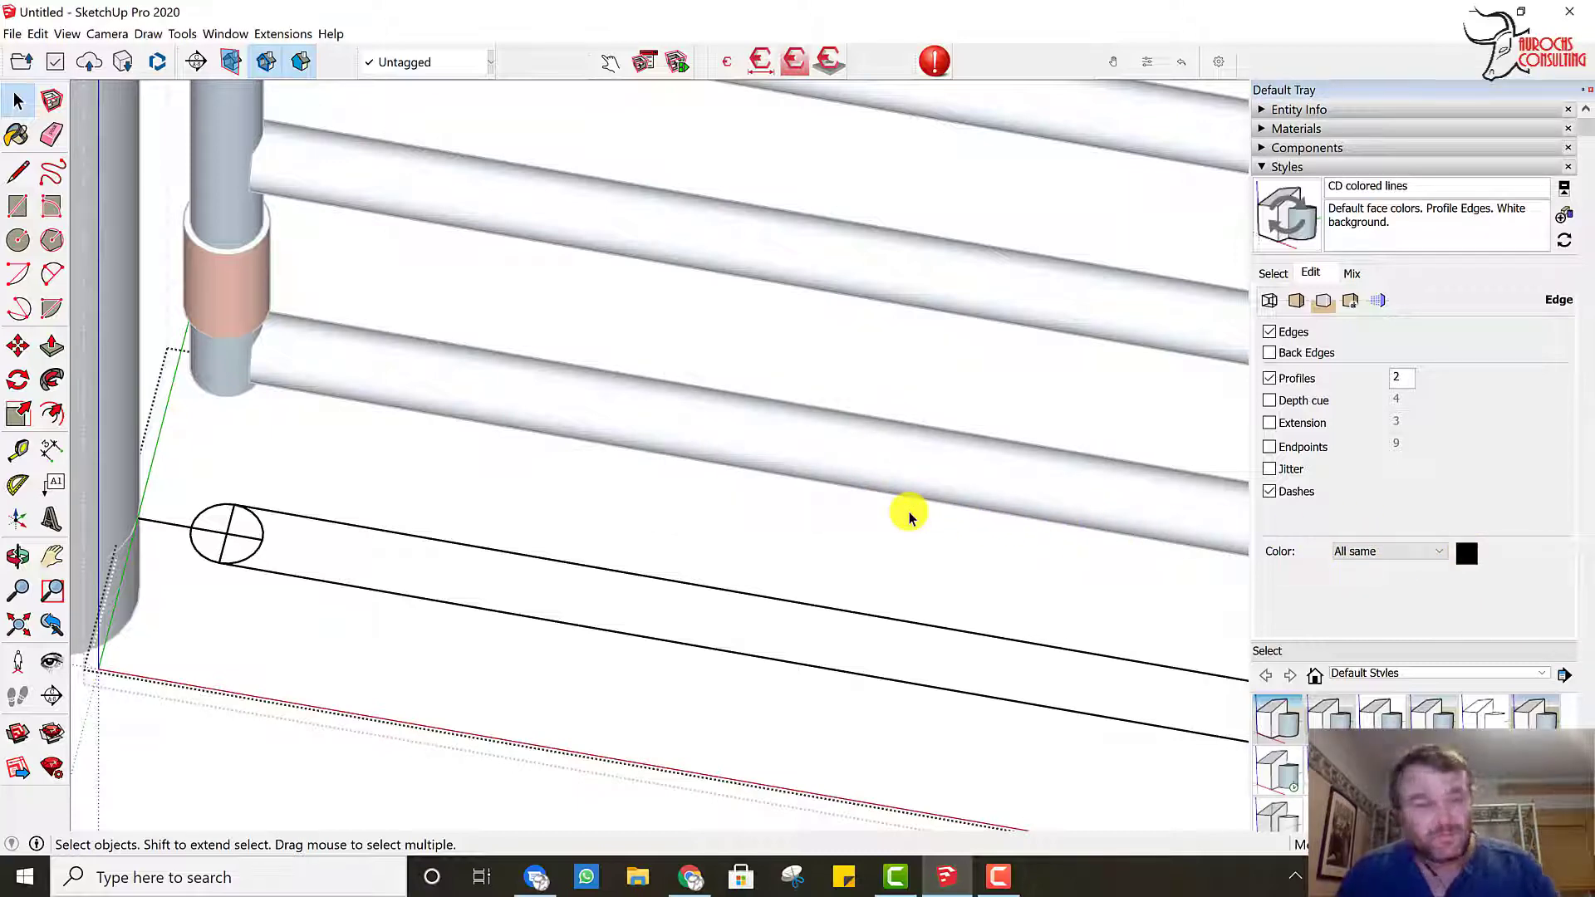
left_click(1436, 550)
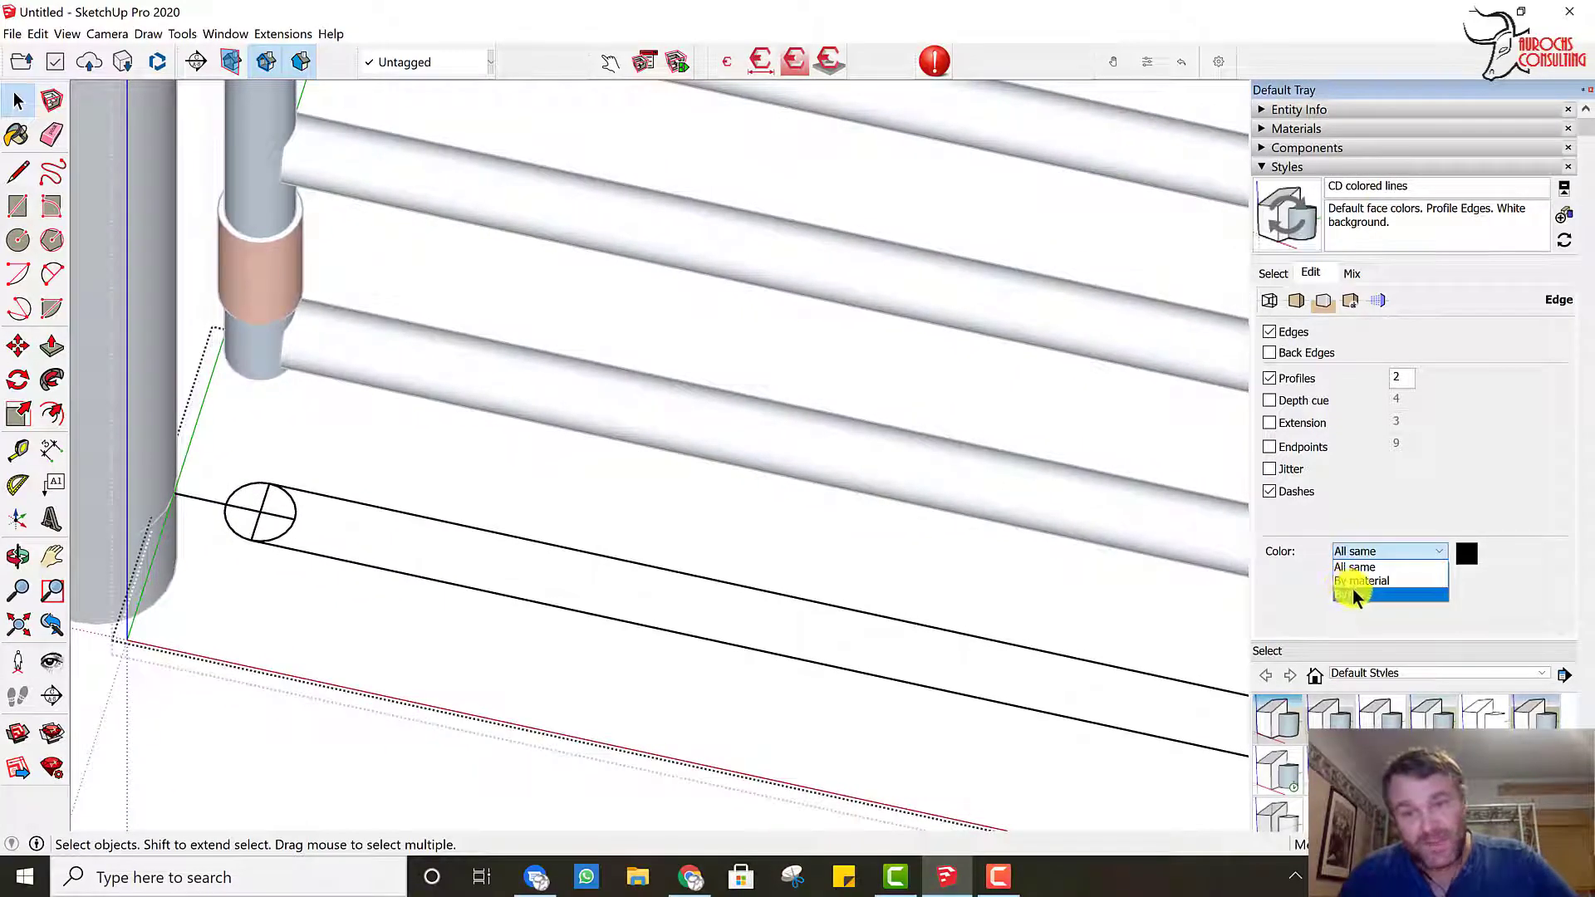
left_click(1356, 595)
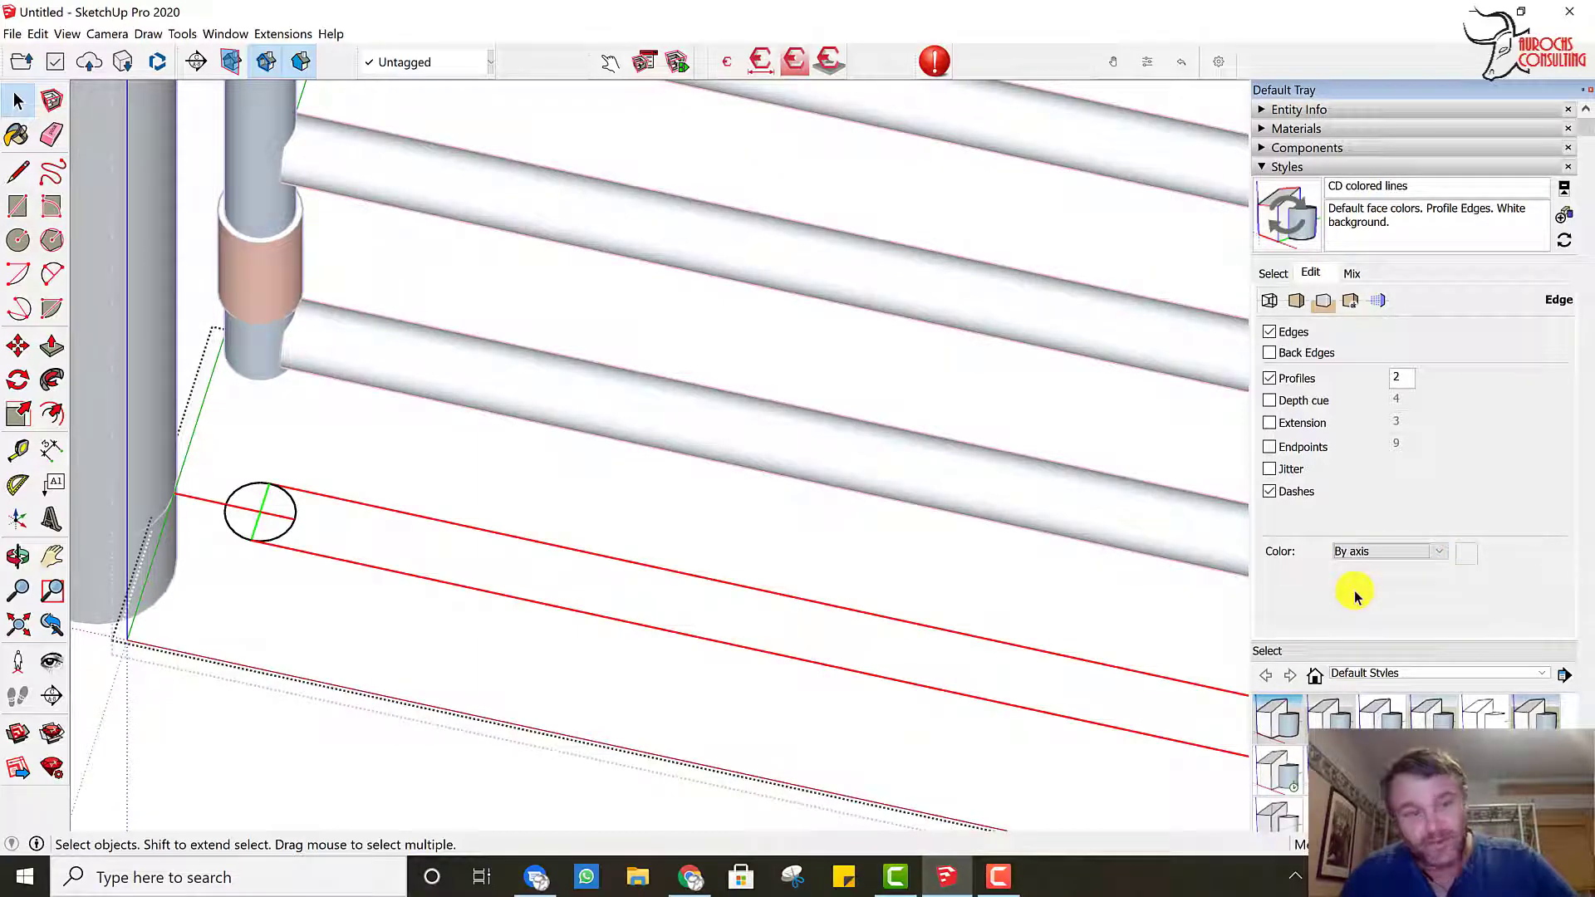
mouse_move(246, 545)
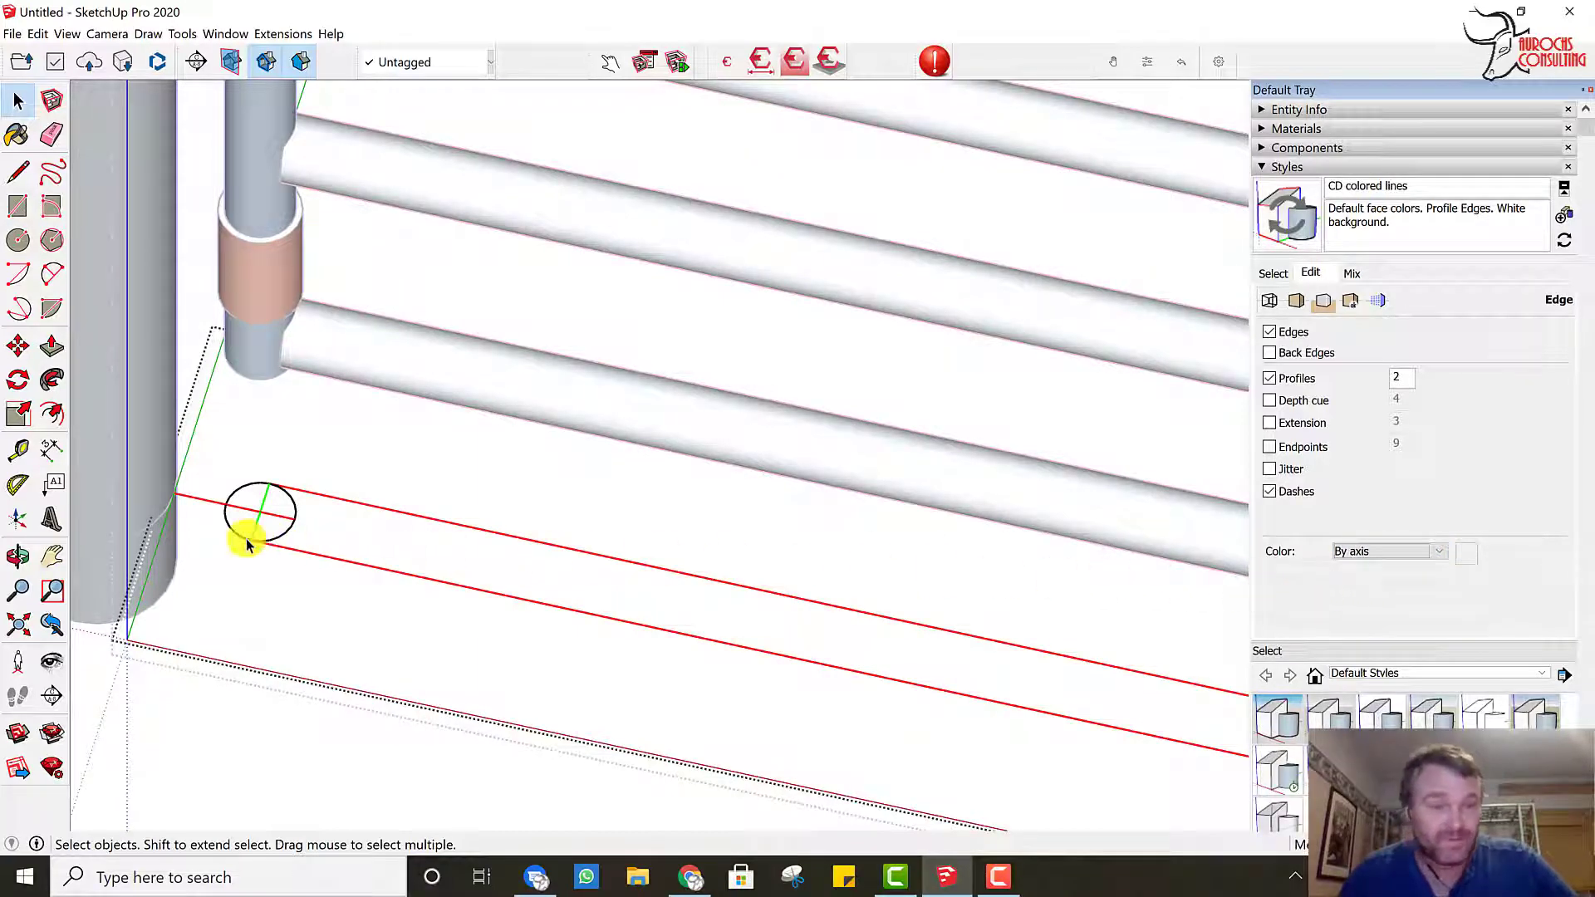
mouse_move(921, 554)
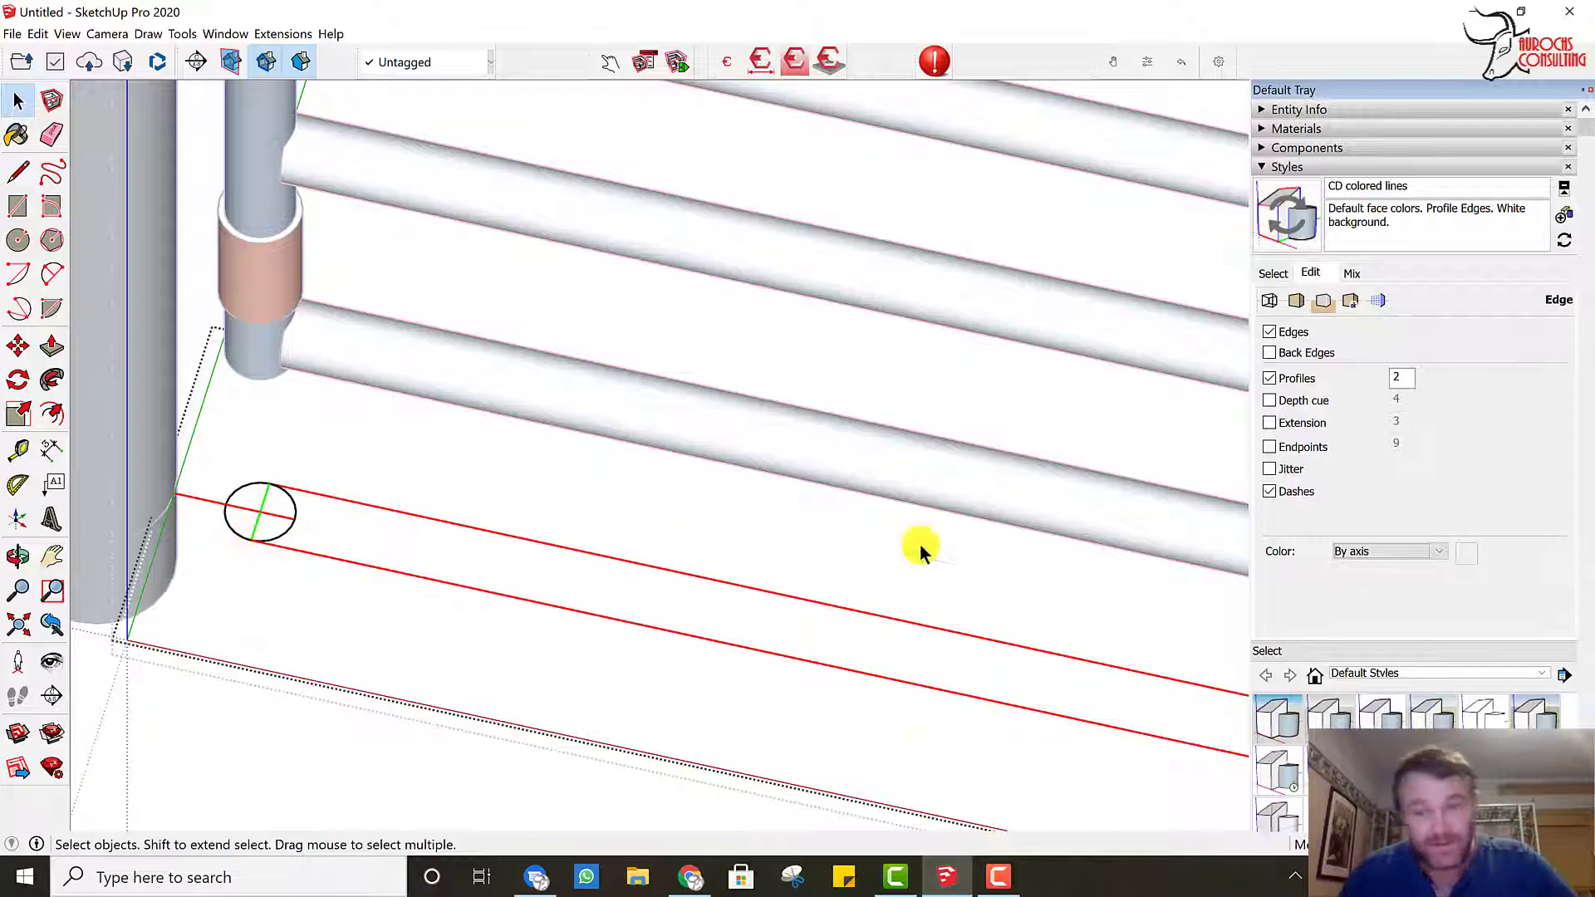
Step: Set the style's edge colour to By material so the 2D outline draws blue
left_click(1437, 550)
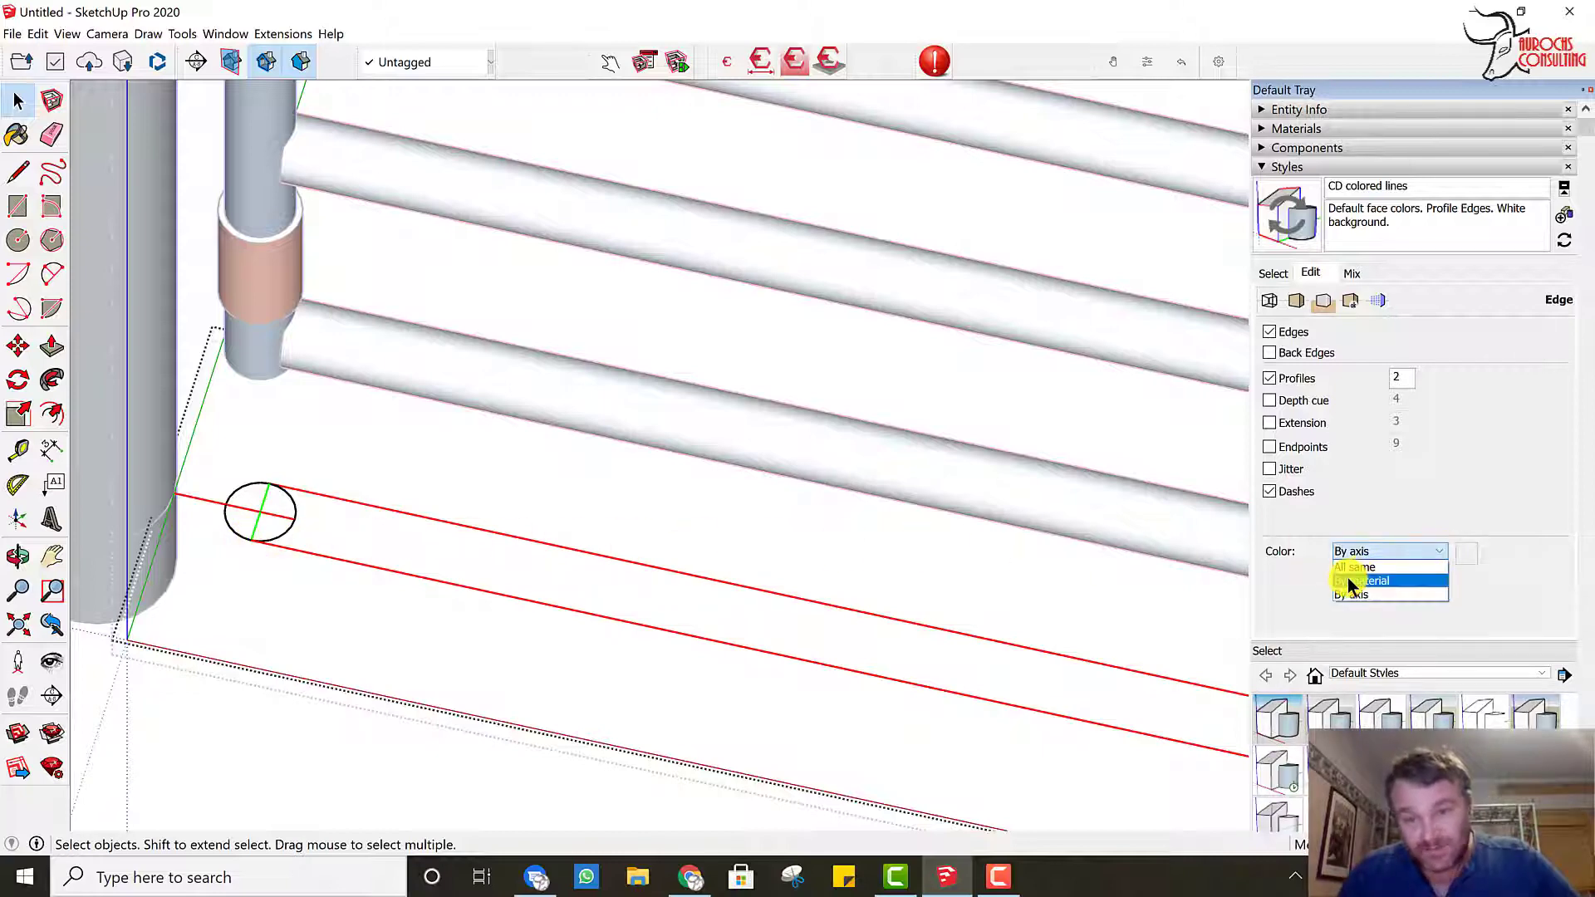
left_click(1361, 581)
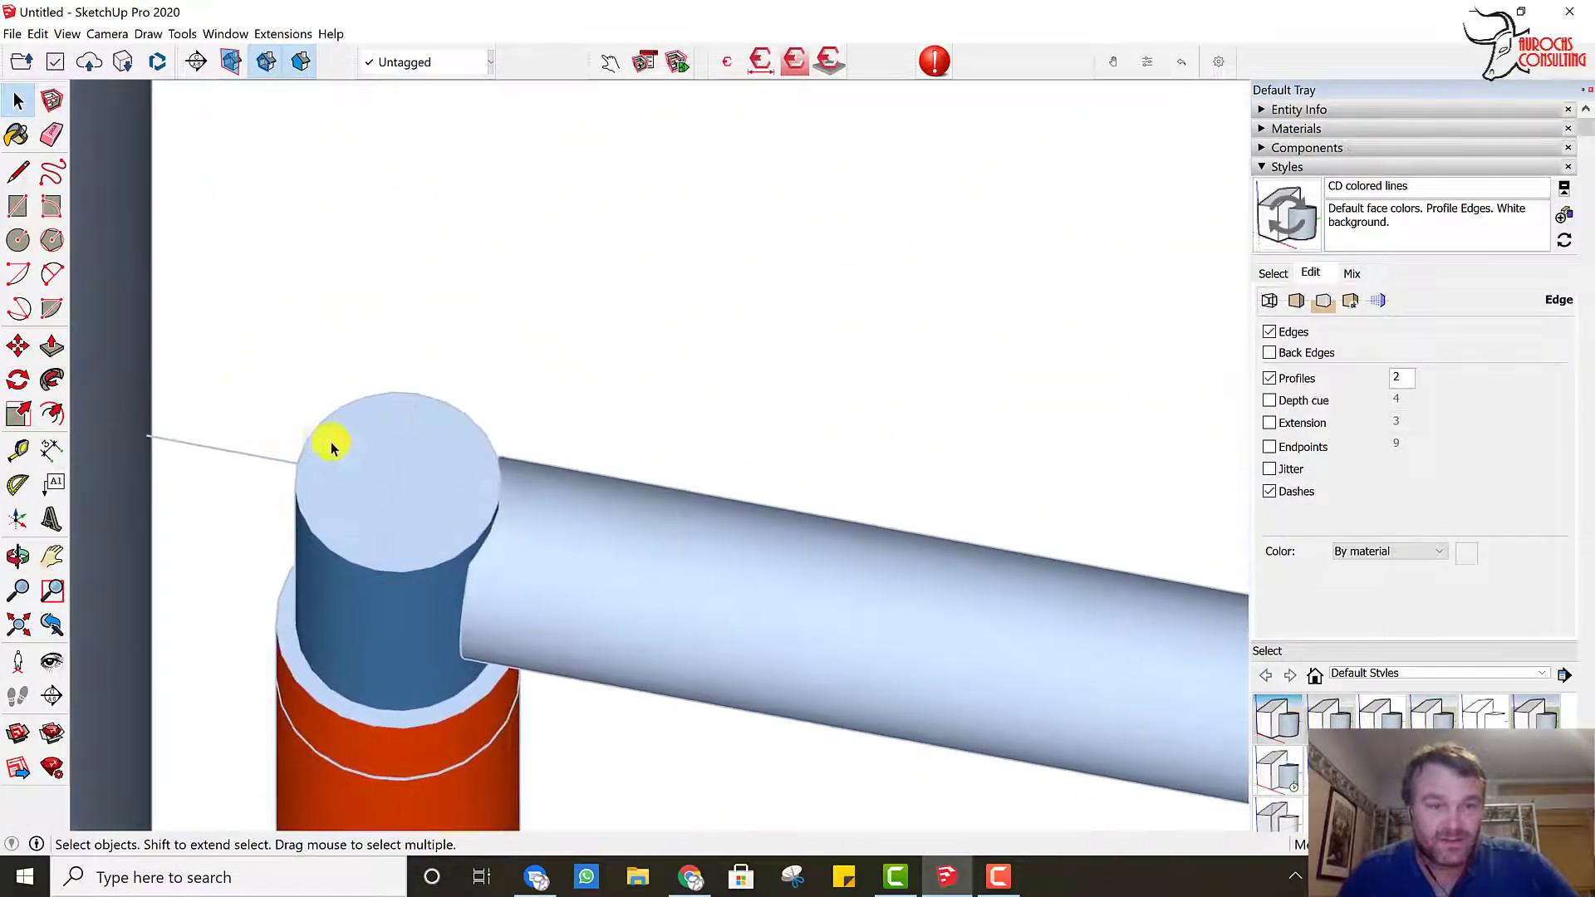
left_click(365, 445)
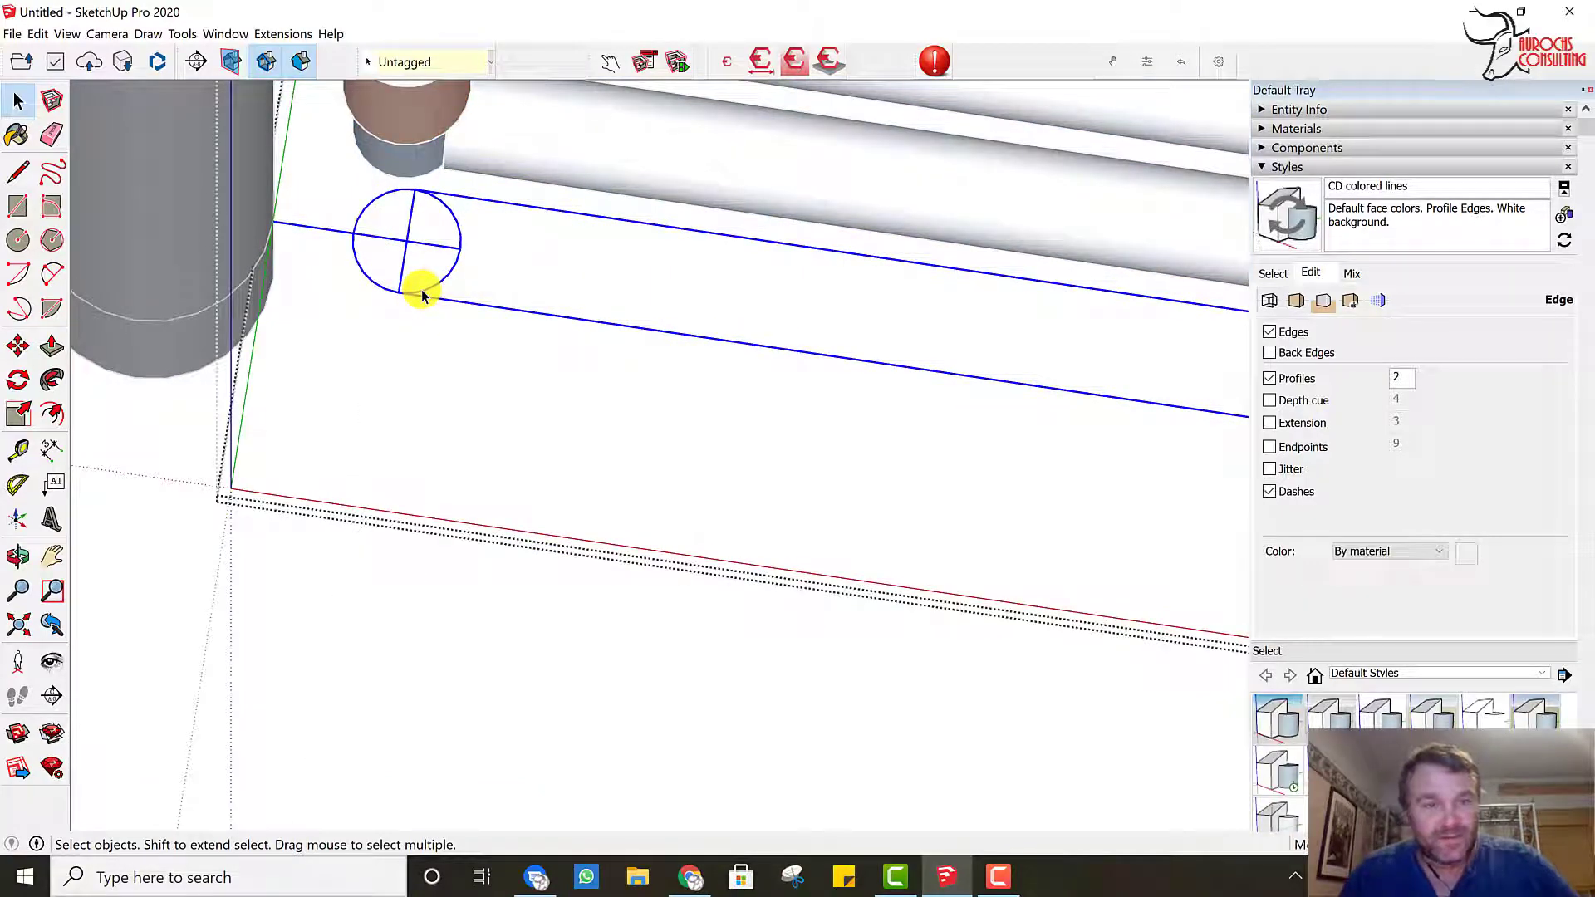
mouse_move(1353, 505)
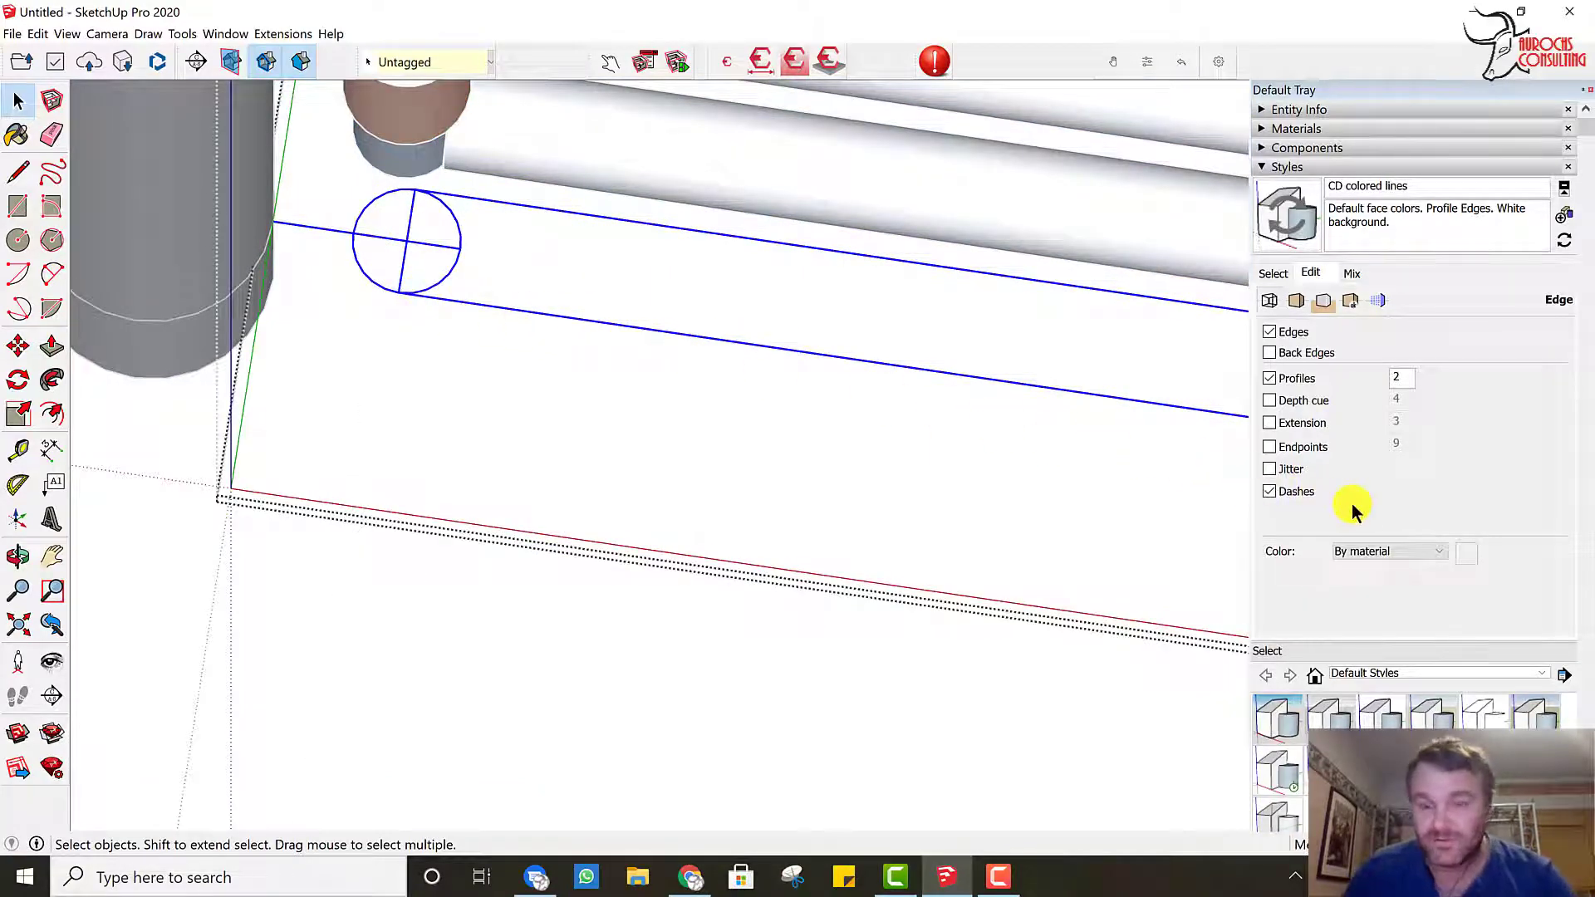
Step: Pick the 0076_Green material to paint the flat 2D gate lines
left_click(1296, 128)
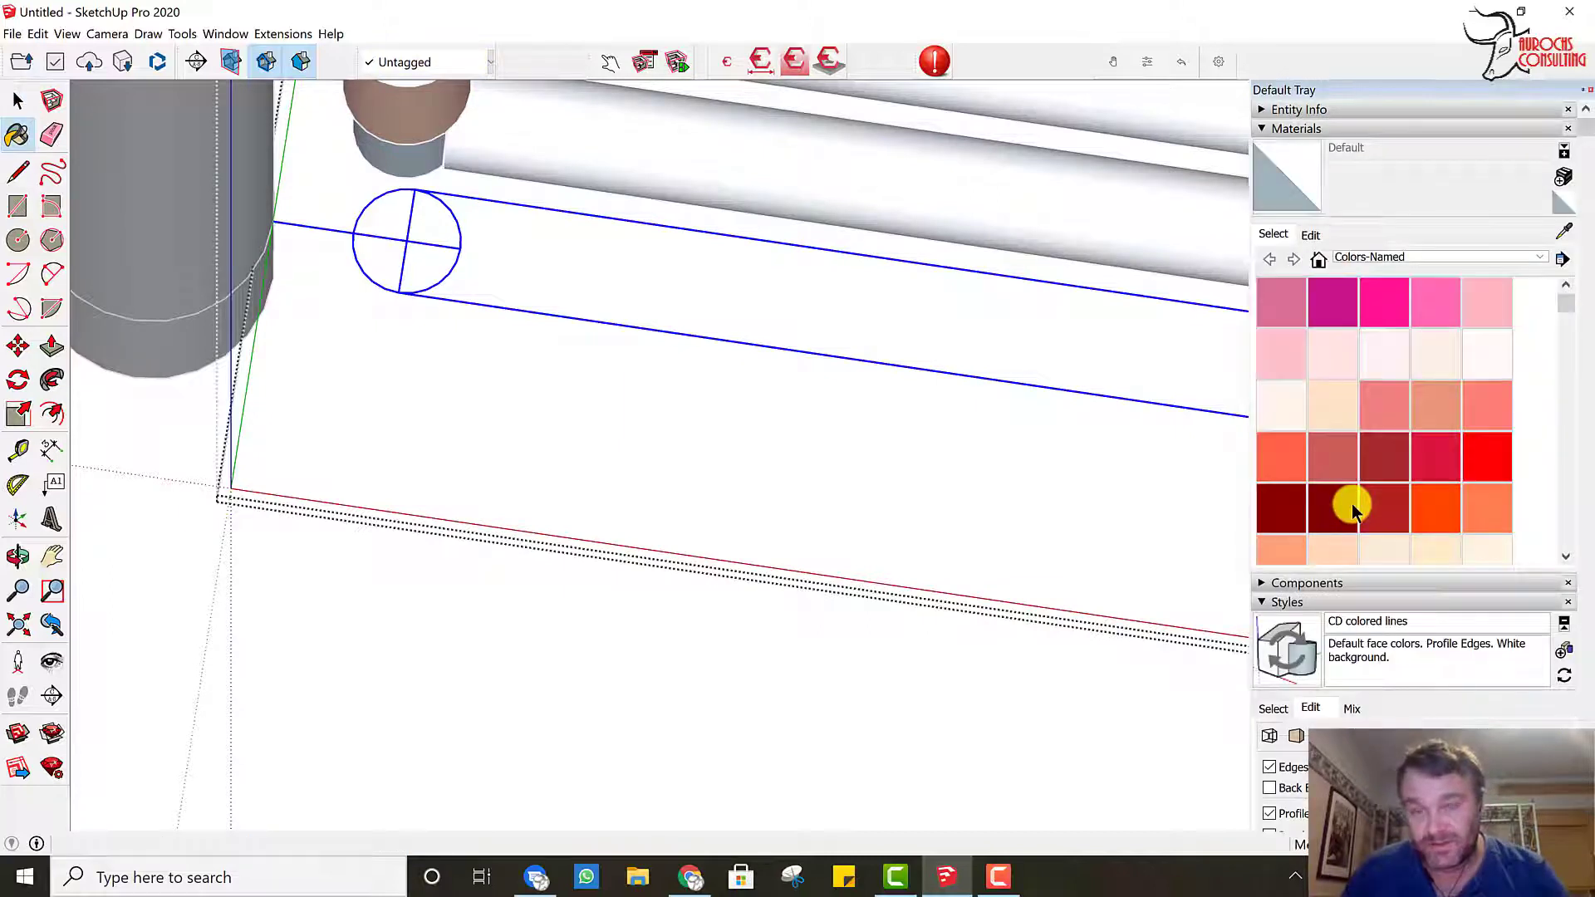
scroll("down", 3)
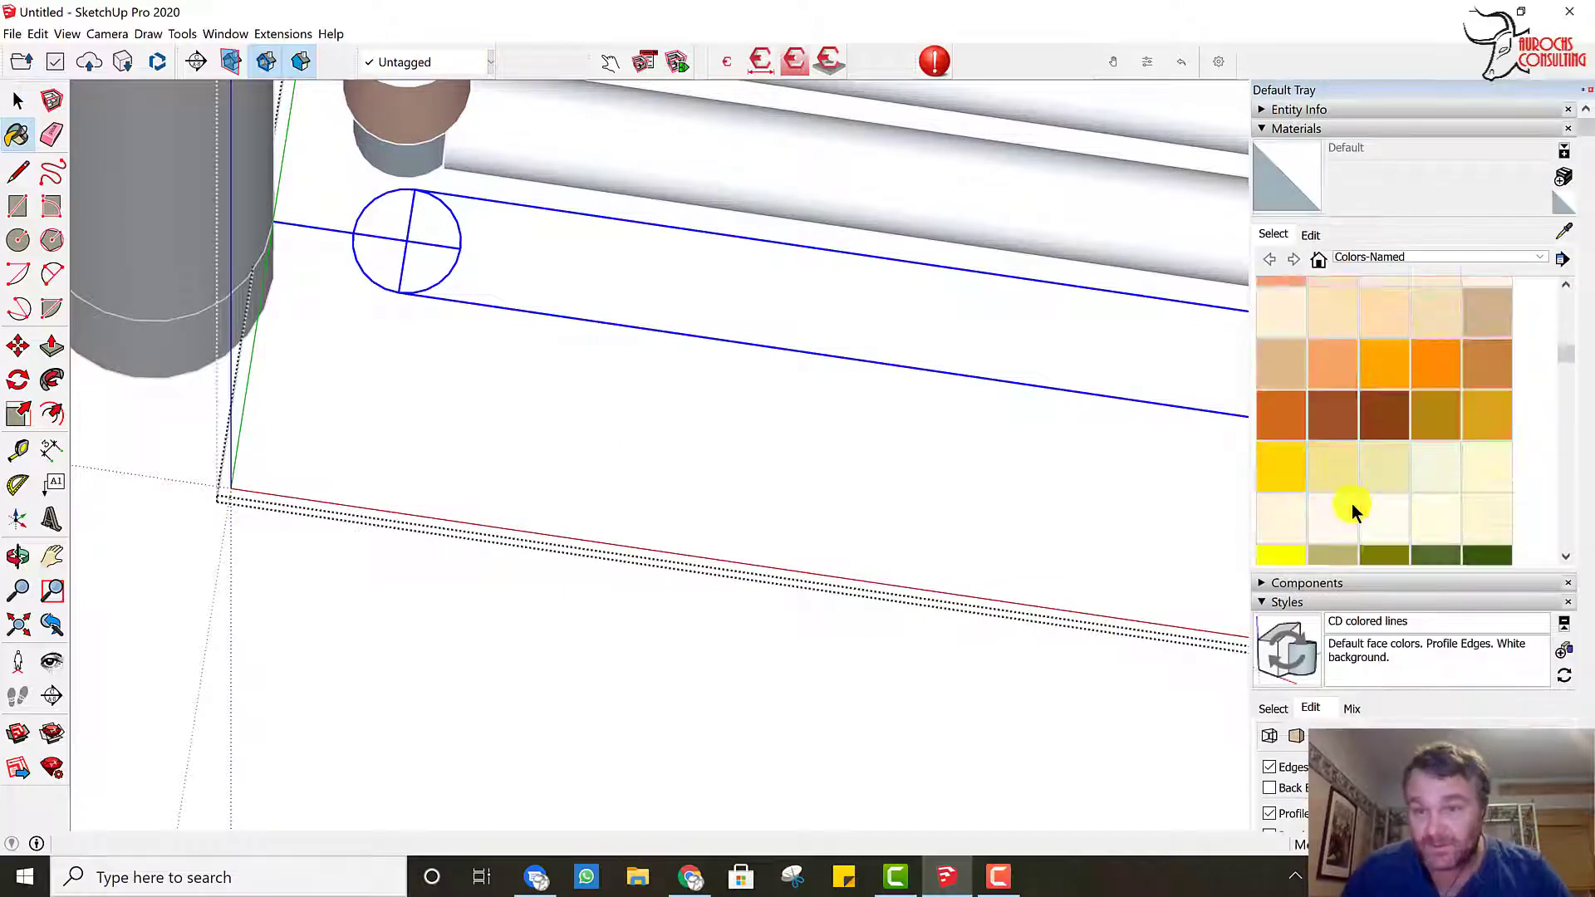
scroll("down", 3)
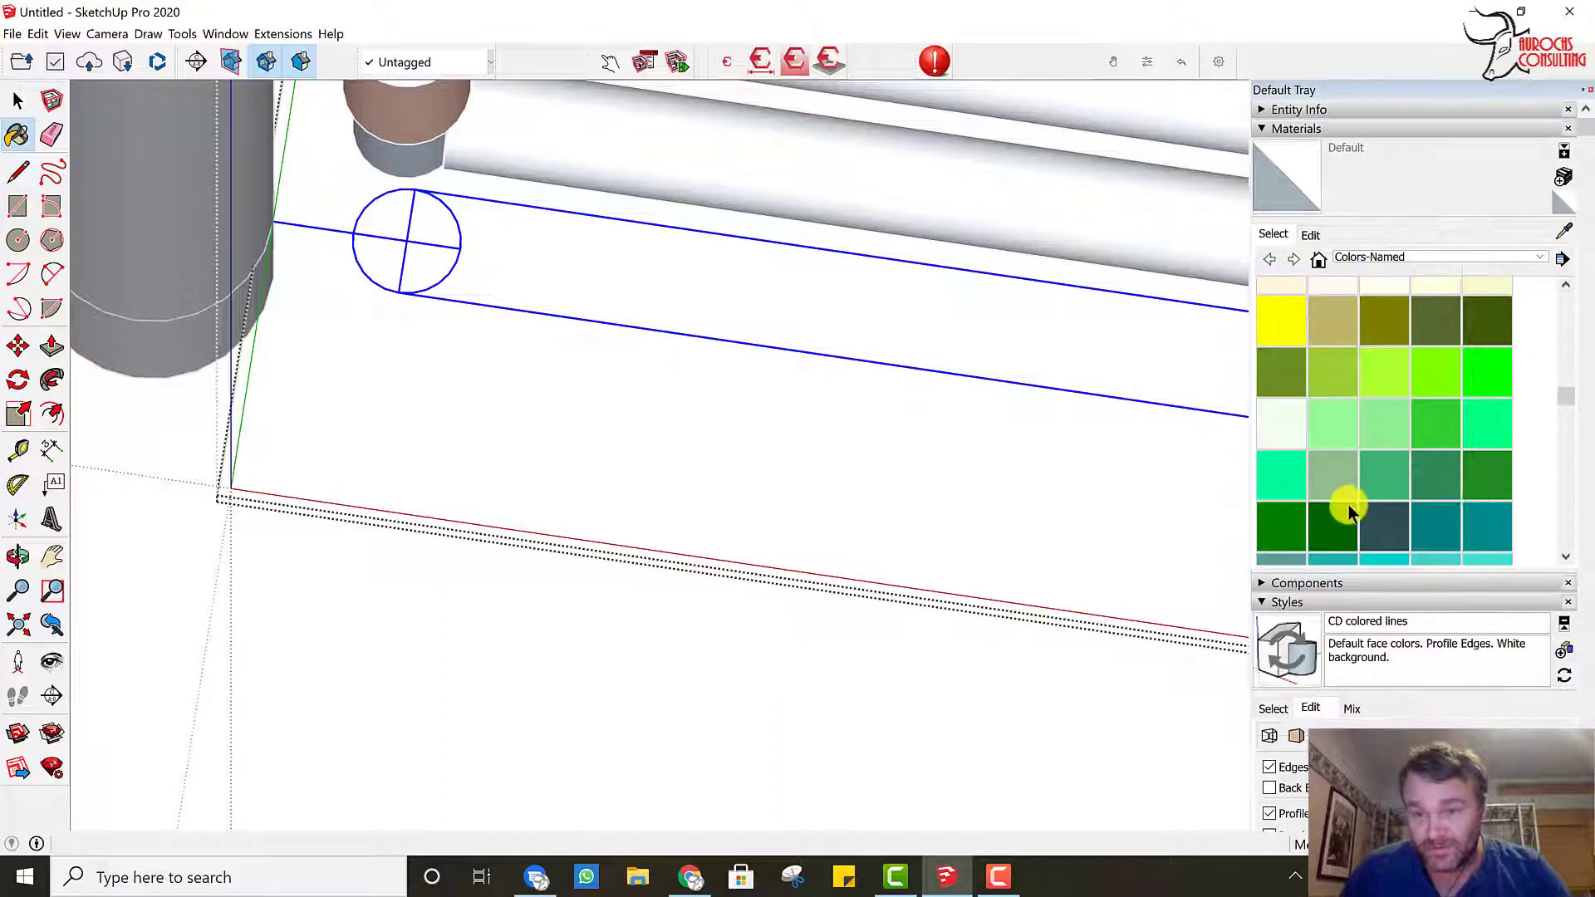
left_click(1281, 530)
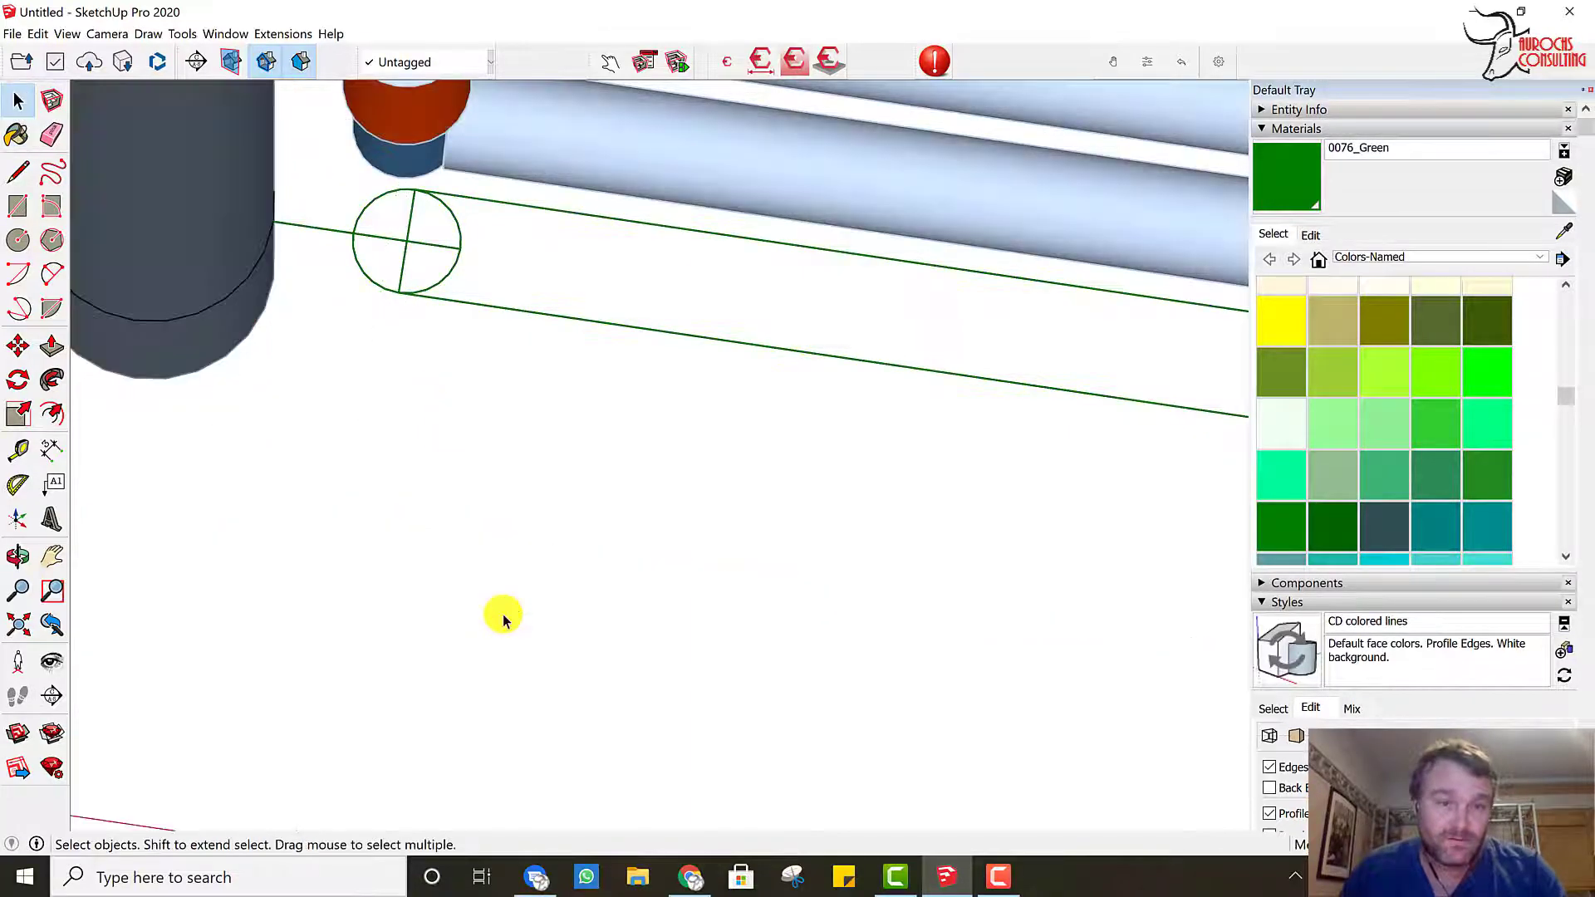
mouse_move(239, 313)
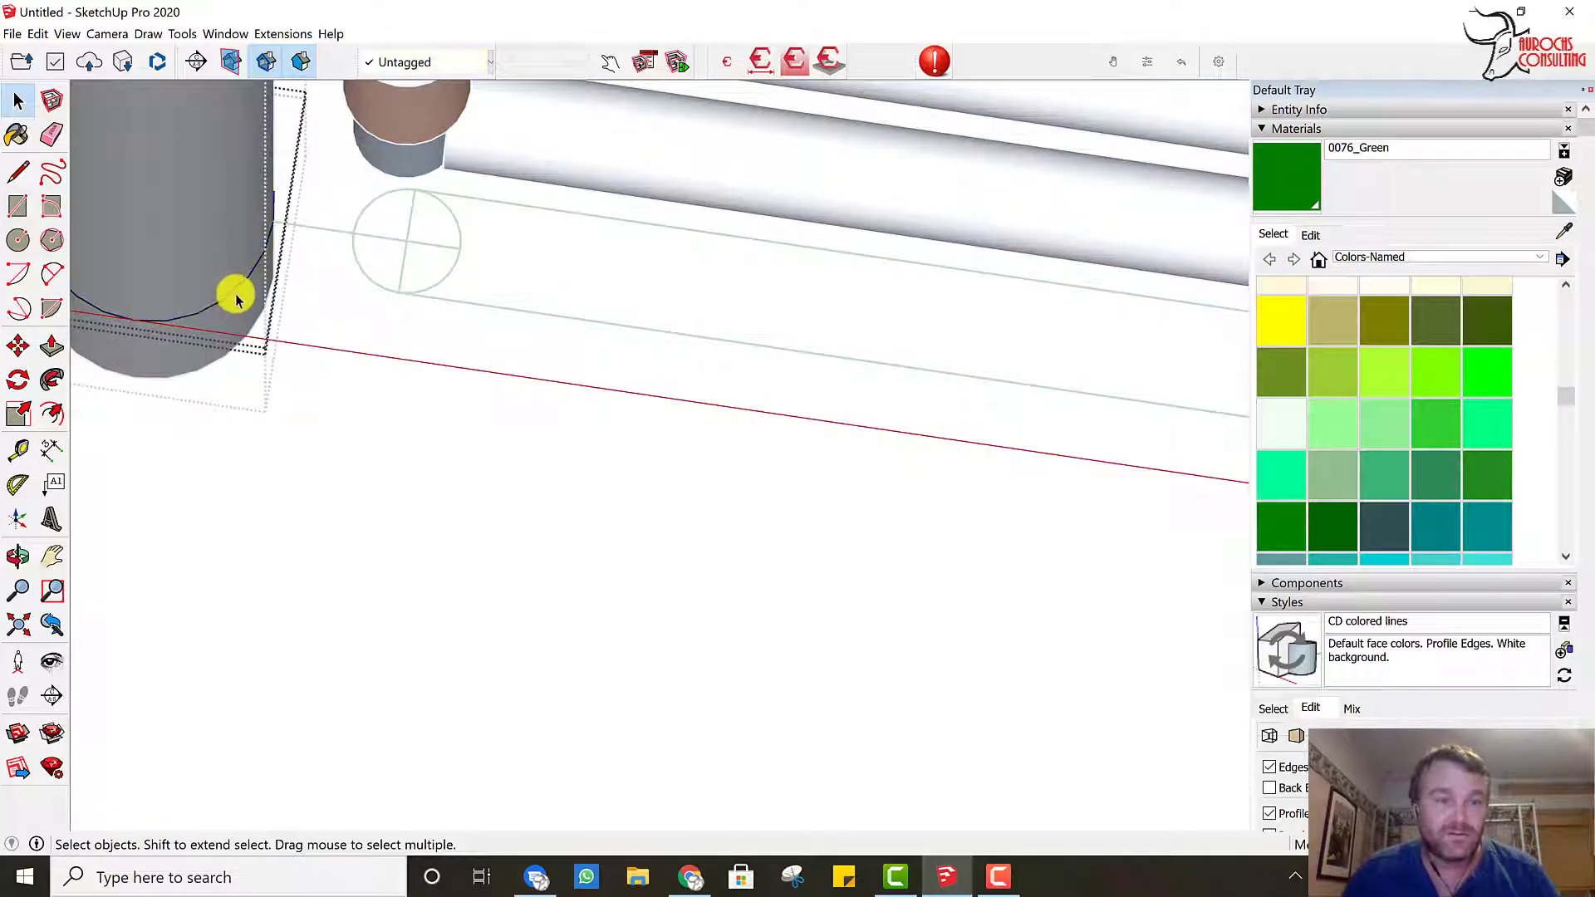
Step: Select the post outline and pick the 0103_Blue material for it
left_click(236, 300)
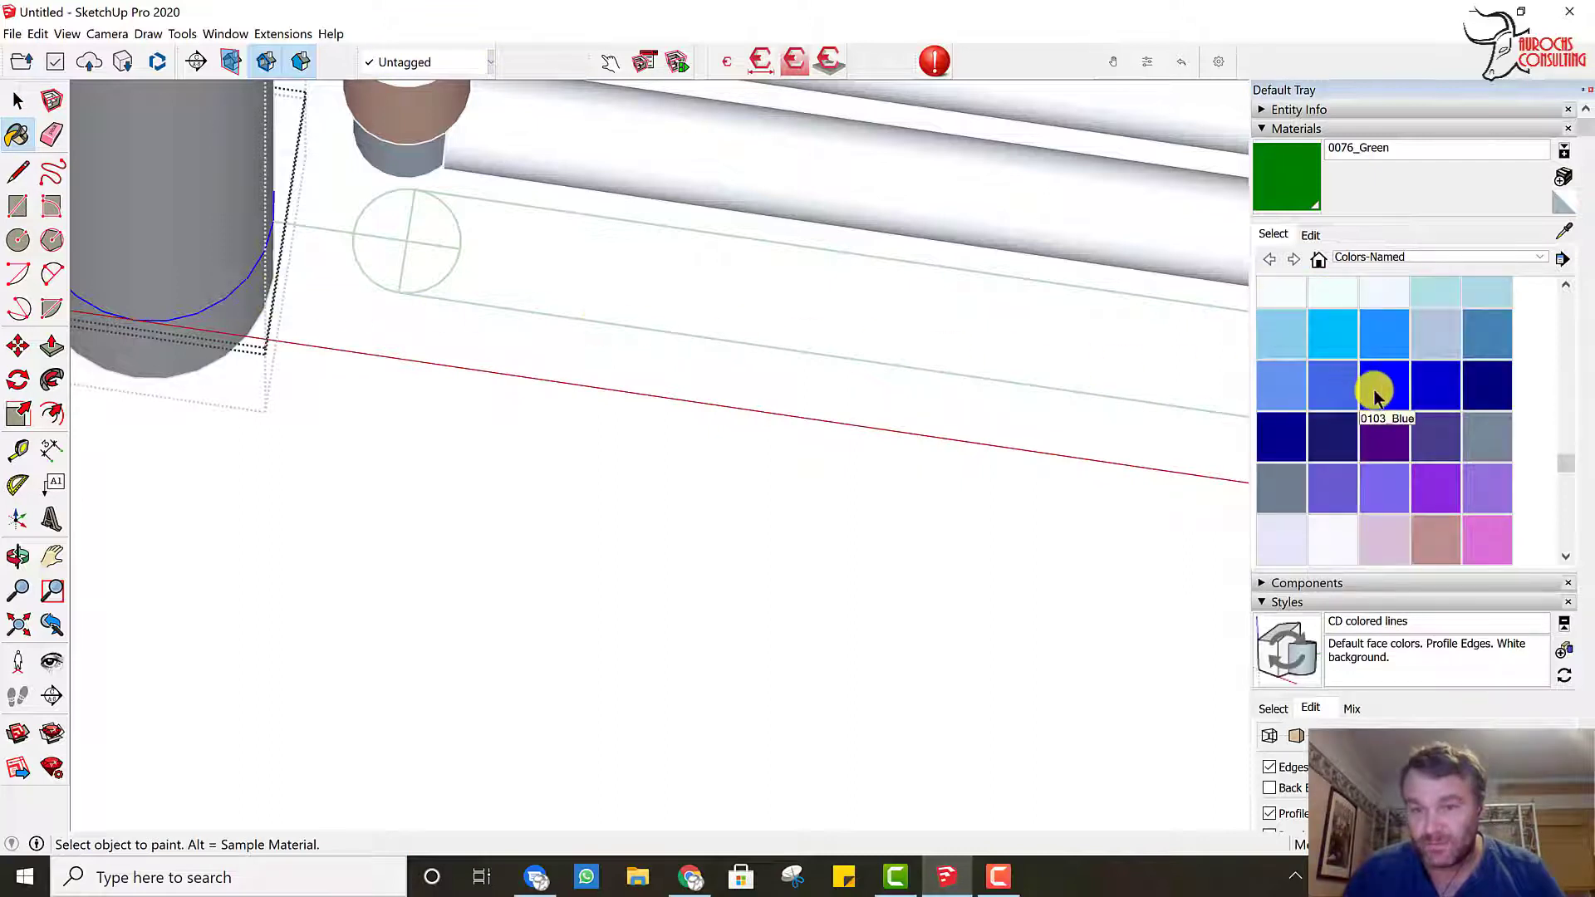
left_click(1384, 386)
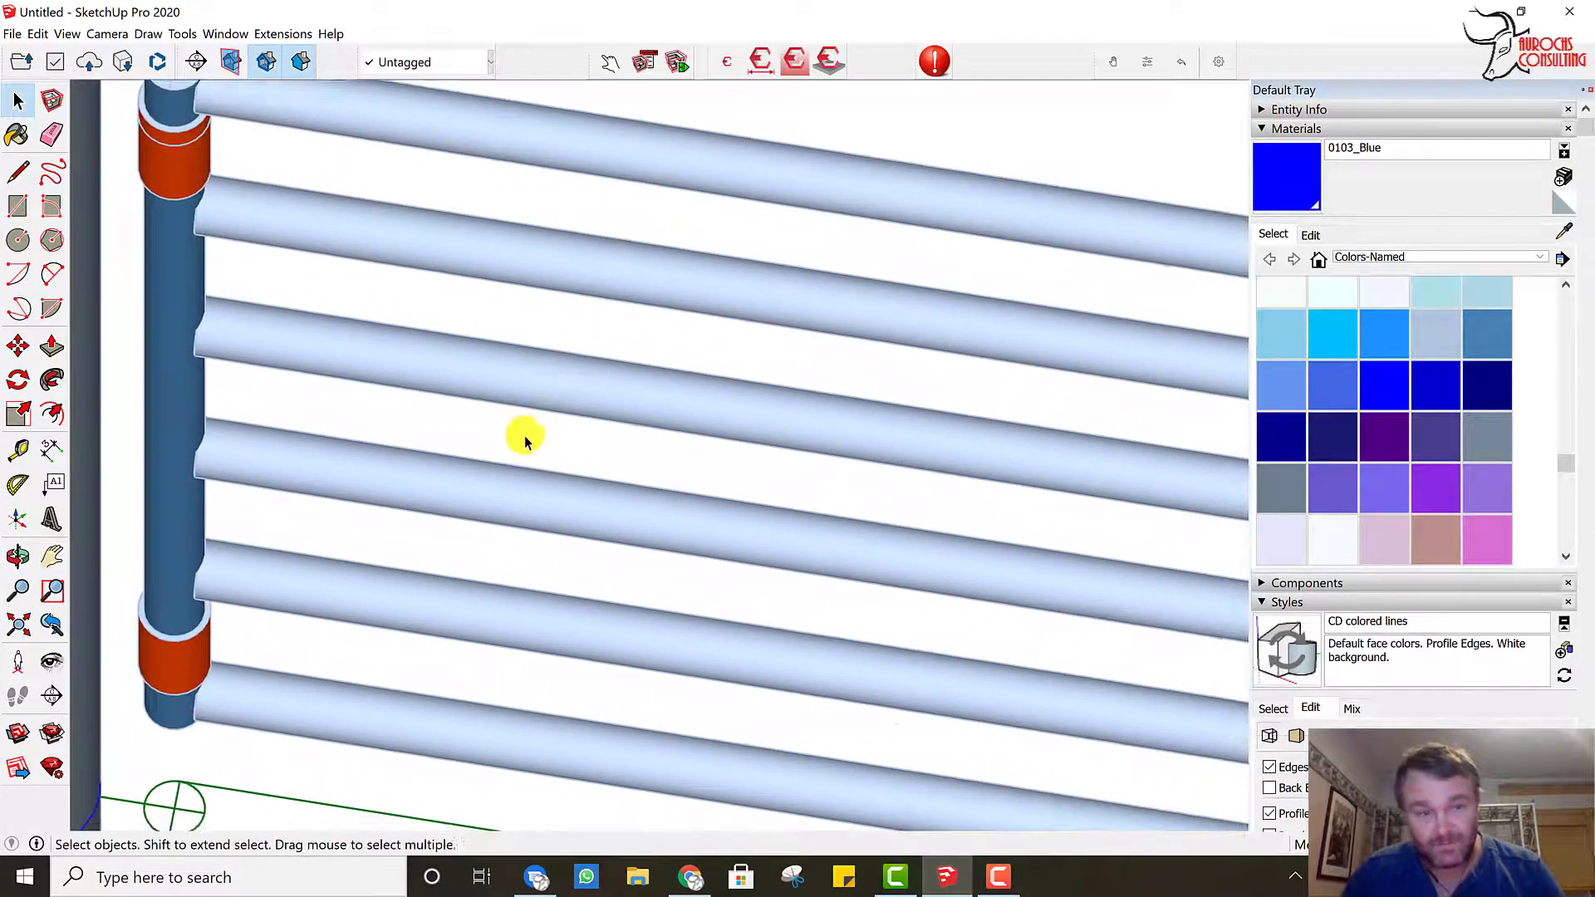
Step: Pull back to the whole gate, collapse Materials and switch to the standard Top view
left_click_drag(525, 438, 992, 545)
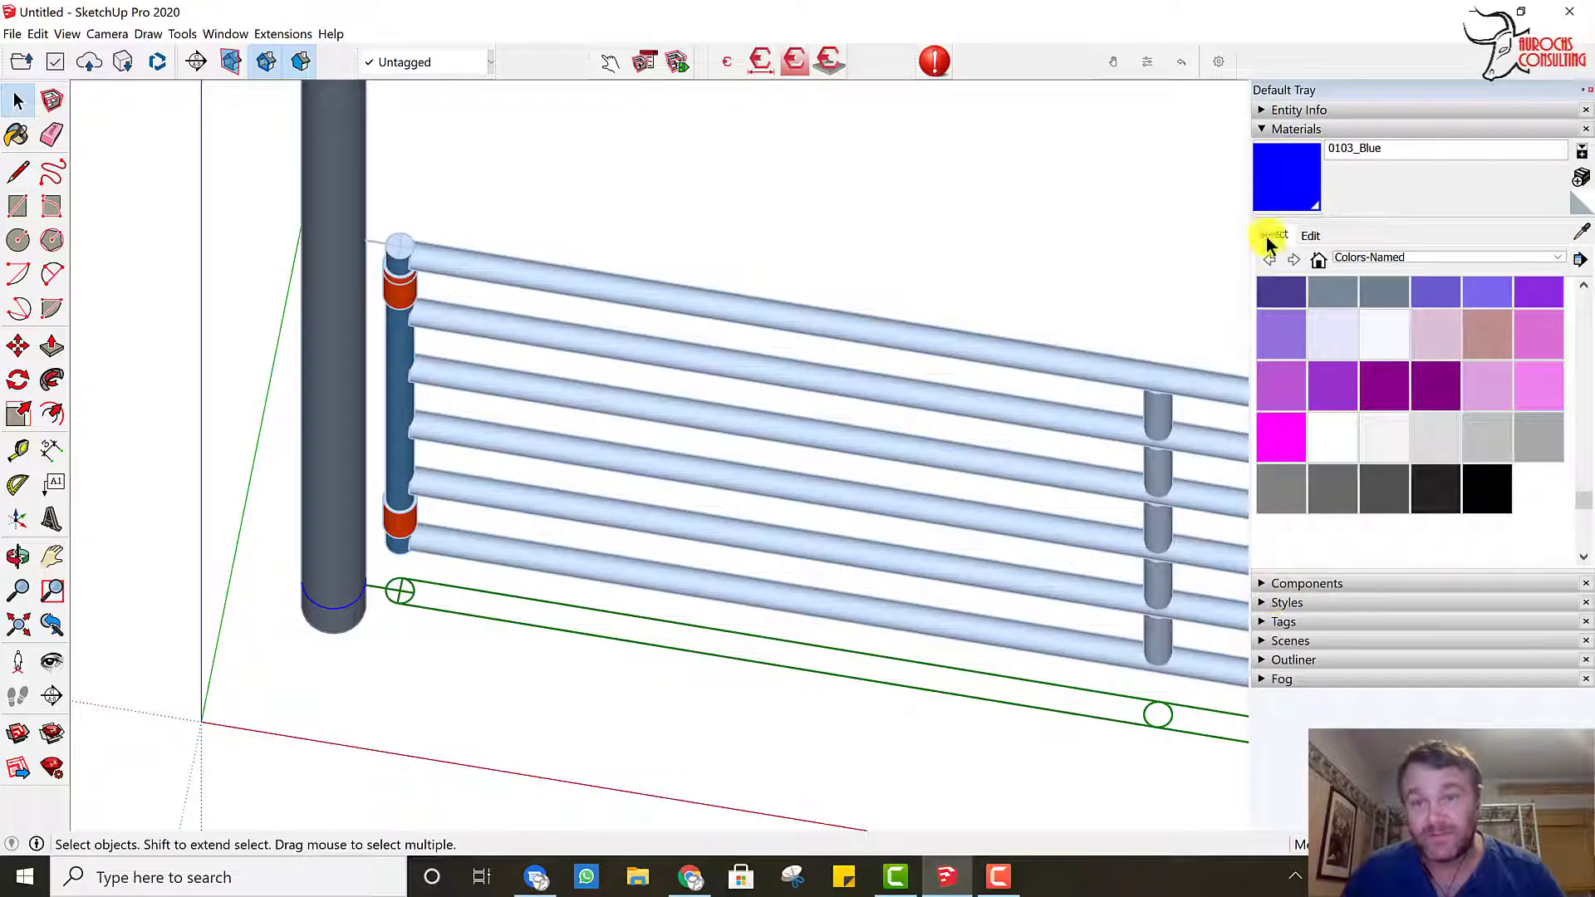
left_click(1296, 130)
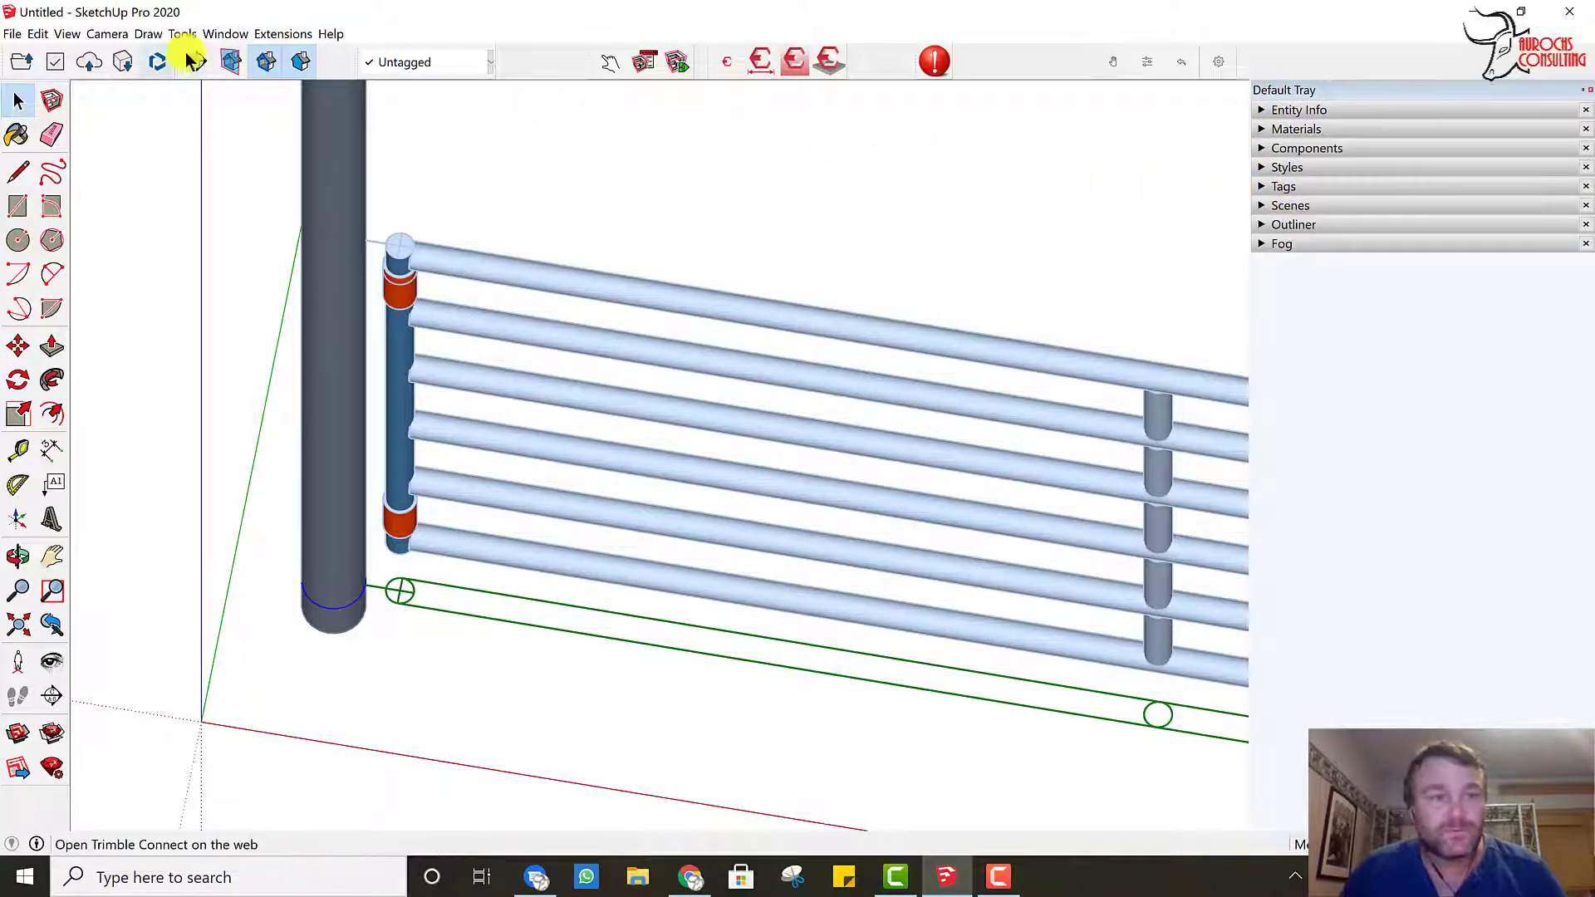
left_click(106, 33)
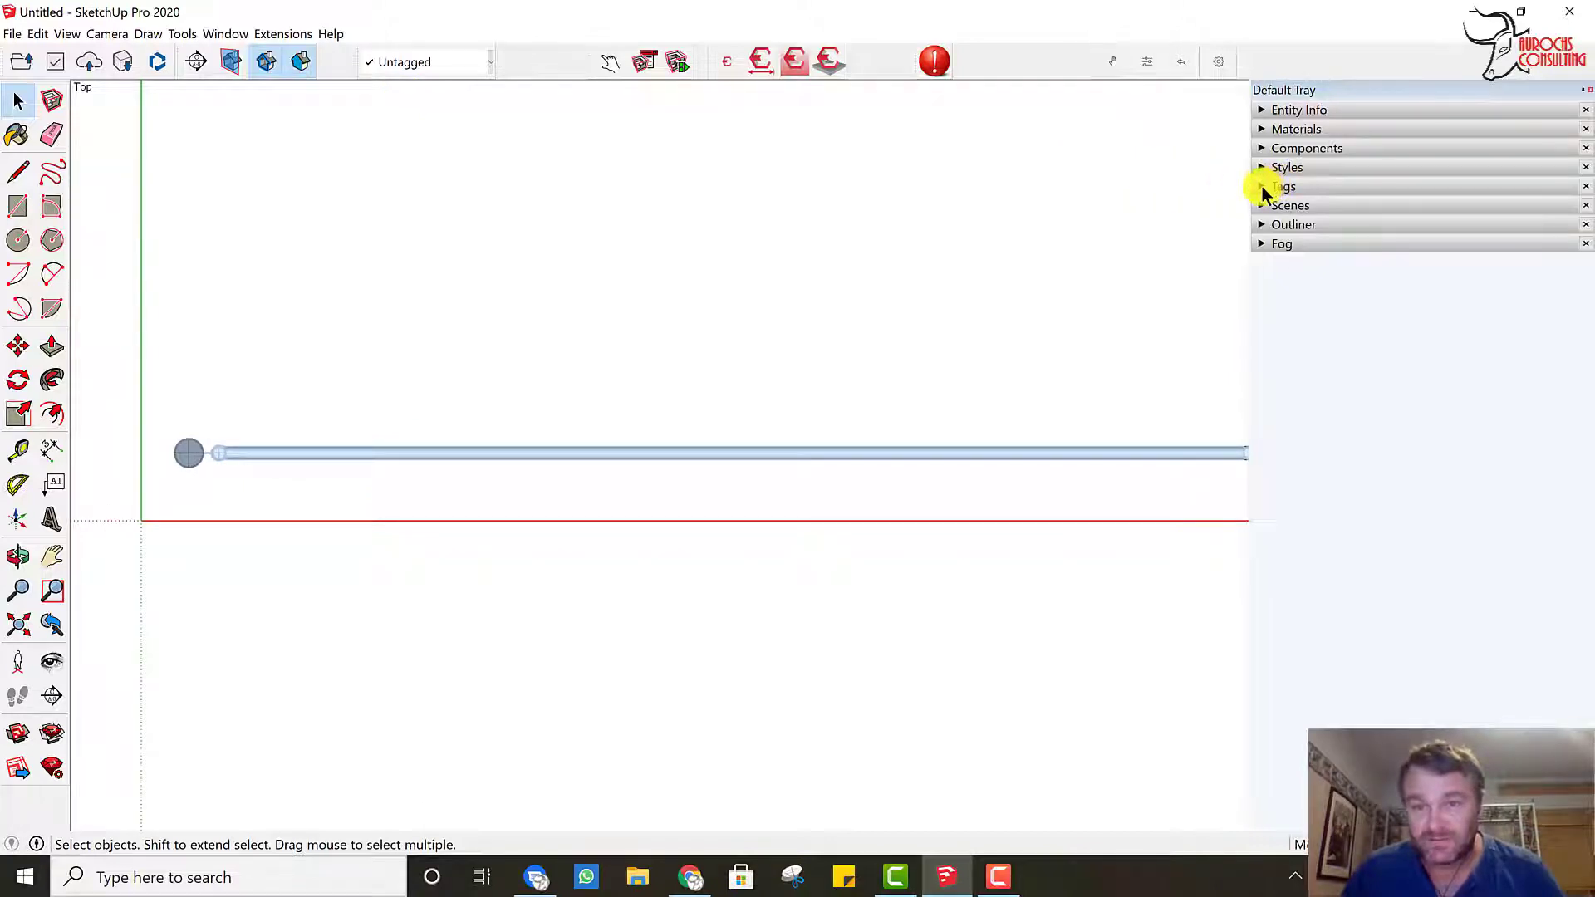
Step: Expand the Tags panel to hide the 3D OBJECT tag
left_click(1263, 186)
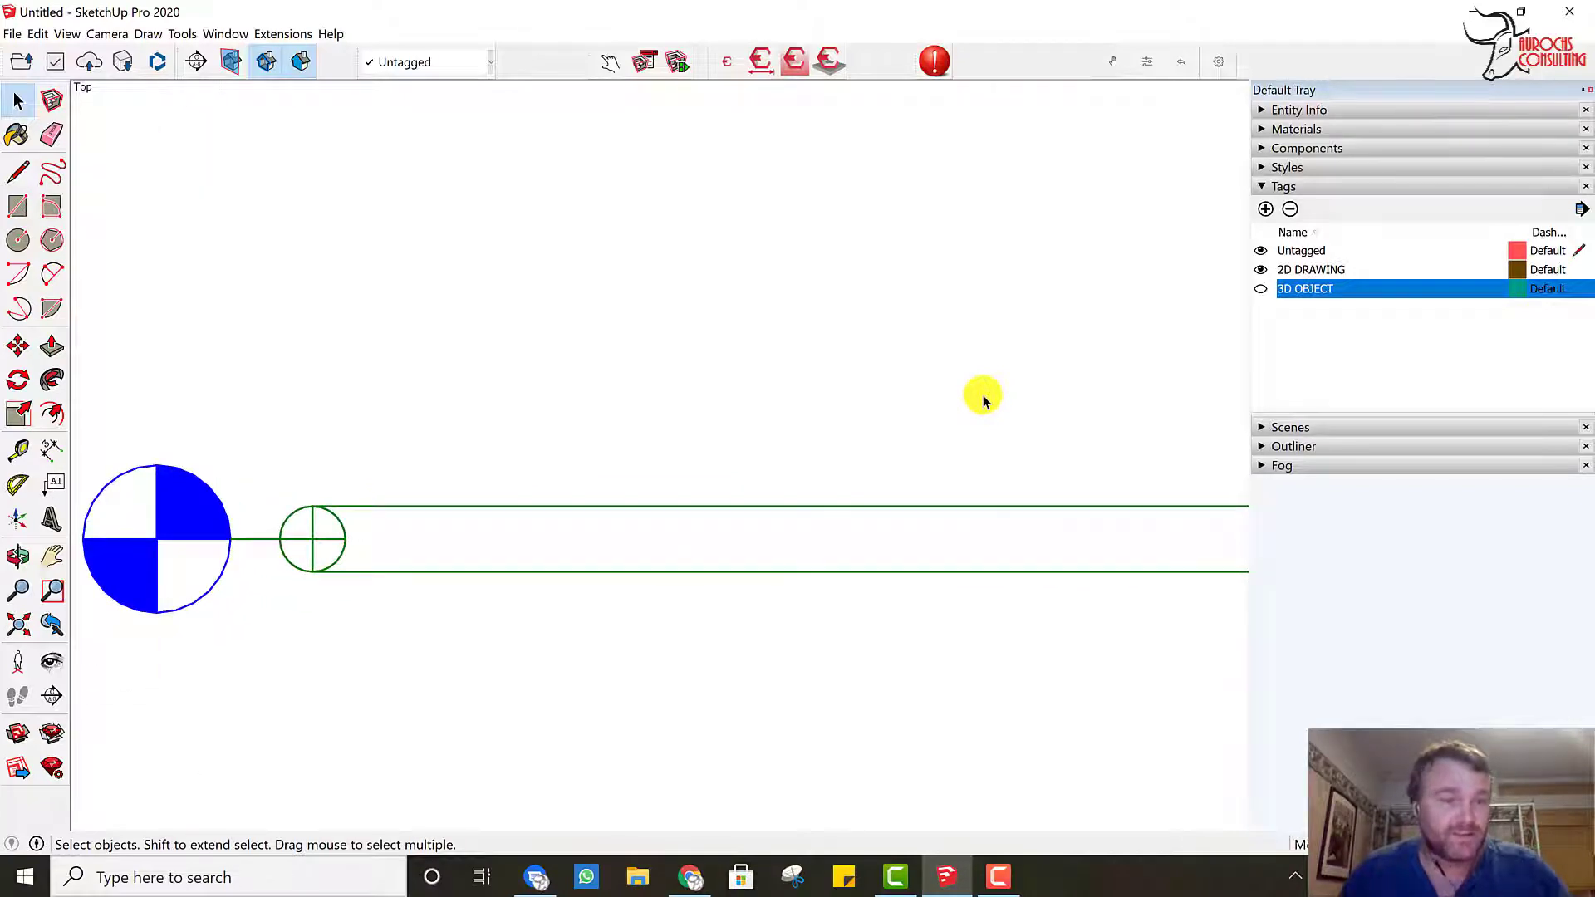
mouse_move(243, 546)
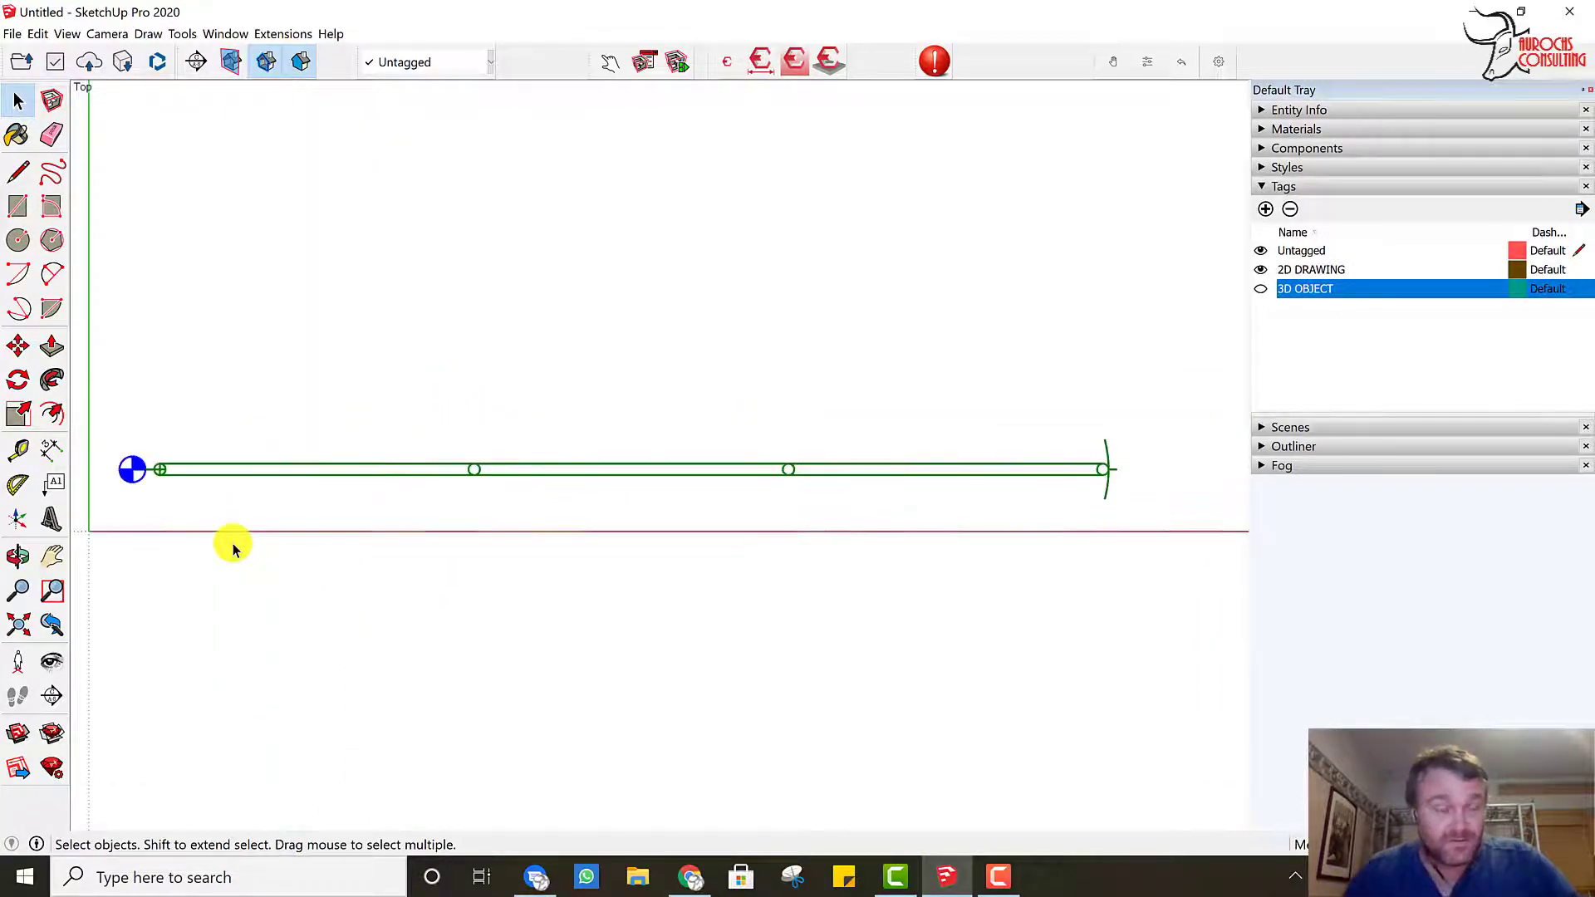
mouse_move(1030, 519)
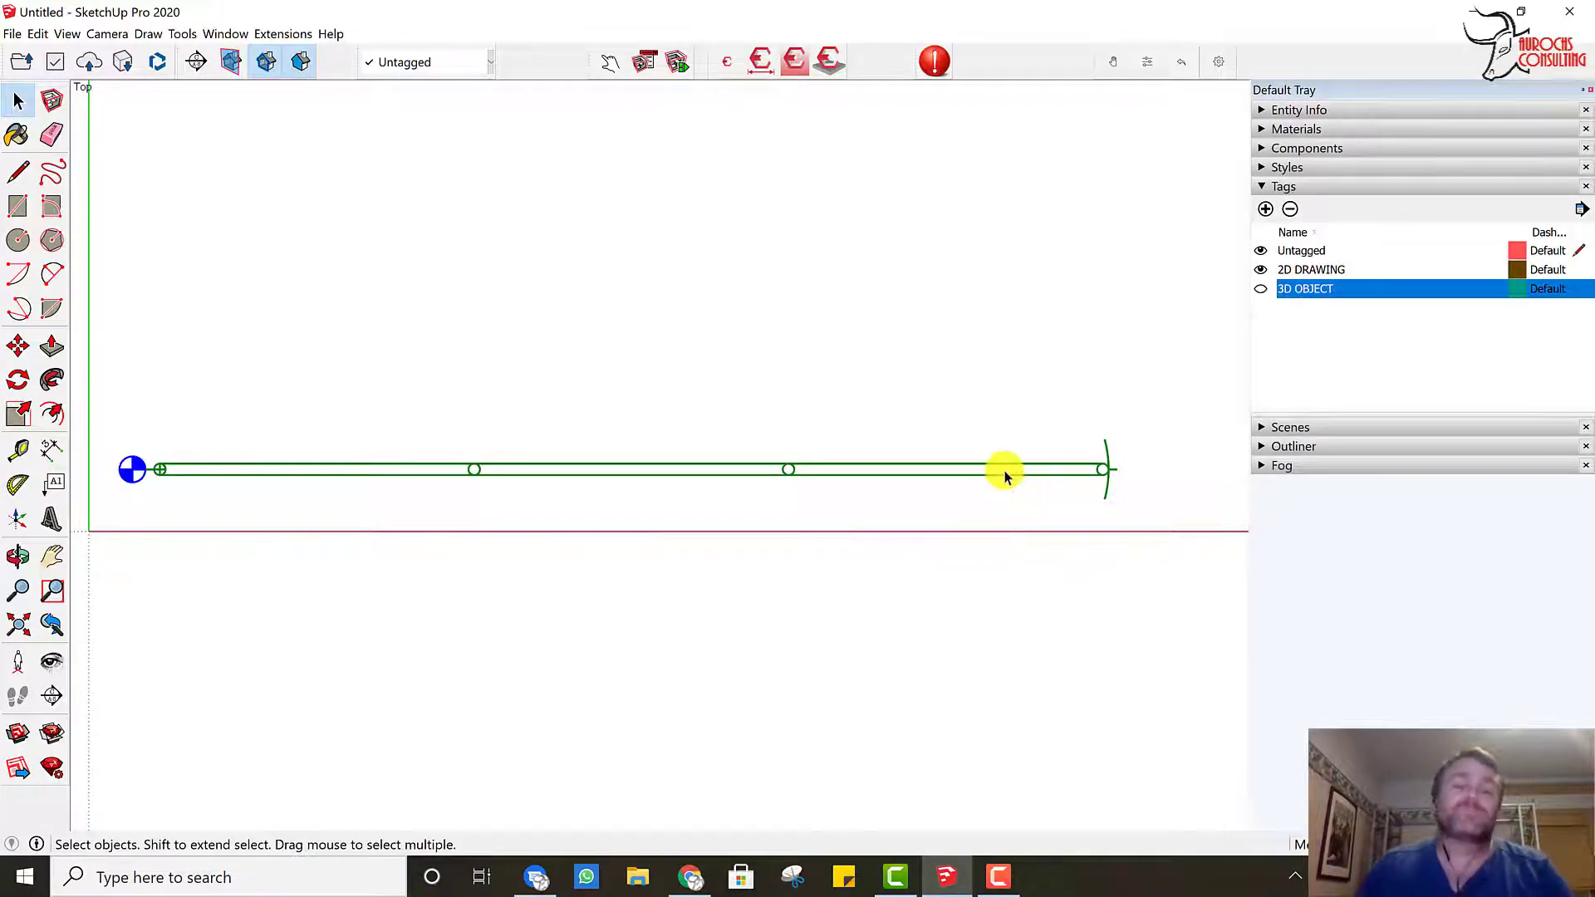
mouse_move(1101, 495)
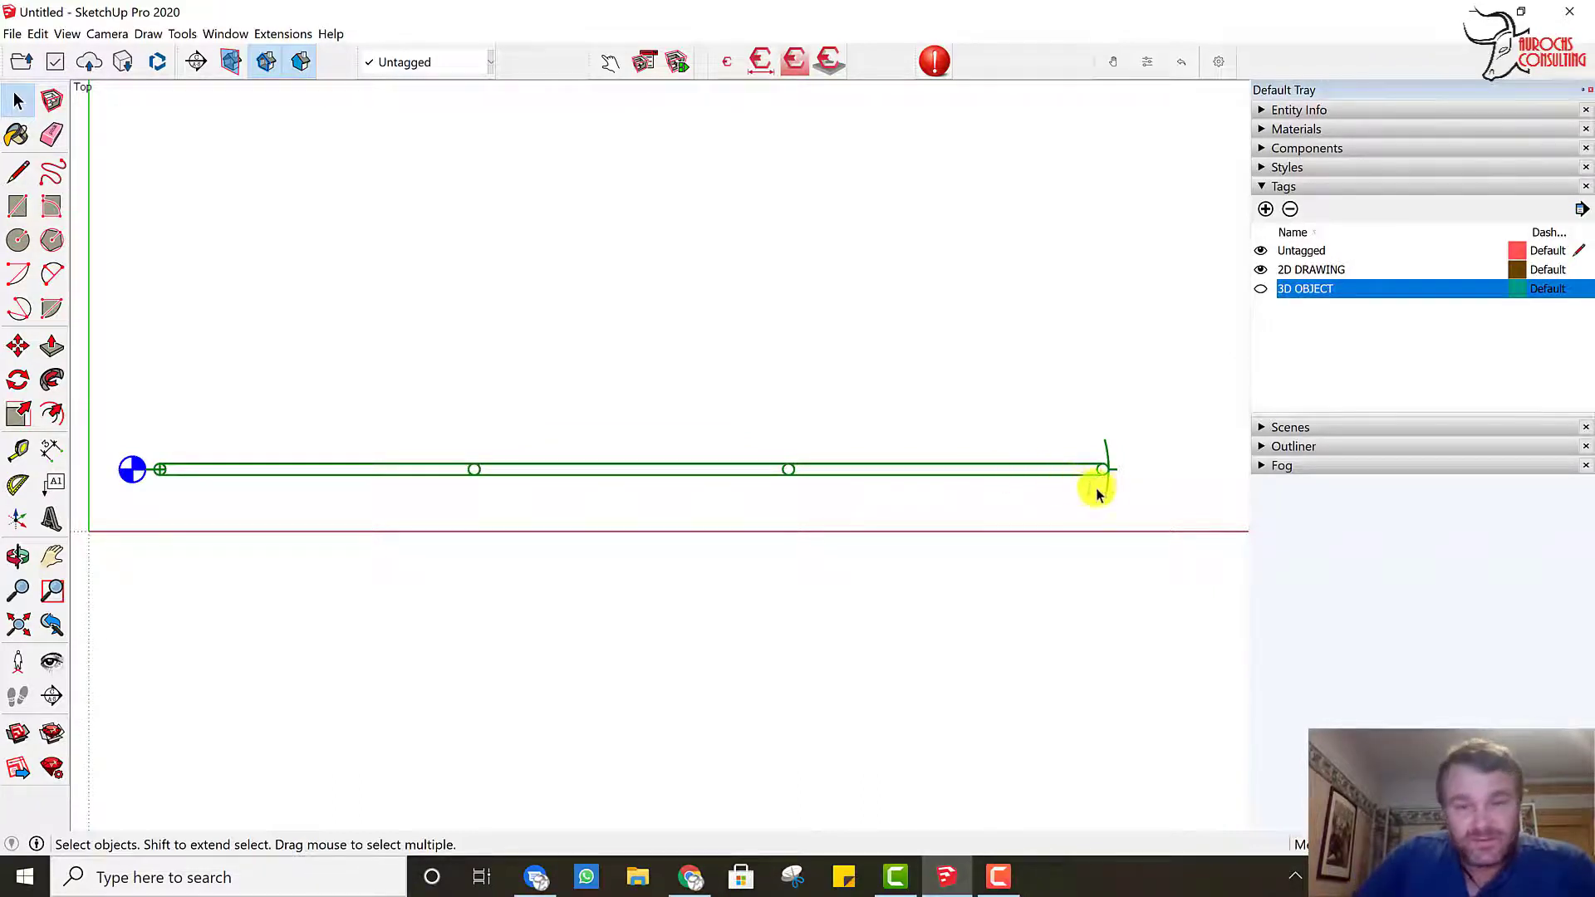
mouse_move(1123, 498)
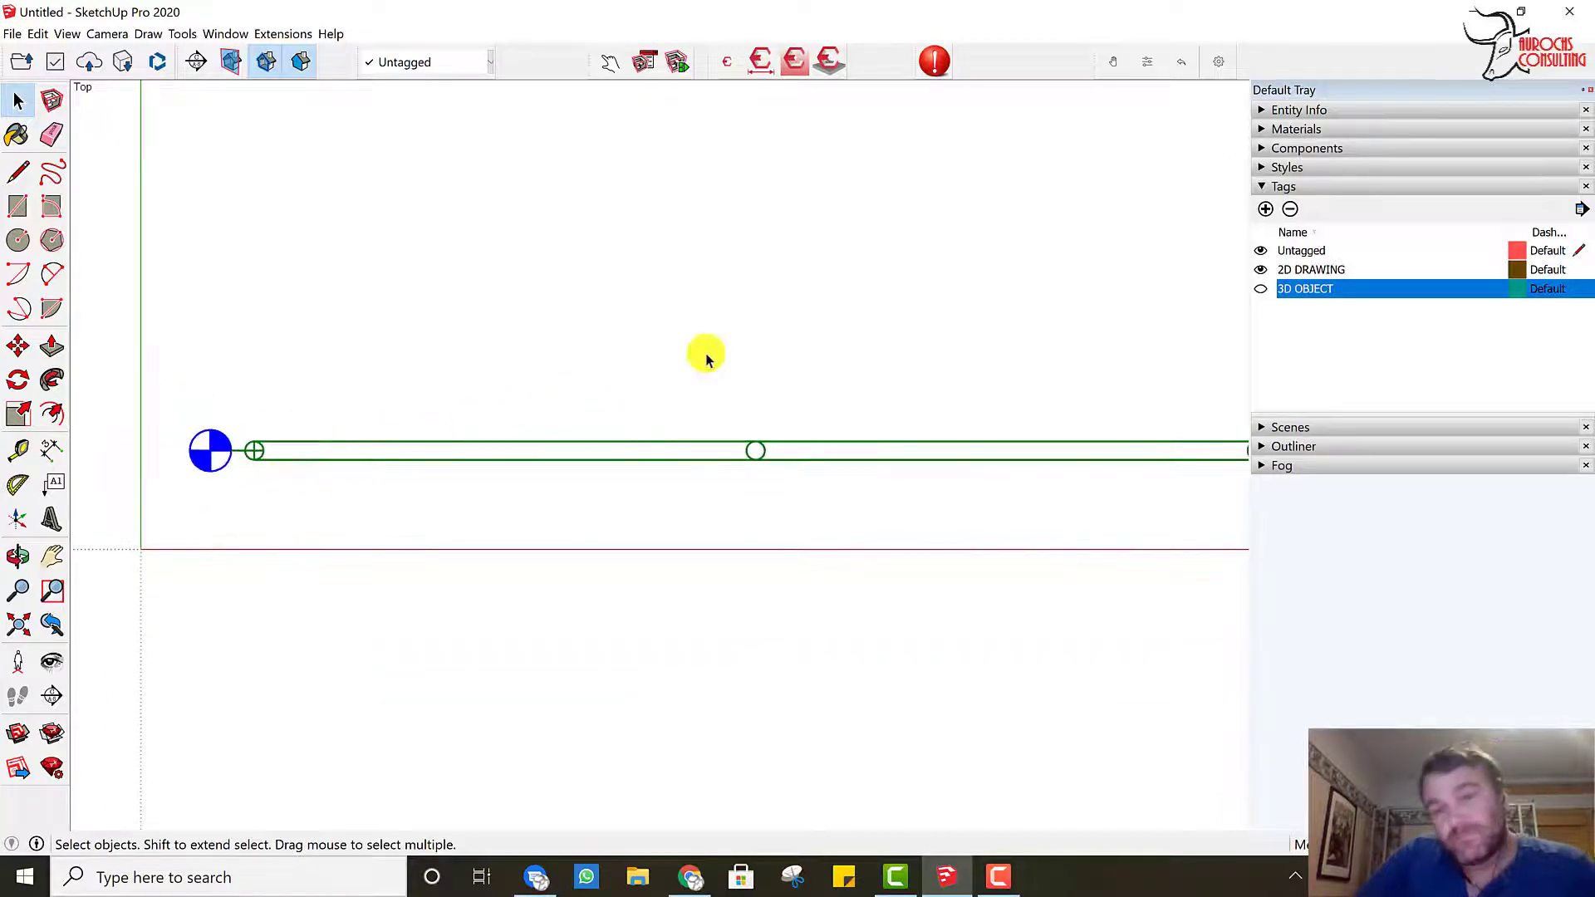
Step: View the CD colored lines style's face settings, then its white-background settings
left_click(1287, 167)
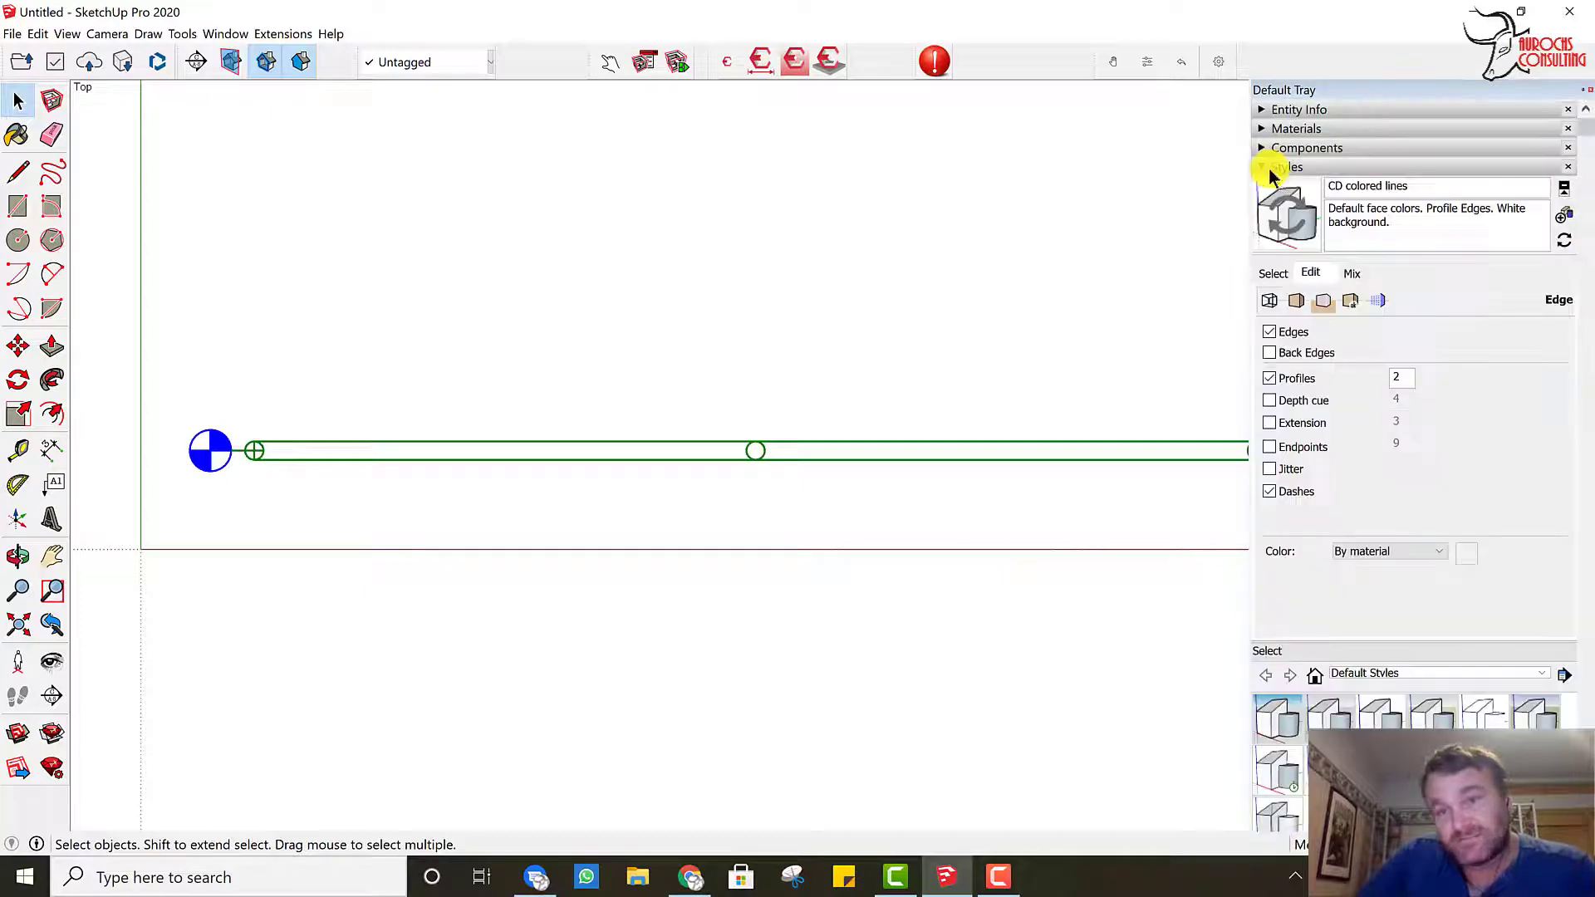
mouse_move(1283, 170)
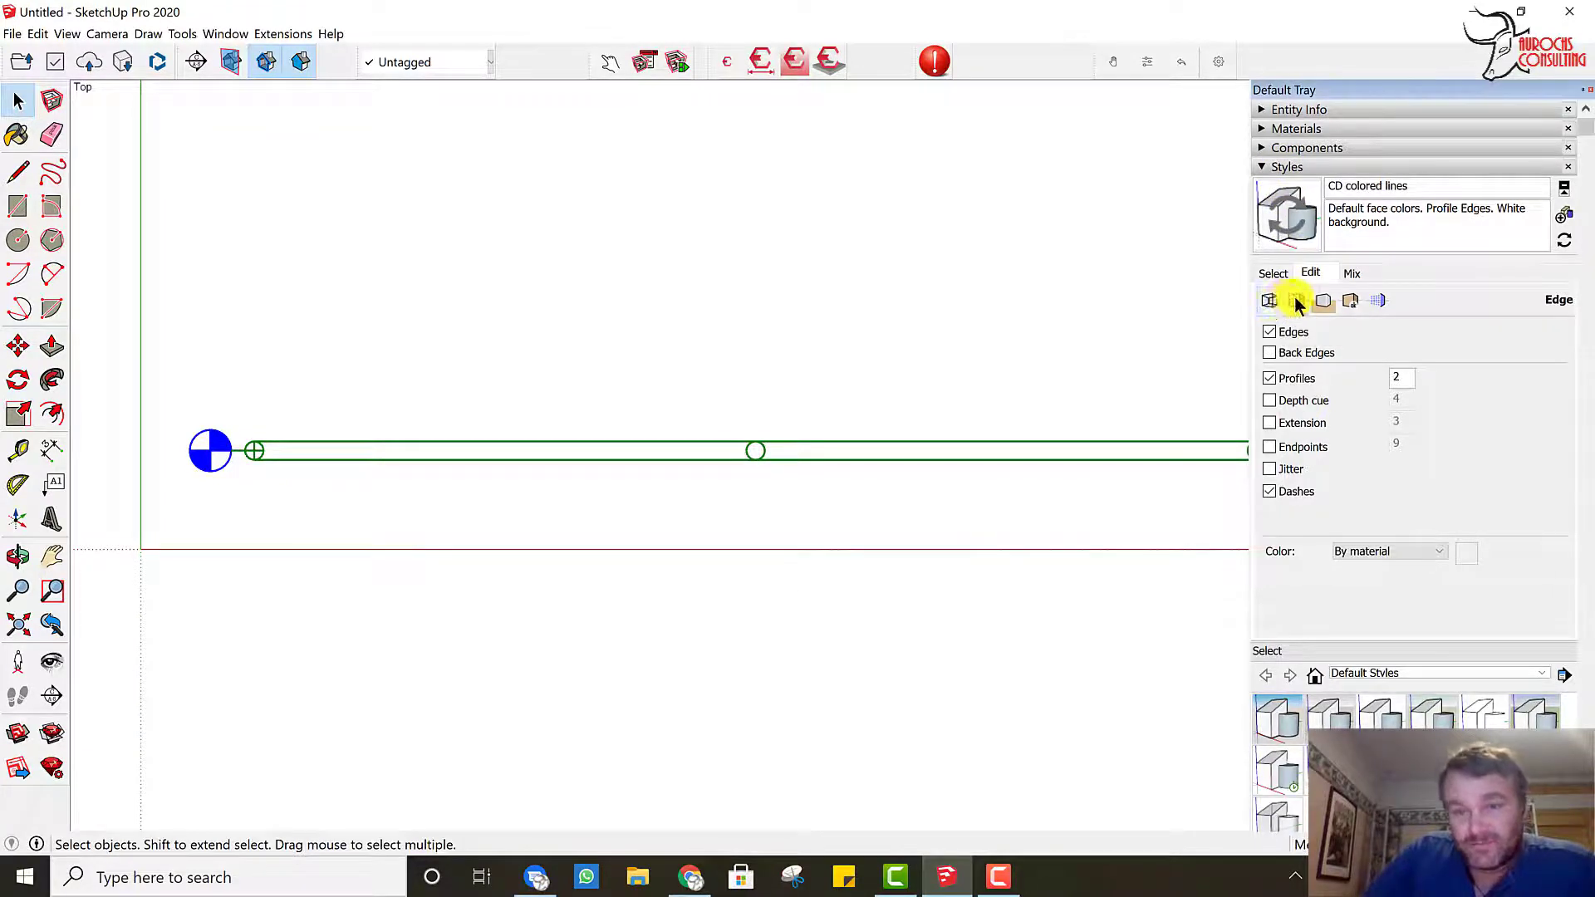
left_click(1296, 299)
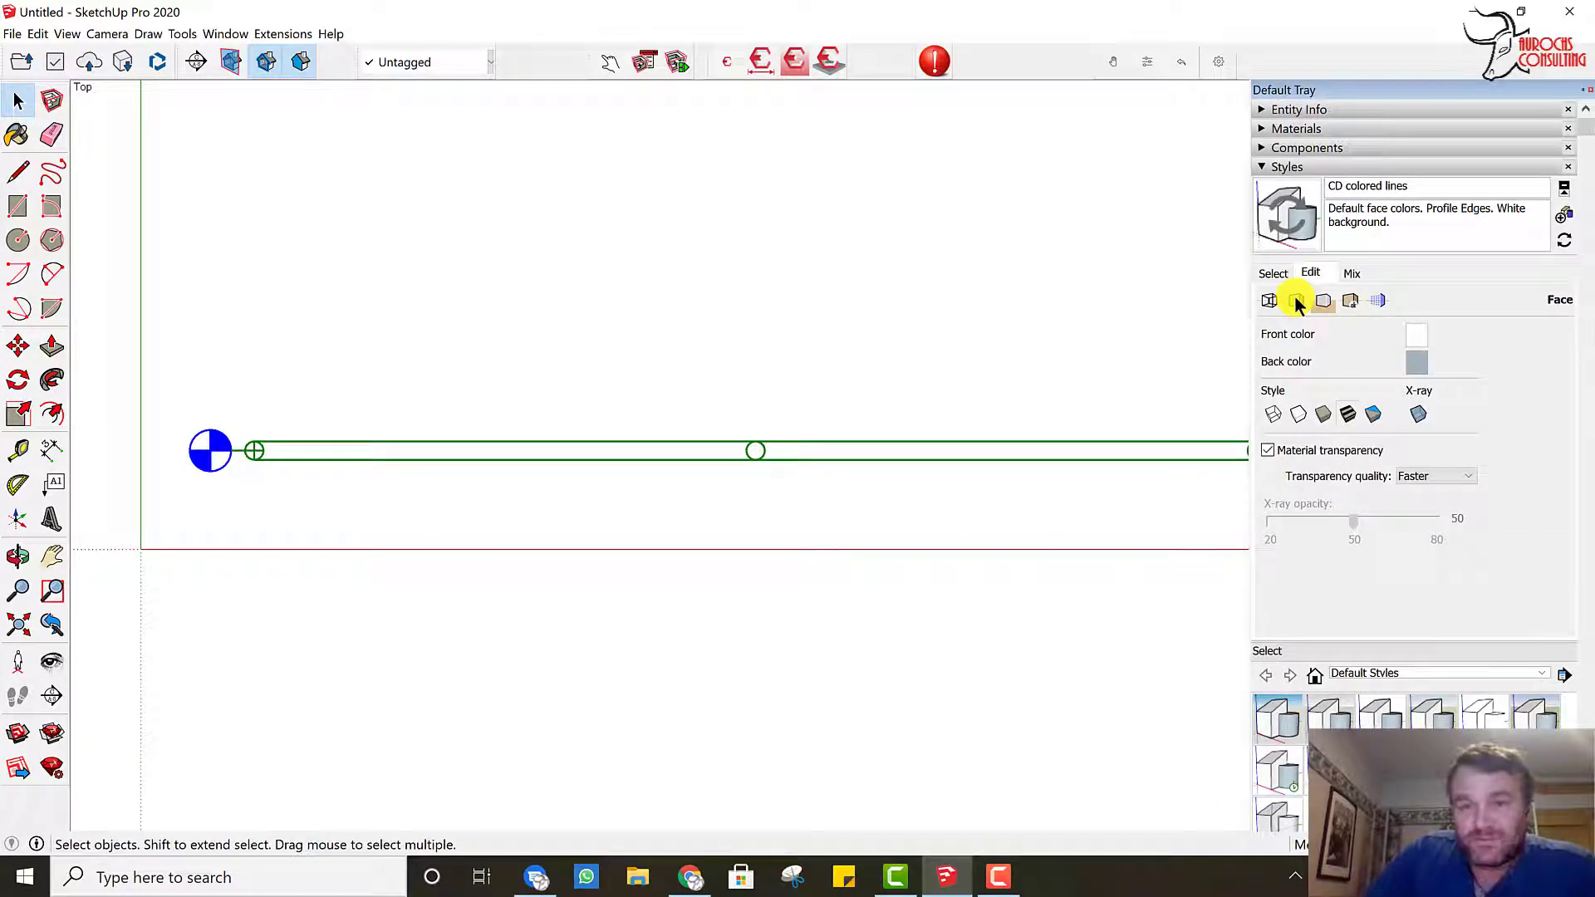
left_click(1323, 299)
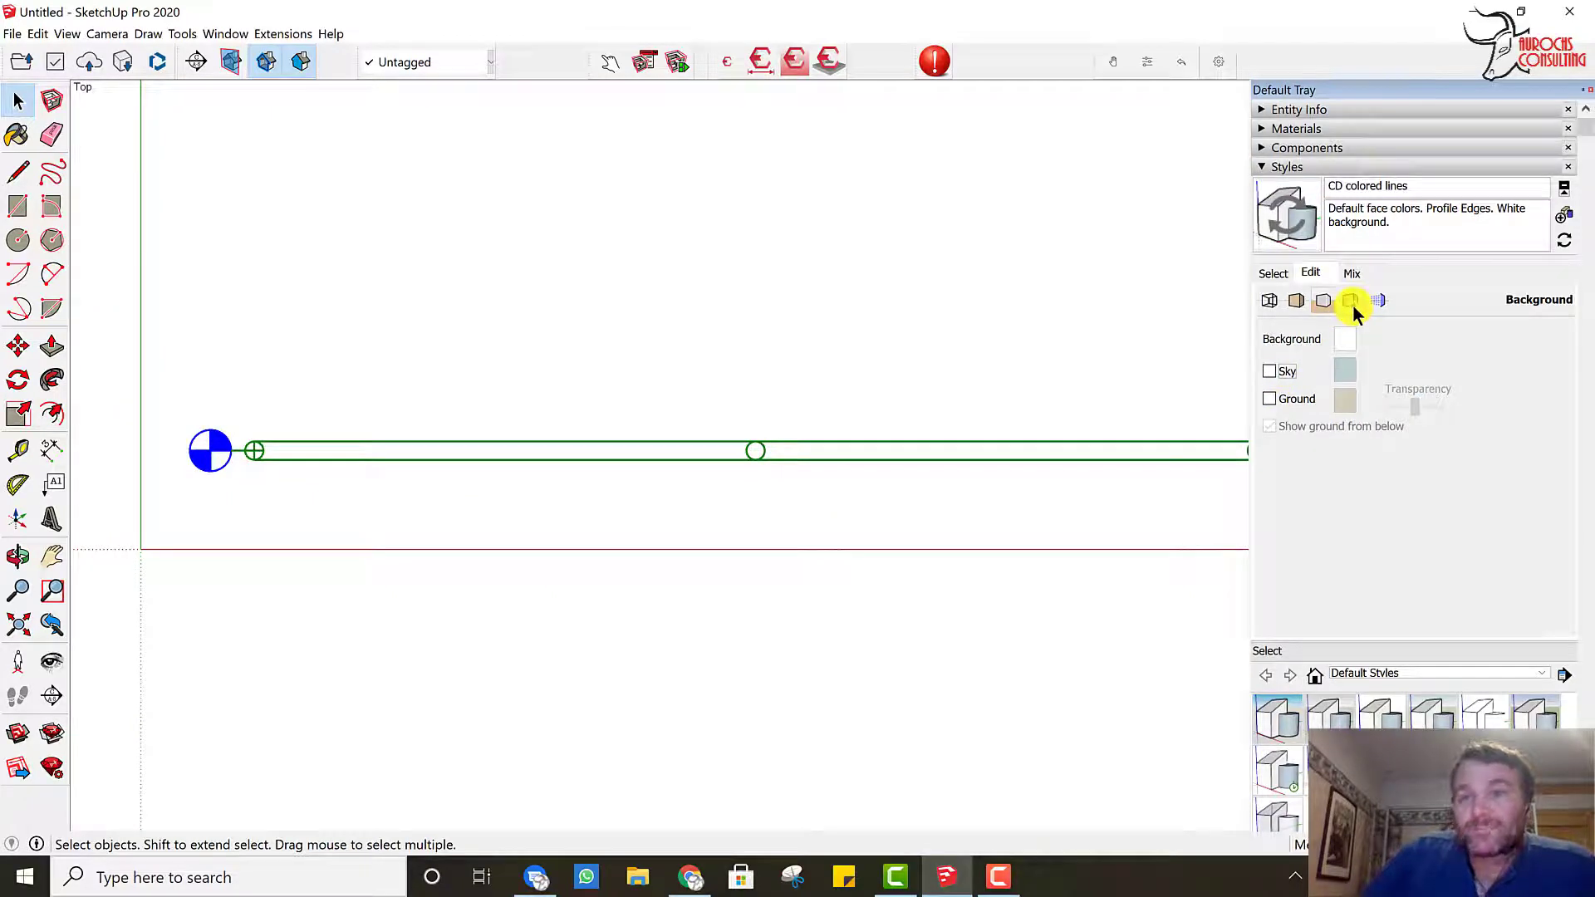
Step: View the style's watermark settings, then its modeling settings
left_click(1349, 299)
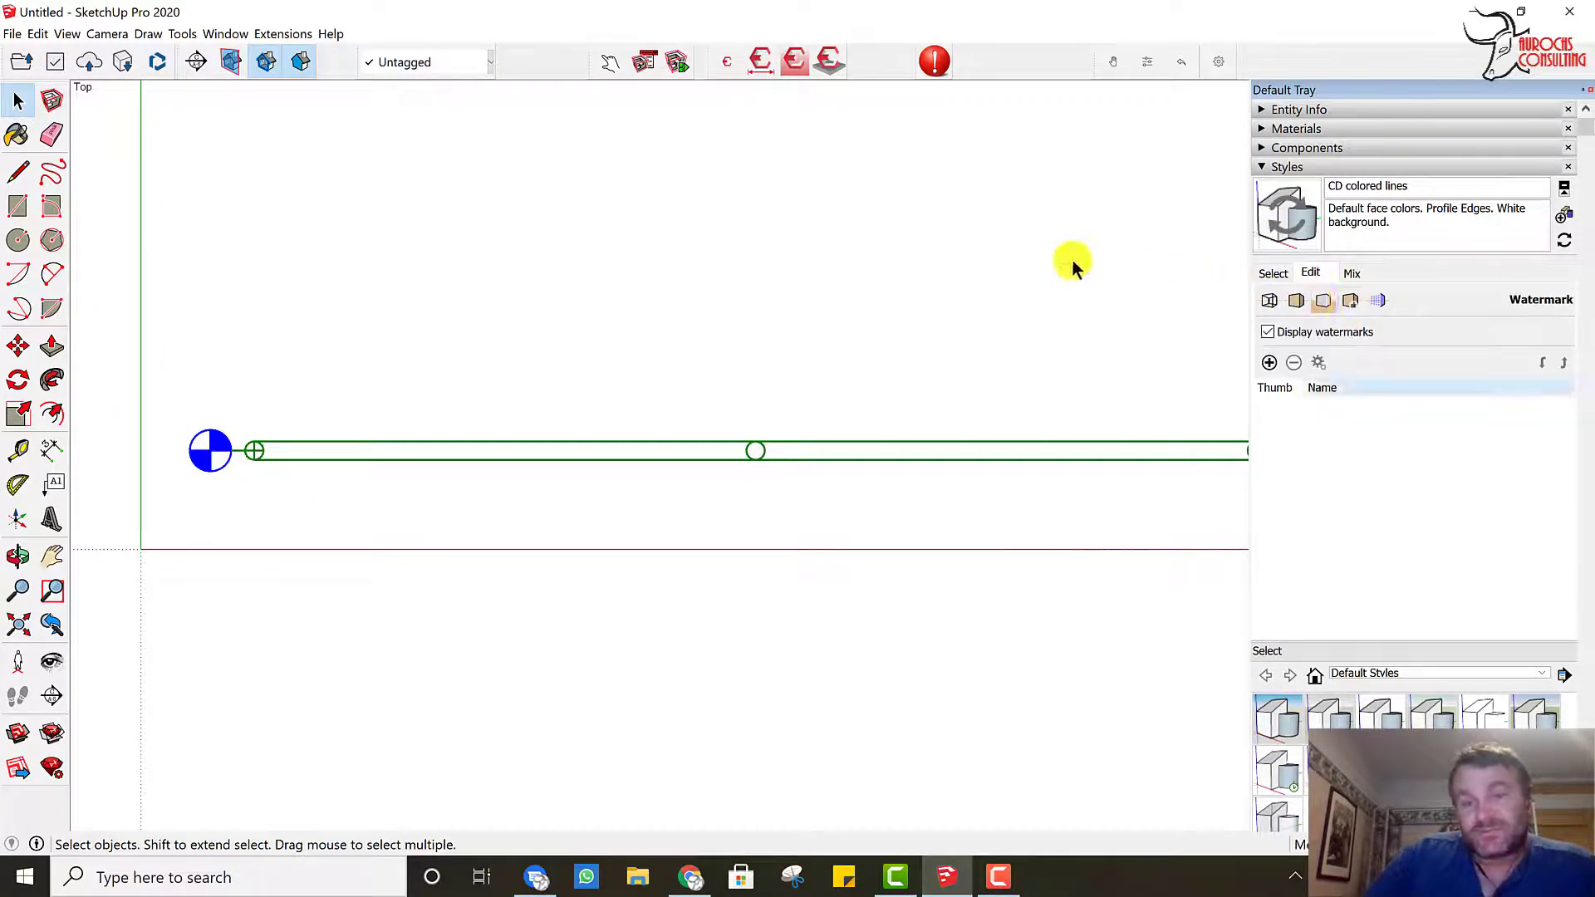
mouse_move(1035, 256)
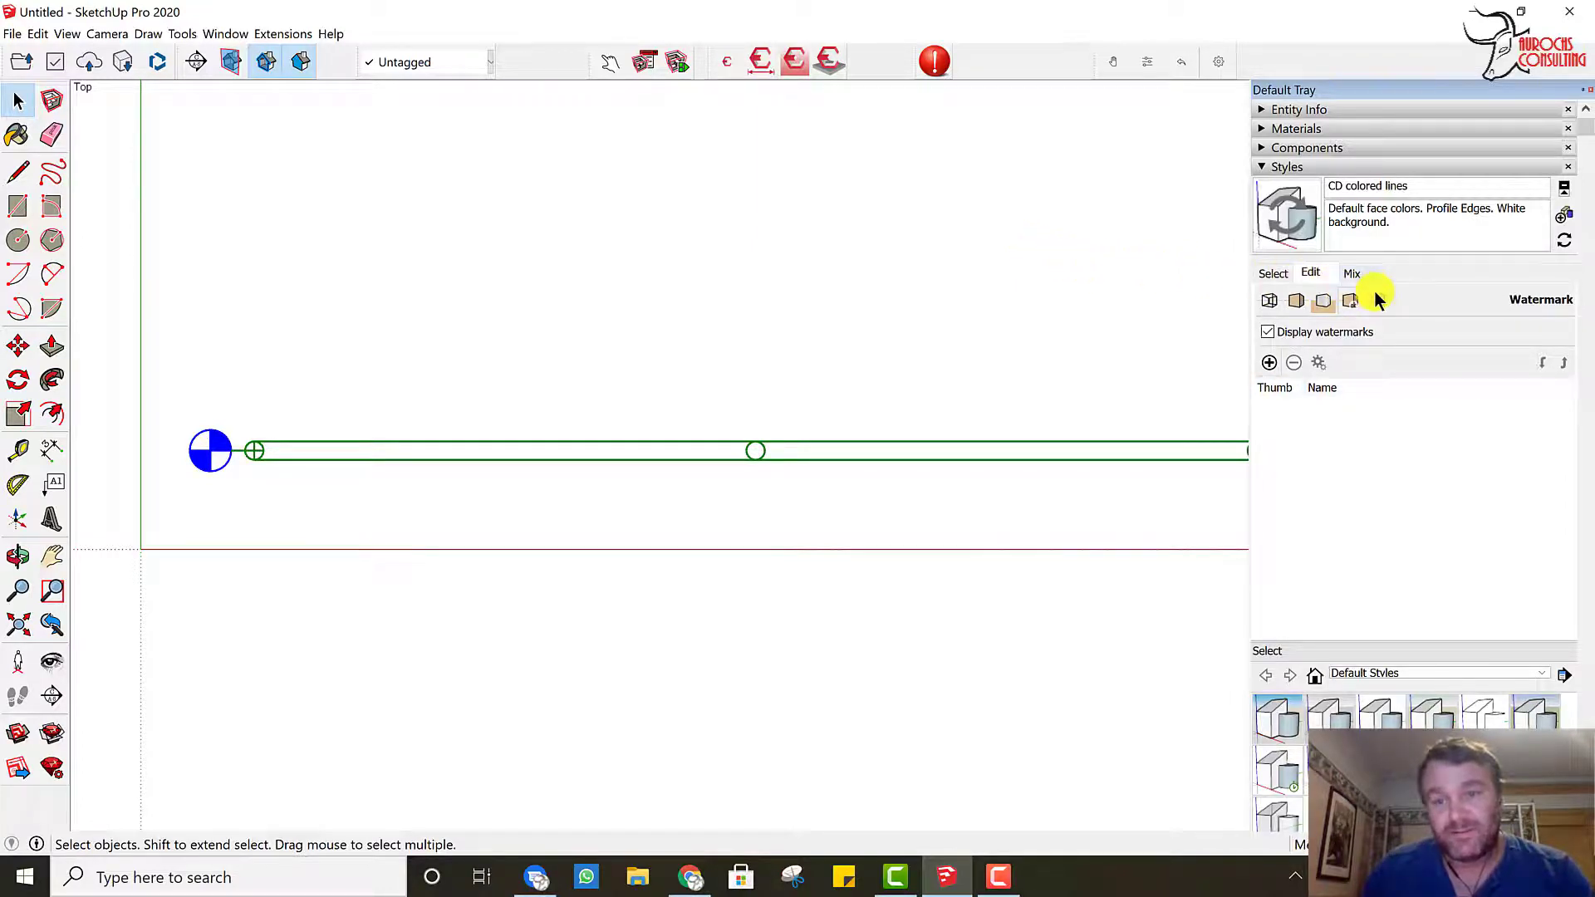
mouse_move(1351, 301)
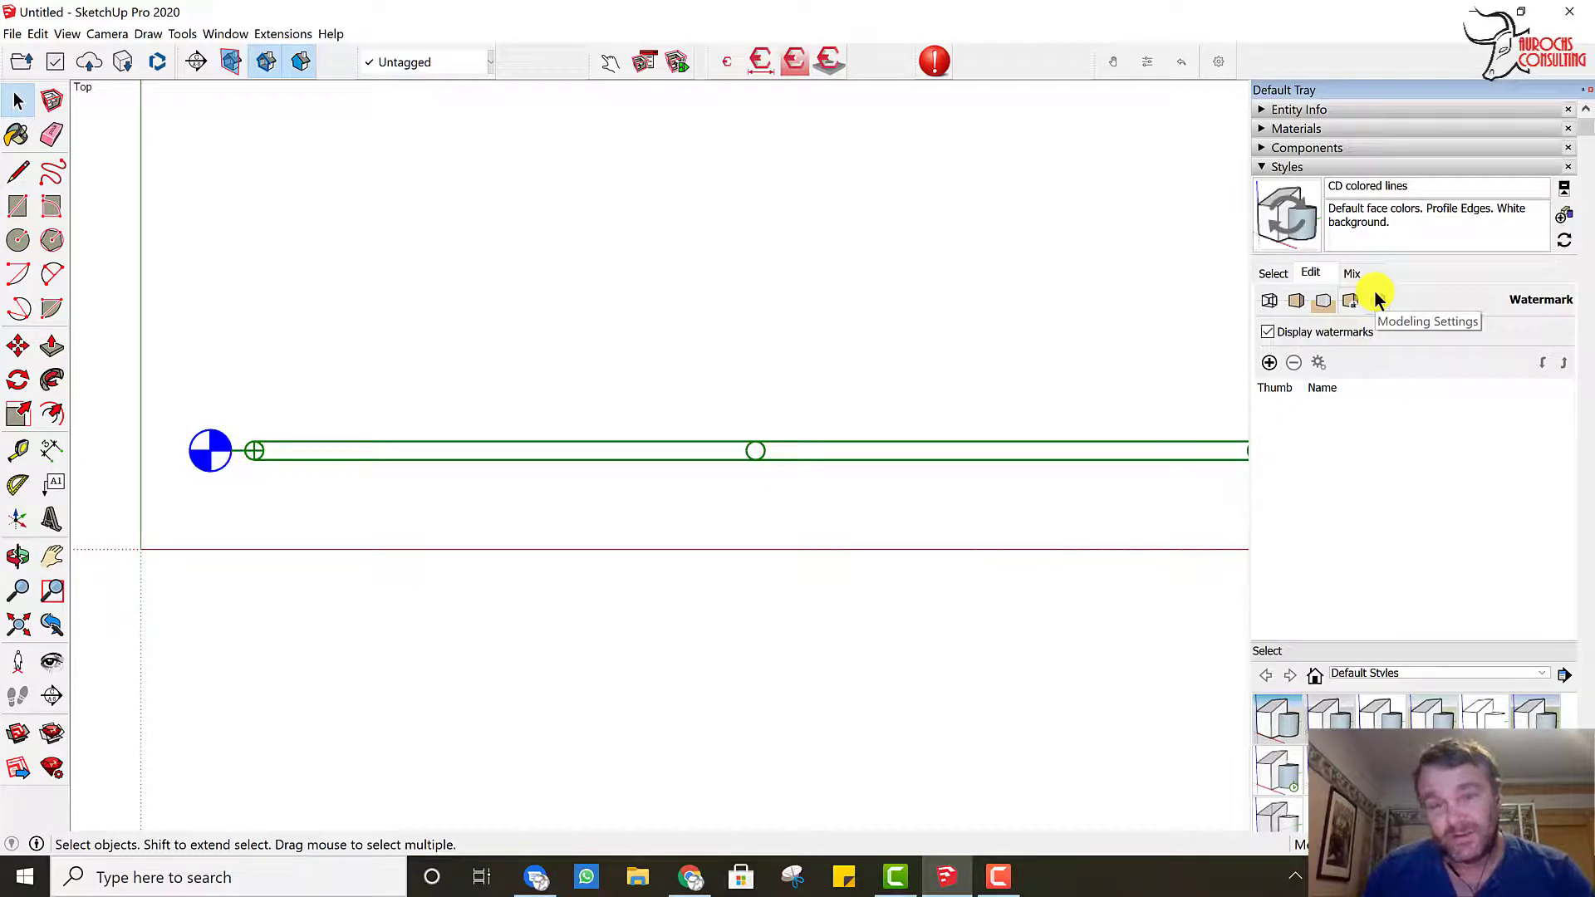
left_click(1351, 301)
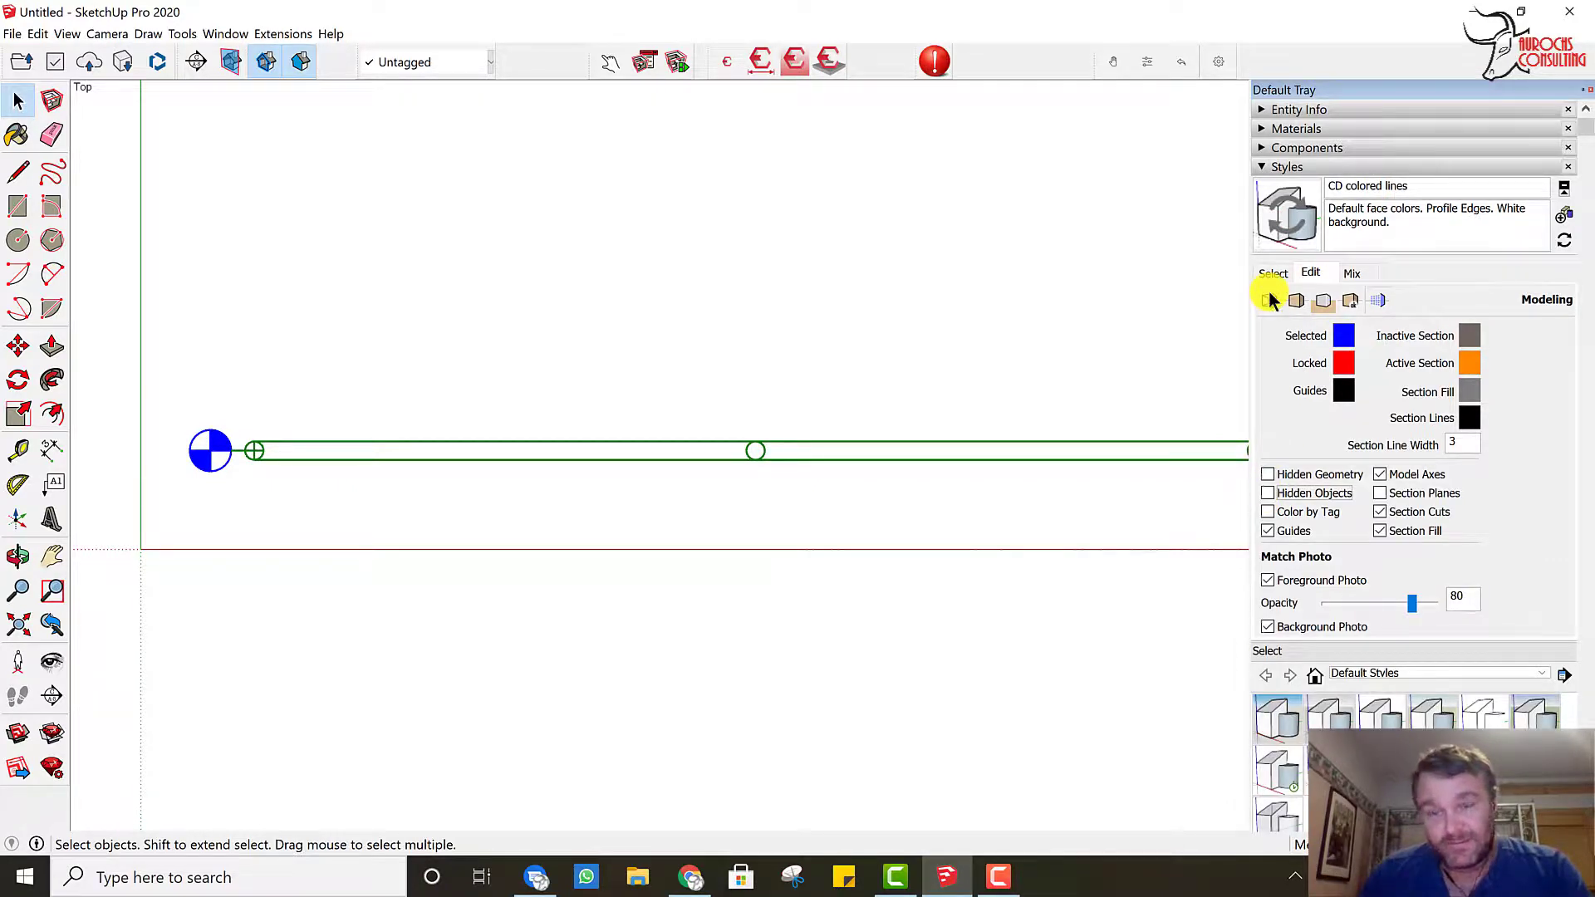
Step: Return to the style's edge settings, then show the tag list with 3D OBJECT still hidden
left_click(1270, 300)
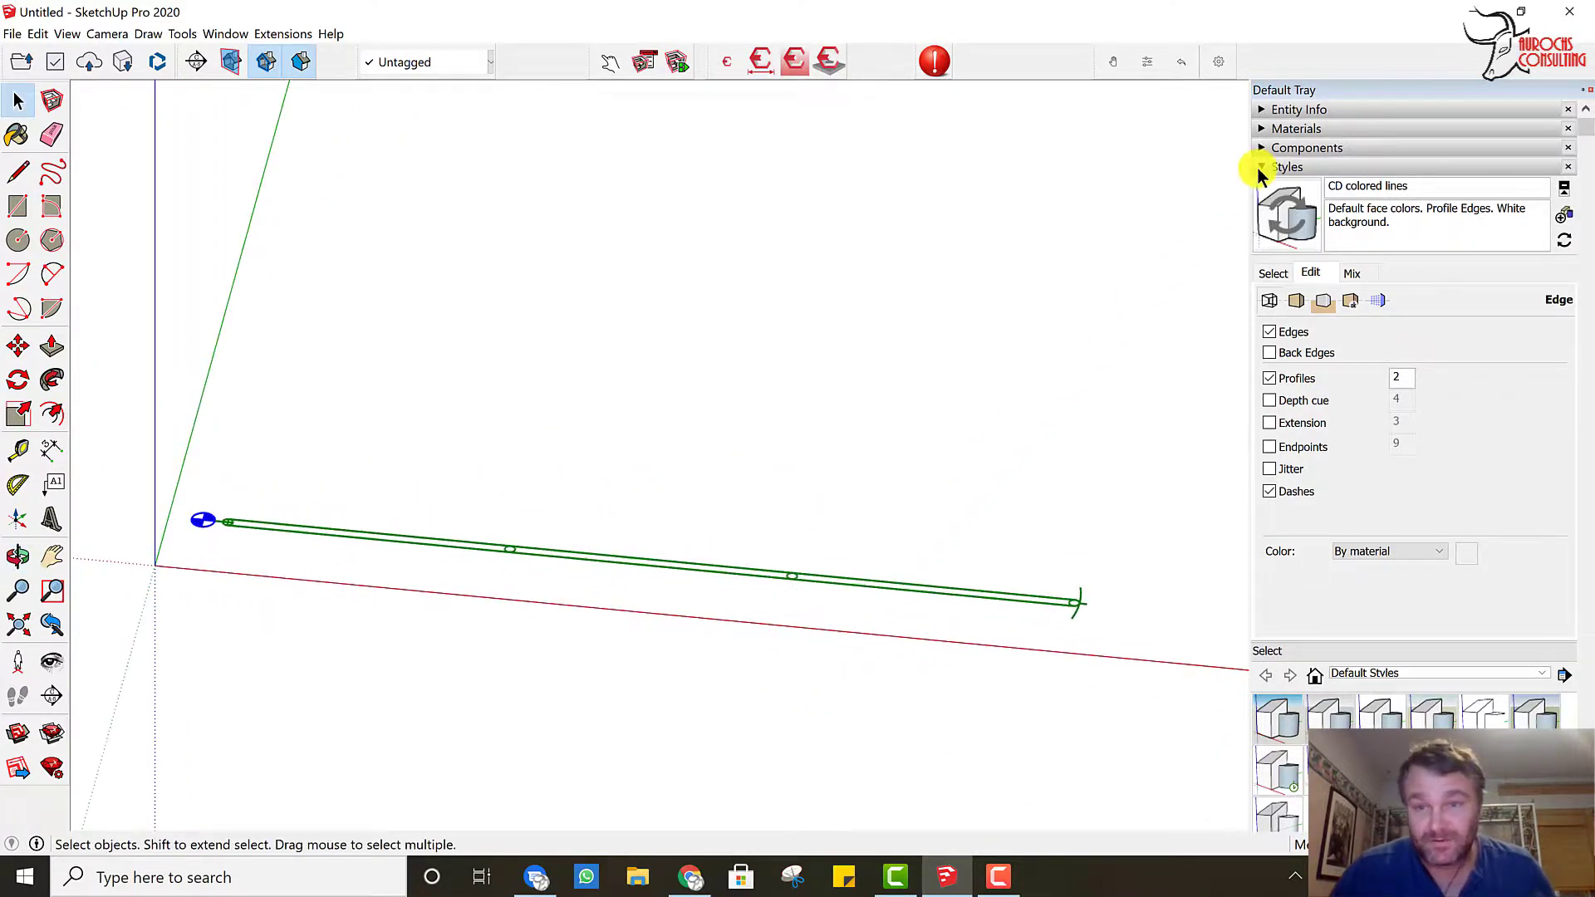
left_click(1278, 186)
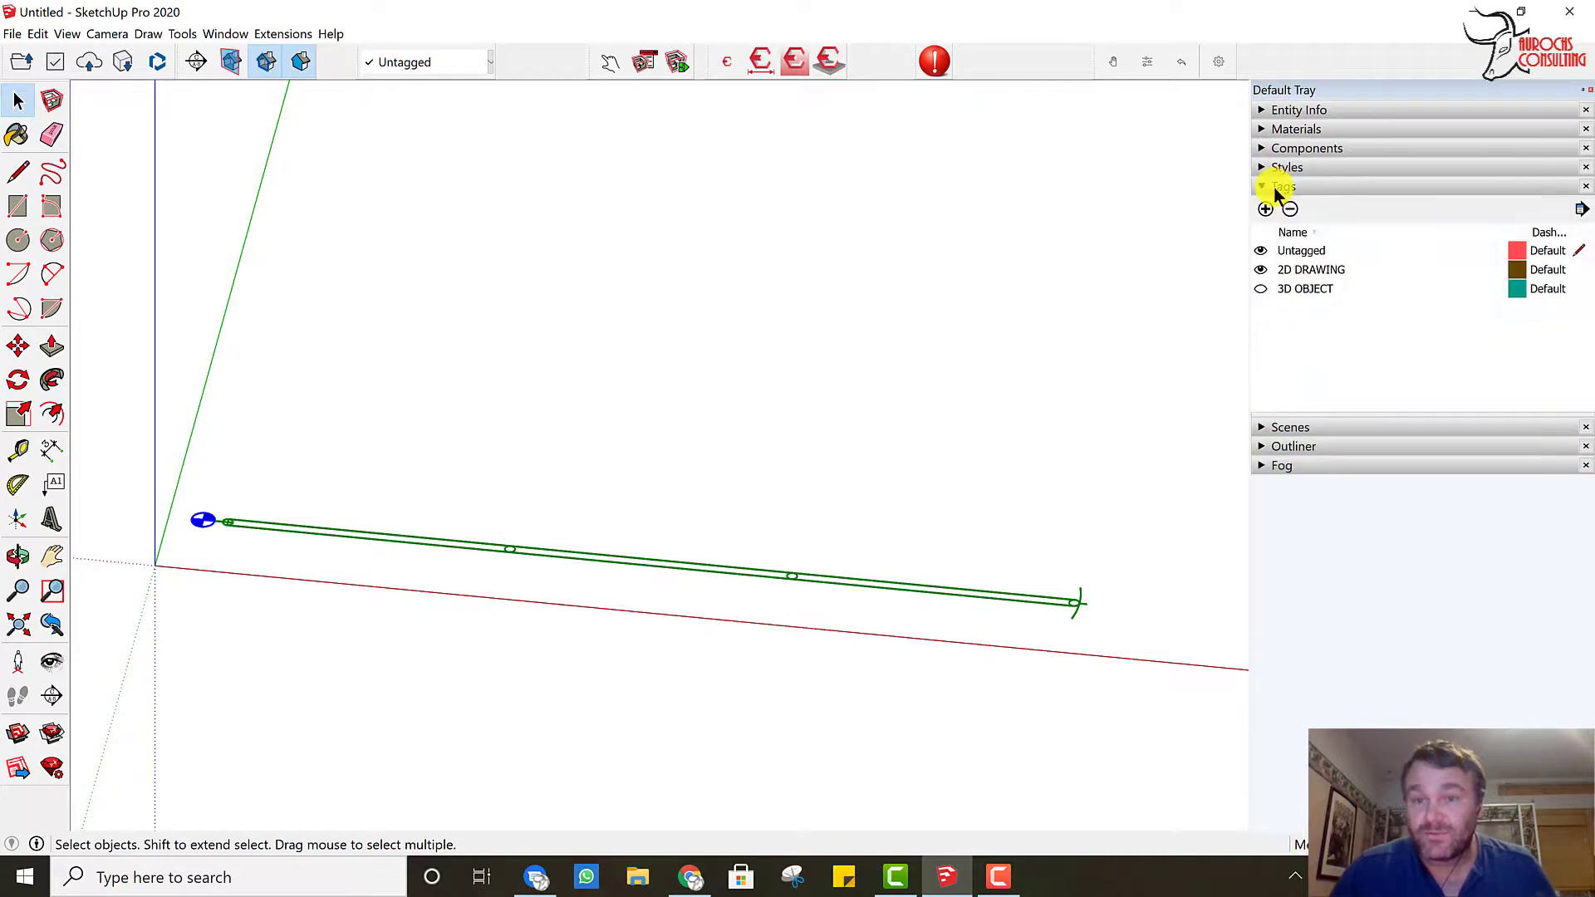